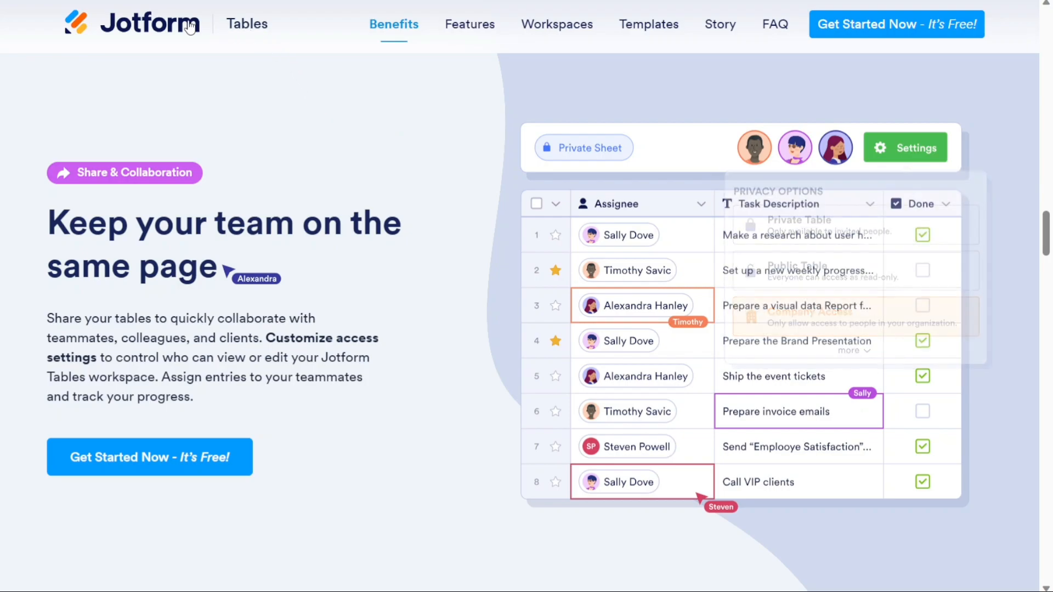
# Step: Move from the Jotform Tables page to the YouTube tutorial and expand its description to show the sign-up link
pyautogui.click(794, 147)
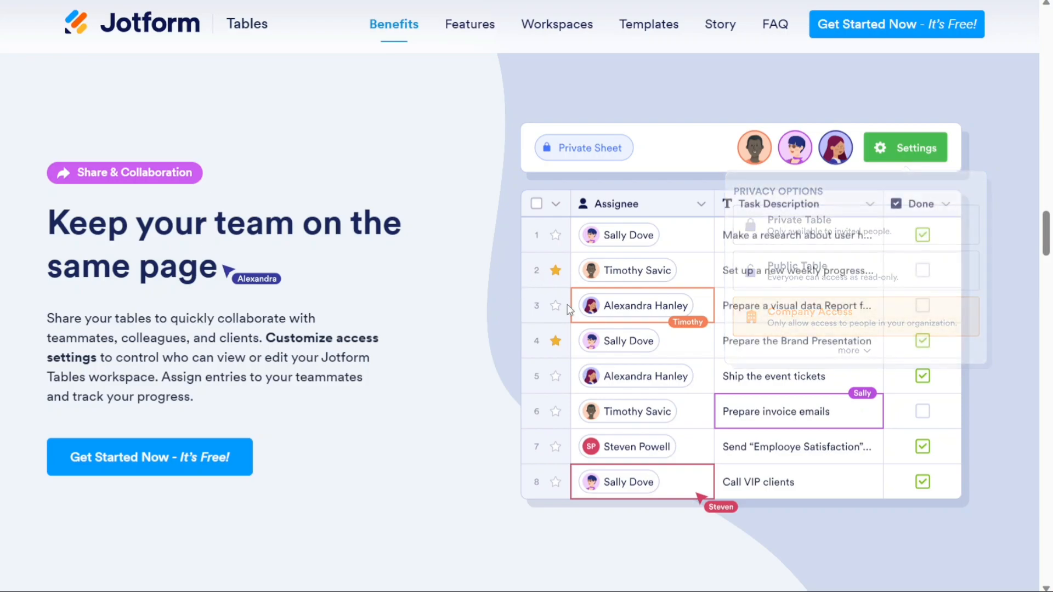
pyautogui.click(794, 147)
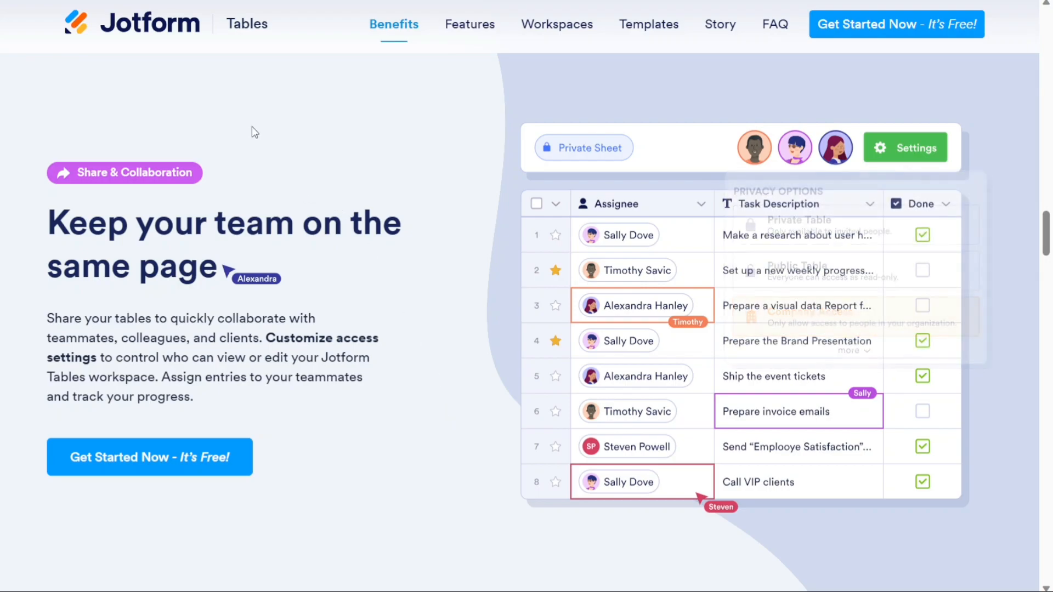
pyautogui.click(794, 147)
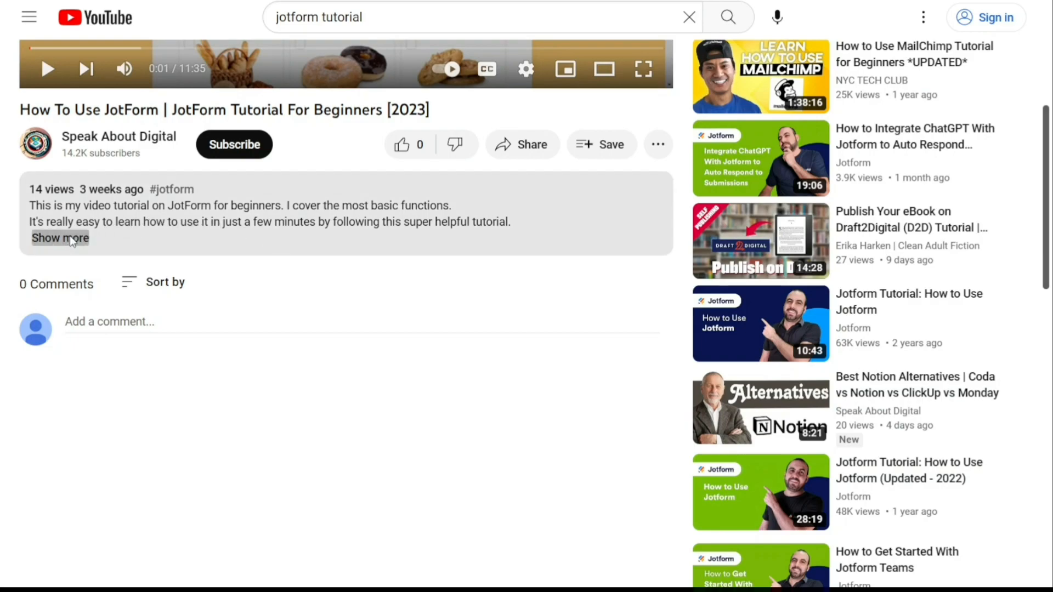
pyautogui.click(60, 237)
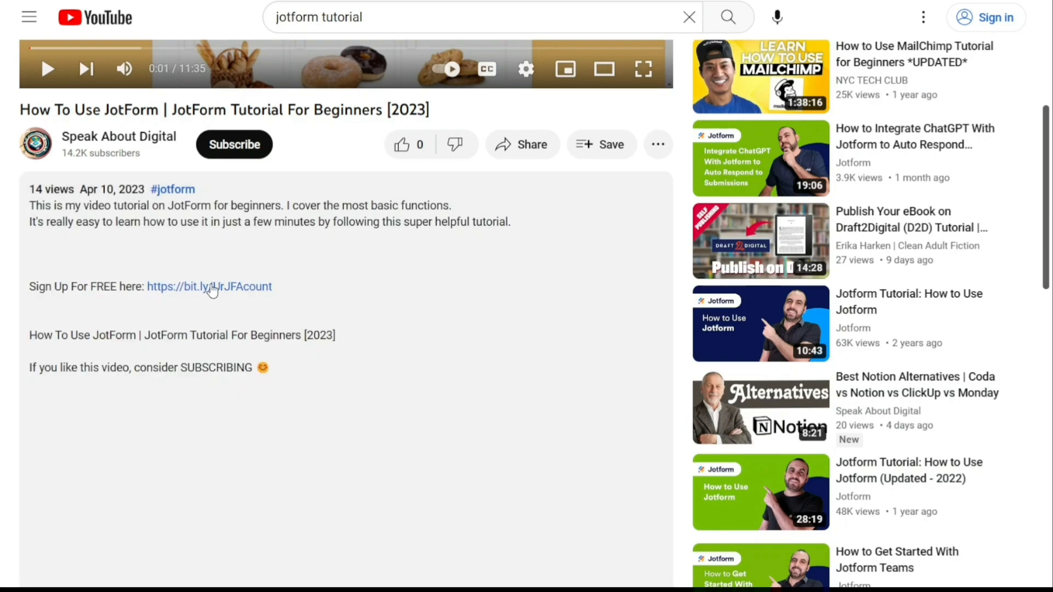
pyautogui.click(209, 286)
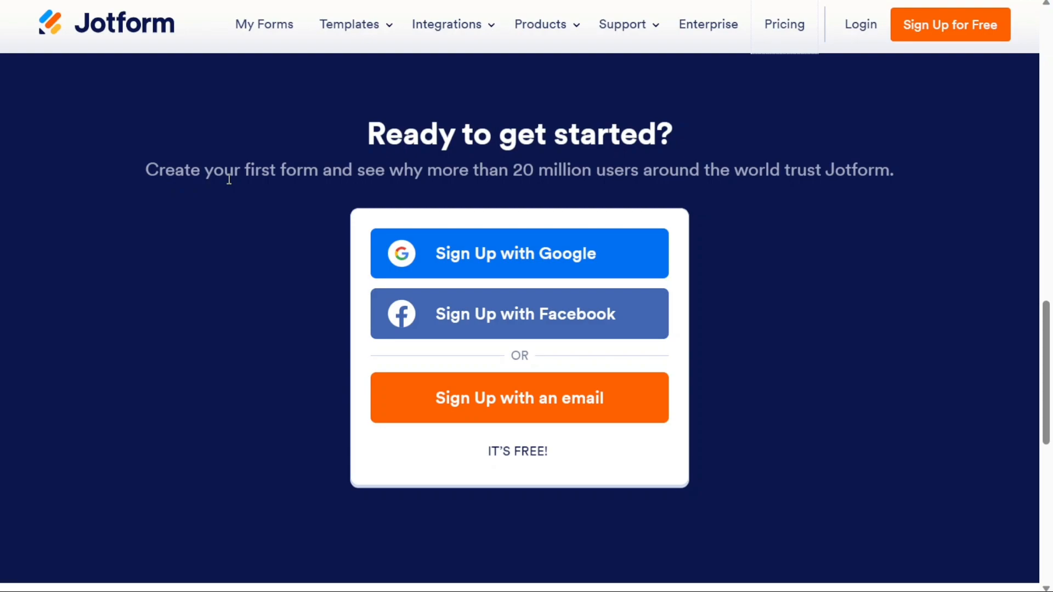
pyautogui.moveTo(493, 424)
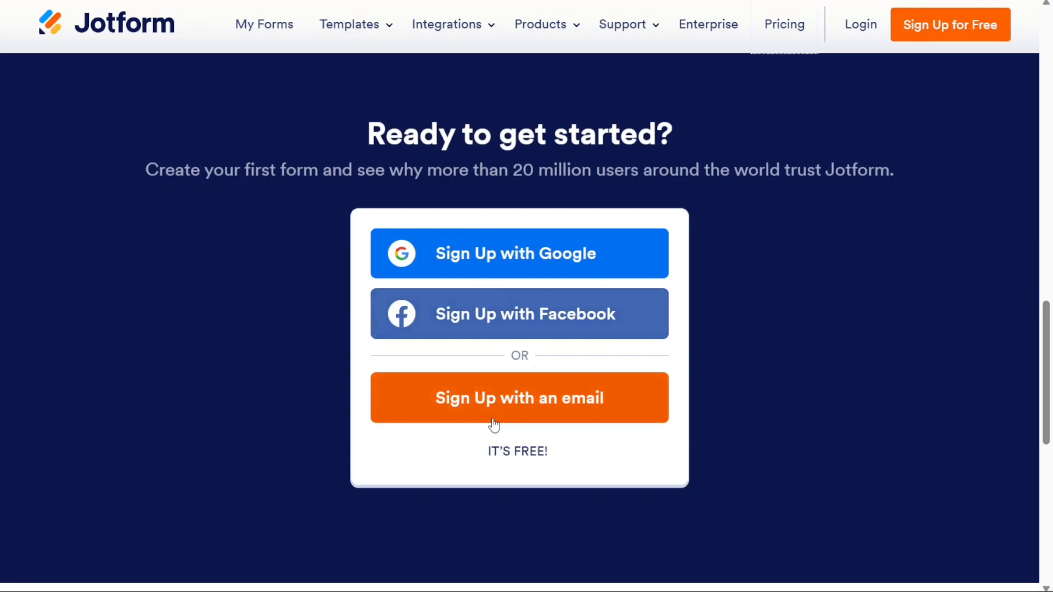
pyautogui.moveTo(505, 243)
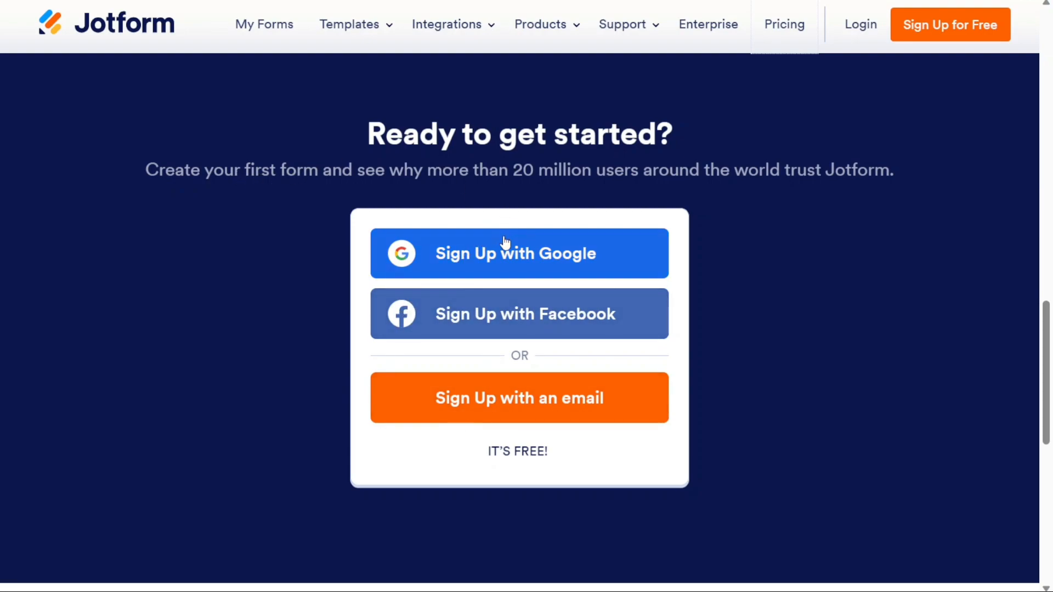
pyautogui.moveTo(506, 317)
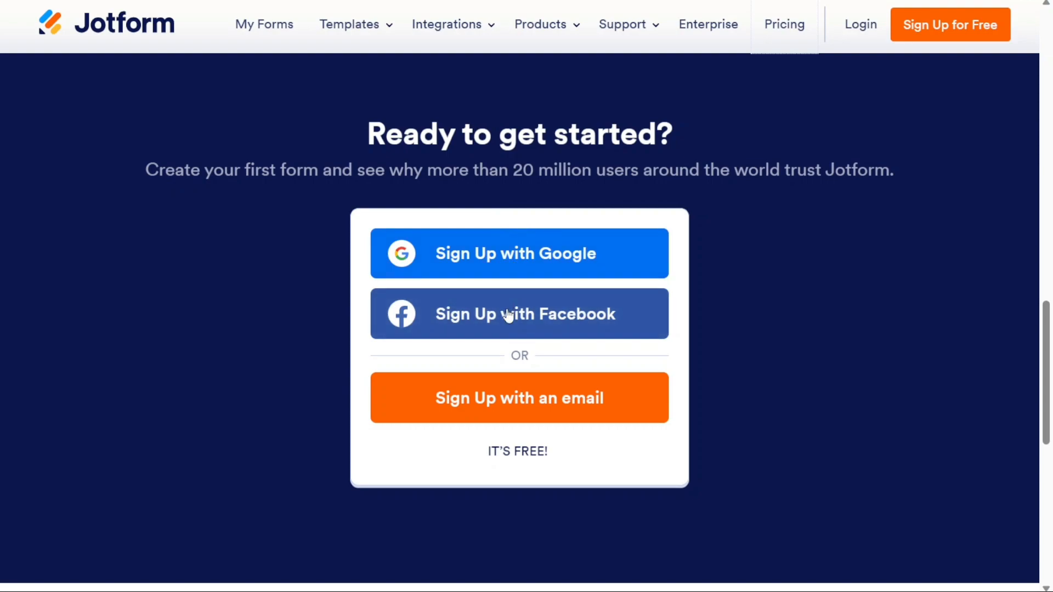
pyautogui.moveTo(507, 408)
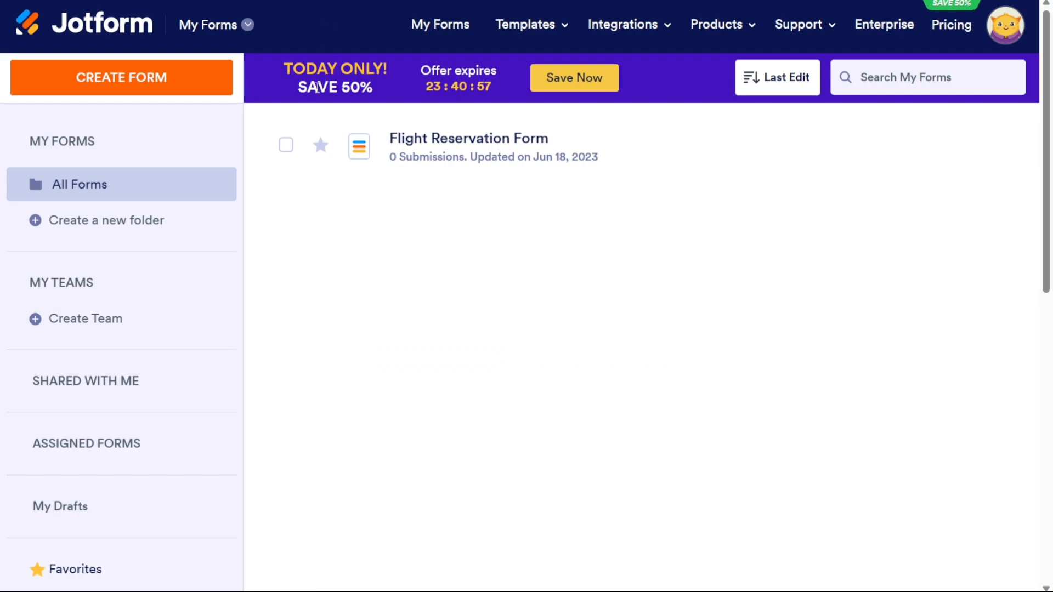
pyautogui.moveTo(451, 286)
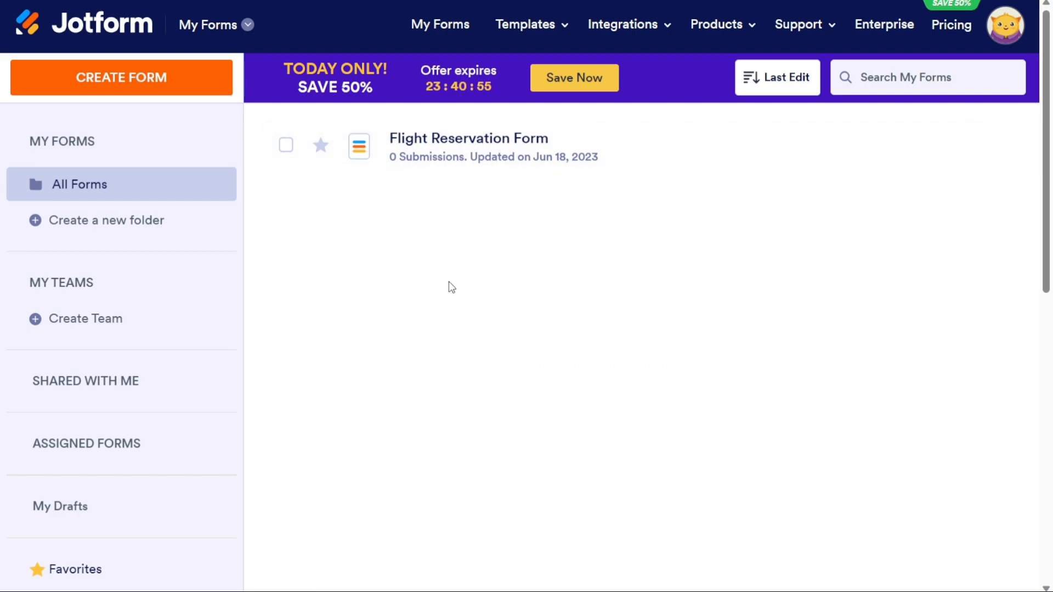
# Step: Switch from My Forms to Jotform Tables through the Products menu
pyautogui.click(716, 24)
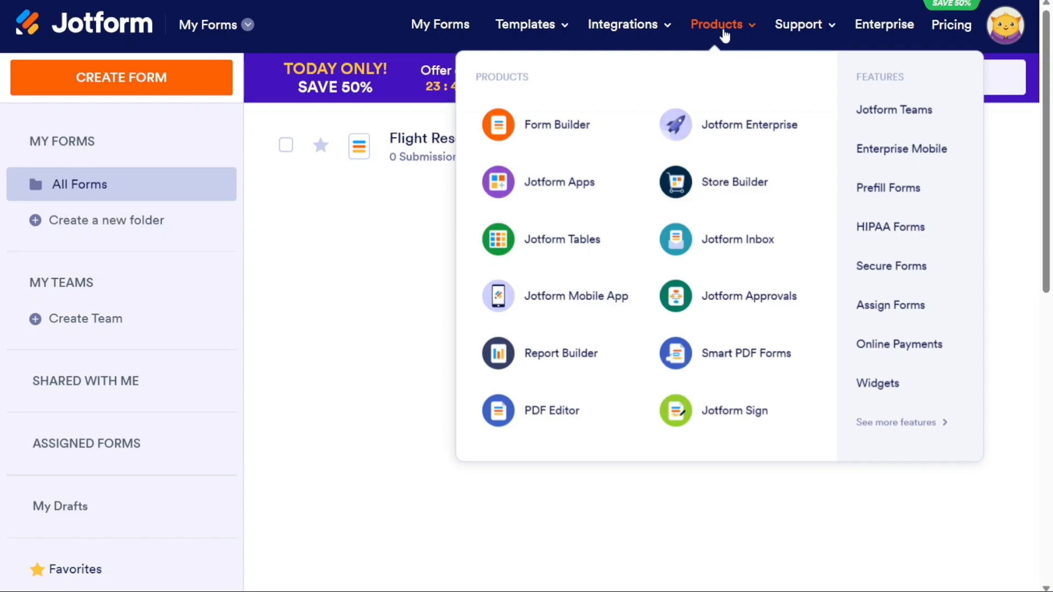
pyautogui.moveTo(744, 31)
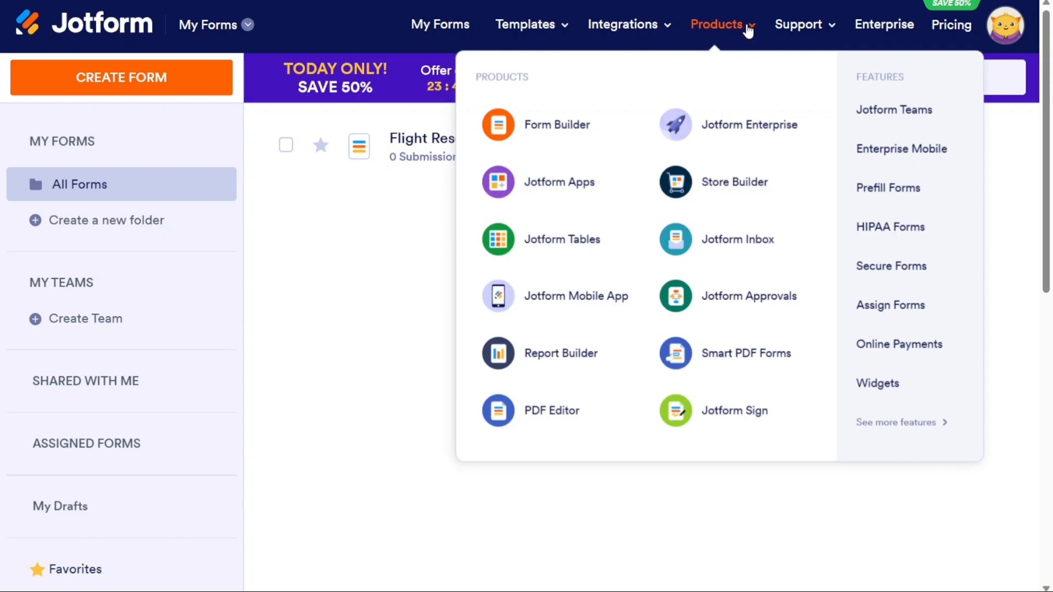
pyautogui.moveTo(557, 127)
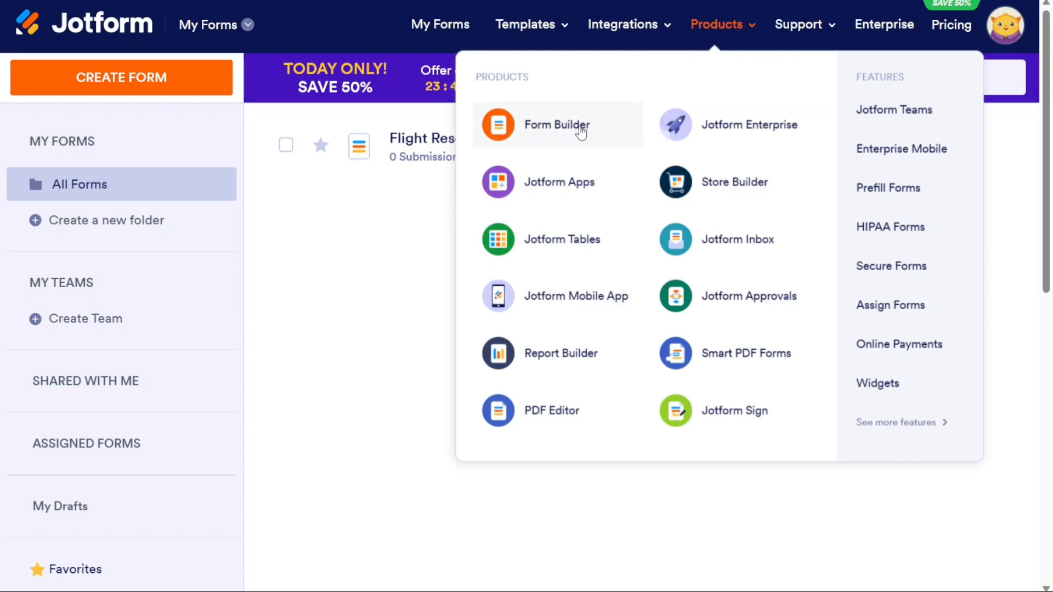
pyautogui.moveTo(566, 339)
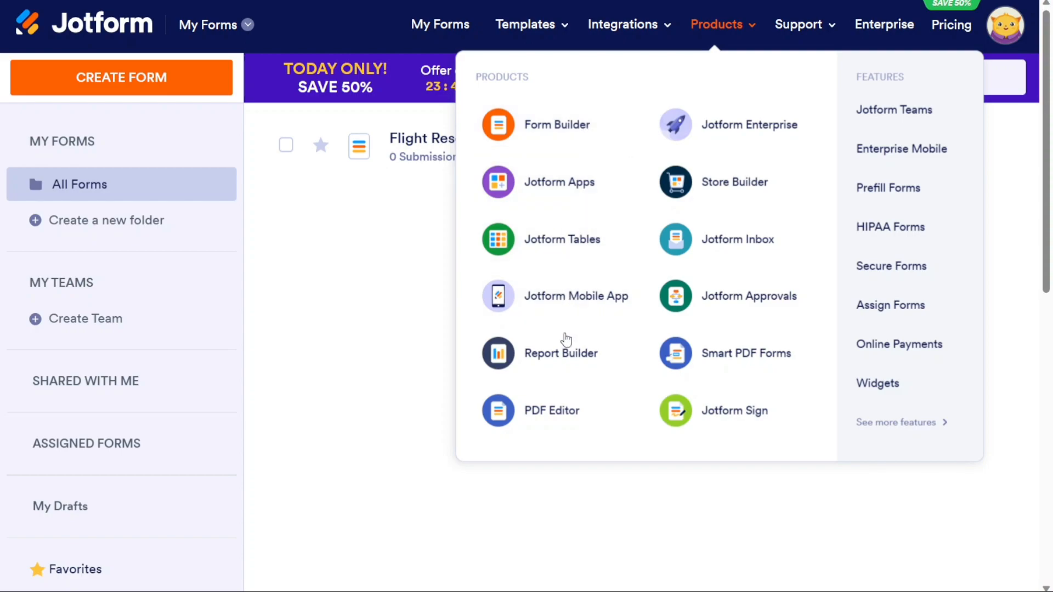
pyautogui.moveTo(667, 147)
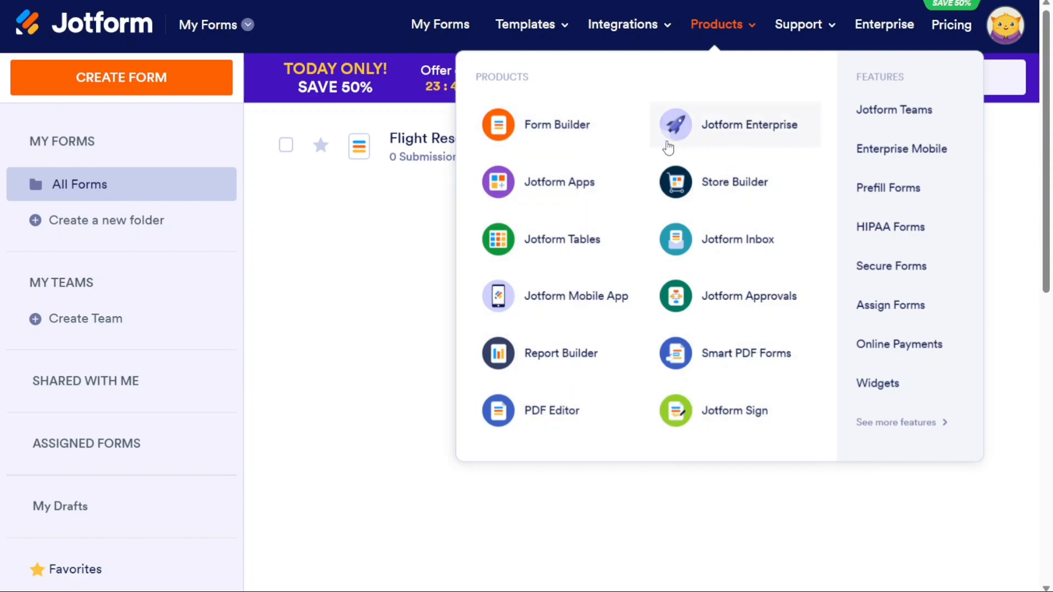
pyautogui.moveTo(561, 239)
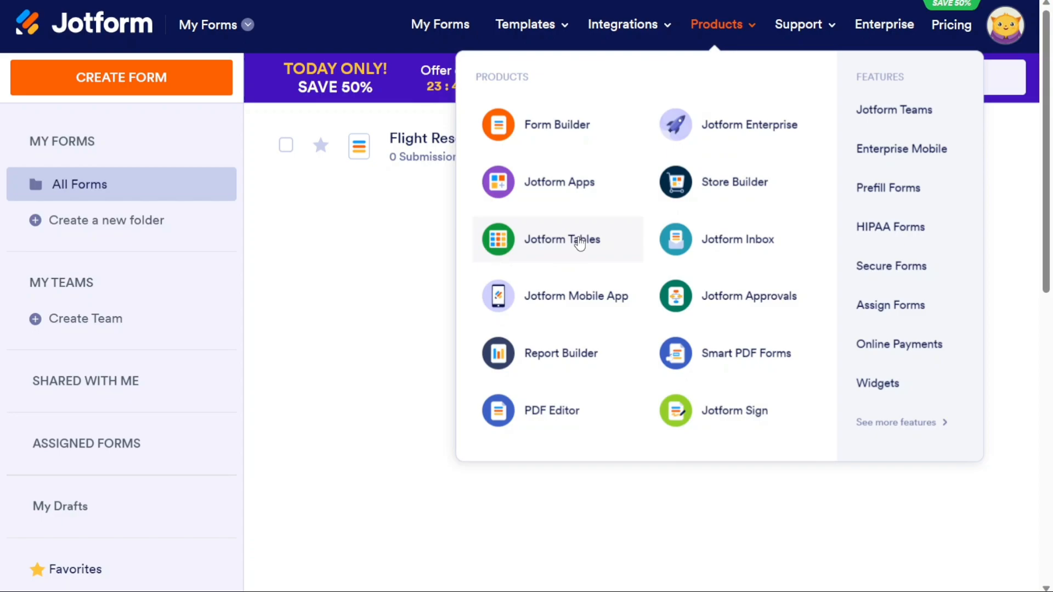
pyautogui.click(561, 239)
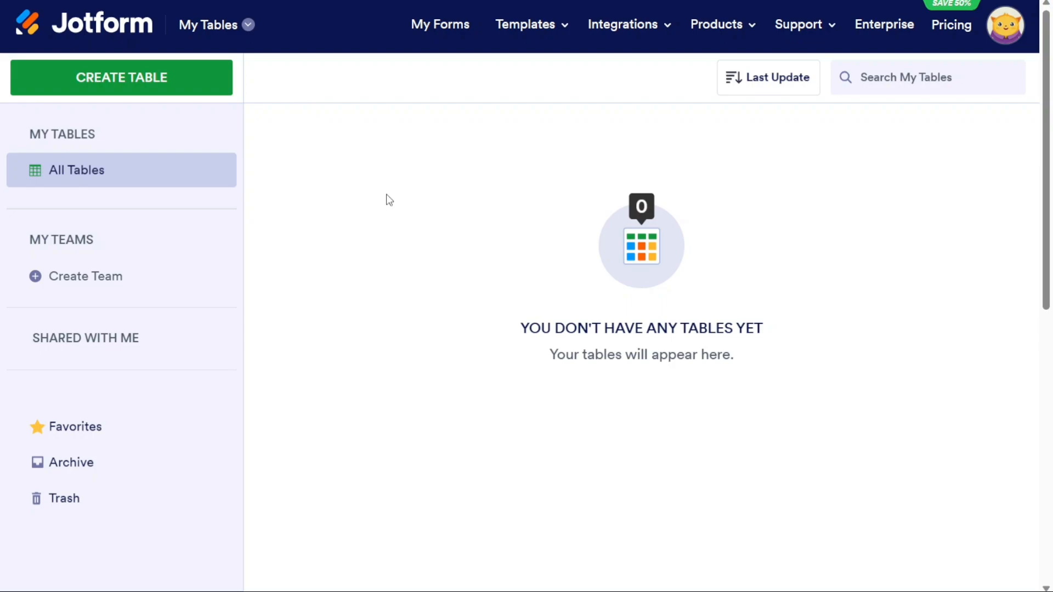
pyautogui.moveTo(185, 129)
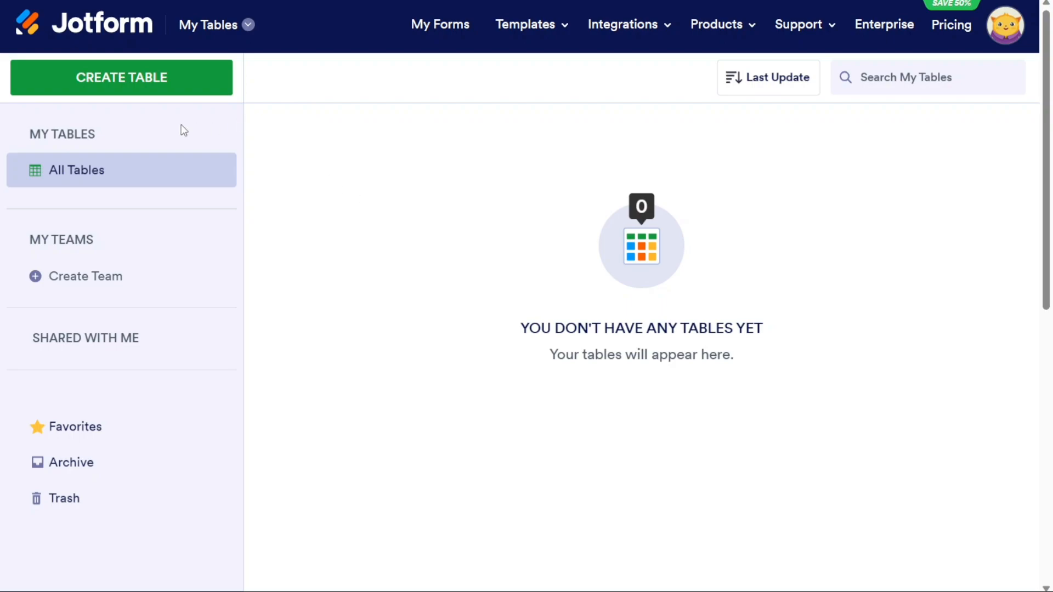
pyautogui.moveTo(154, 112)
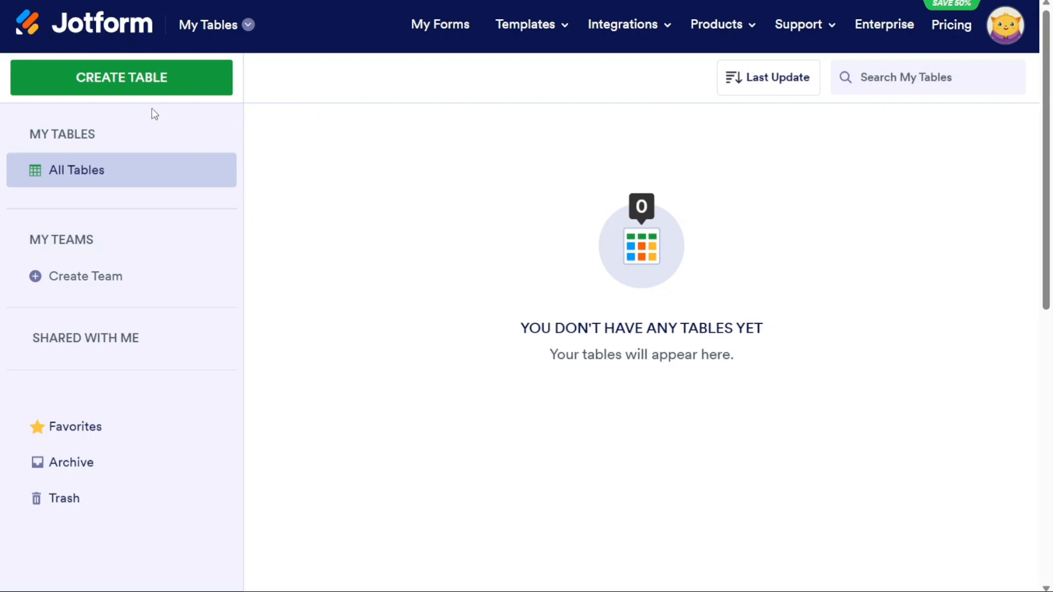
pyautogui.moveTo(130, 93)
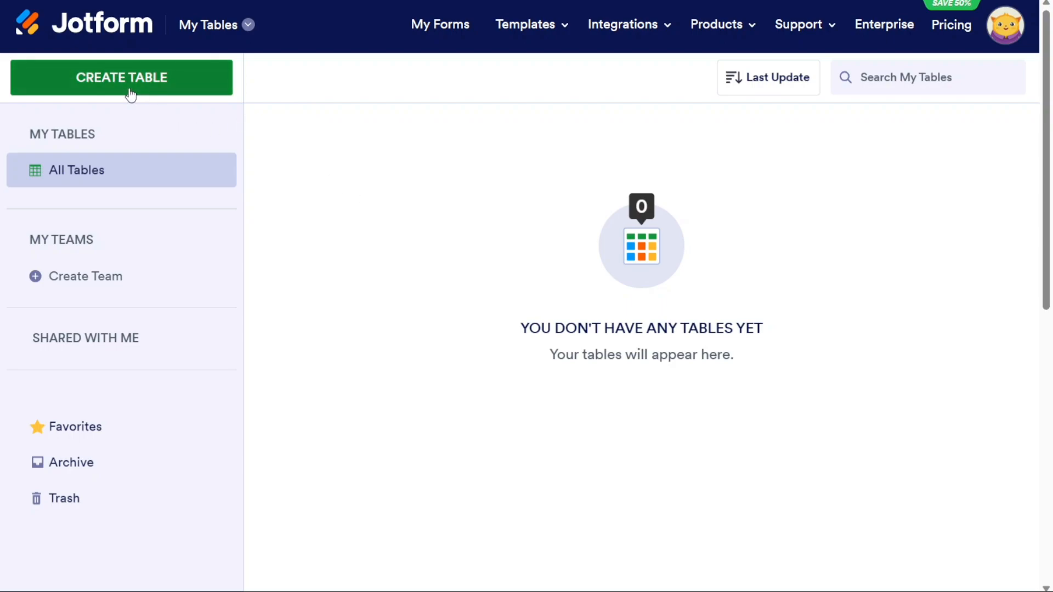
# Step: Open the Create a New Table options, then dismiss them without choosing one
pyautogui.click(120, 78)
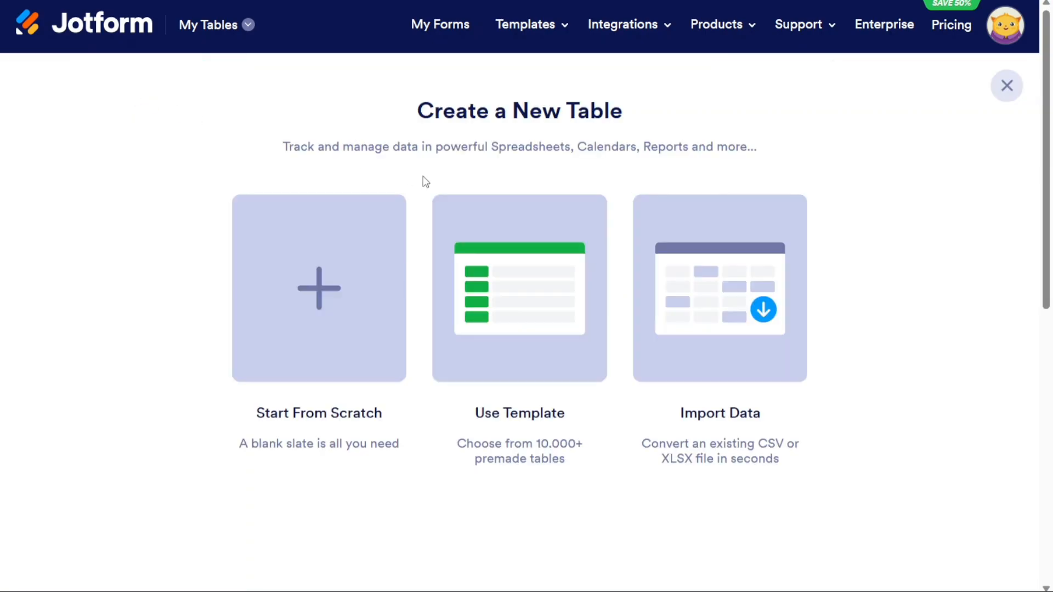
pyautogui.moveTo(1007, 120)
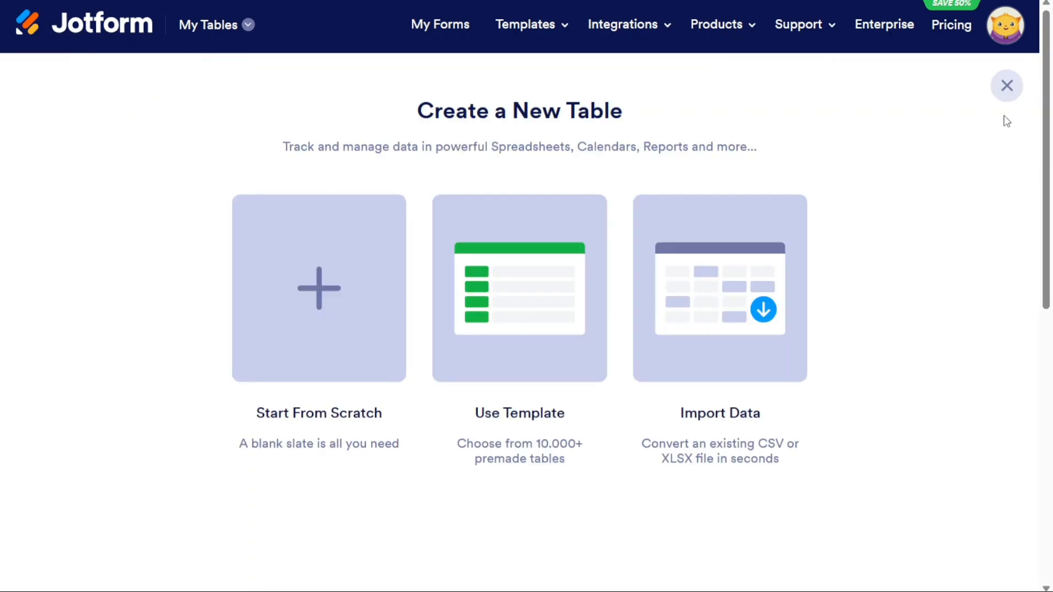
pyautogui.moveTo(1006, 93)
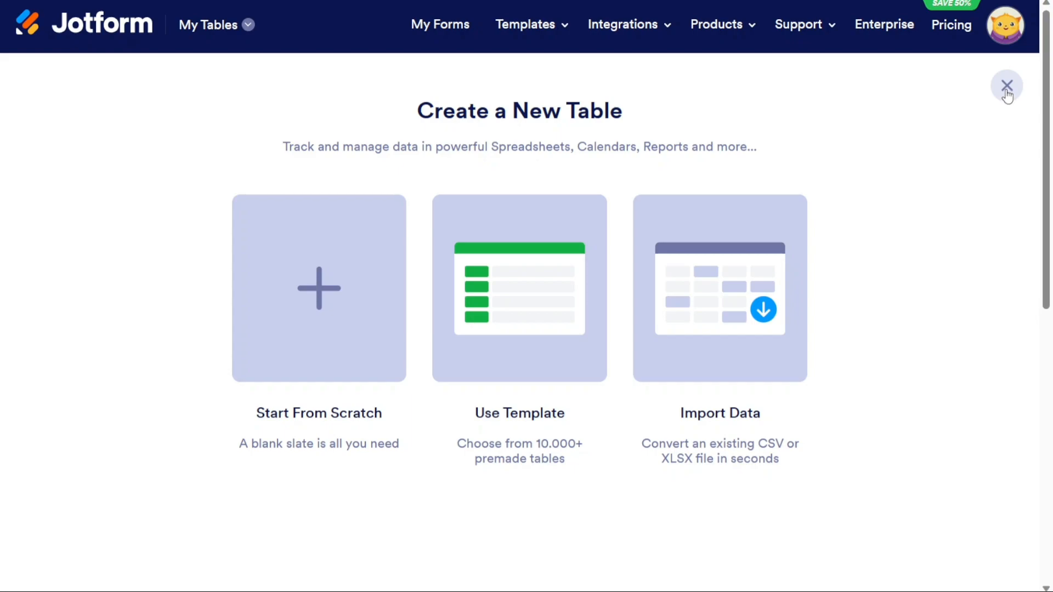
pyautogui.click(1006, 86)
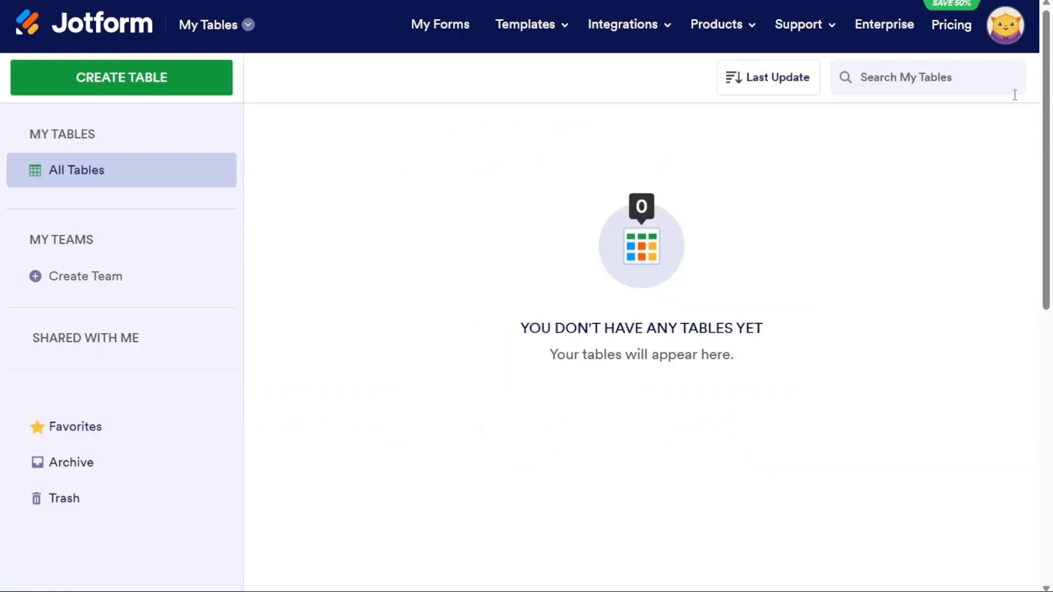
pyautogui.moveTo(134, 98)
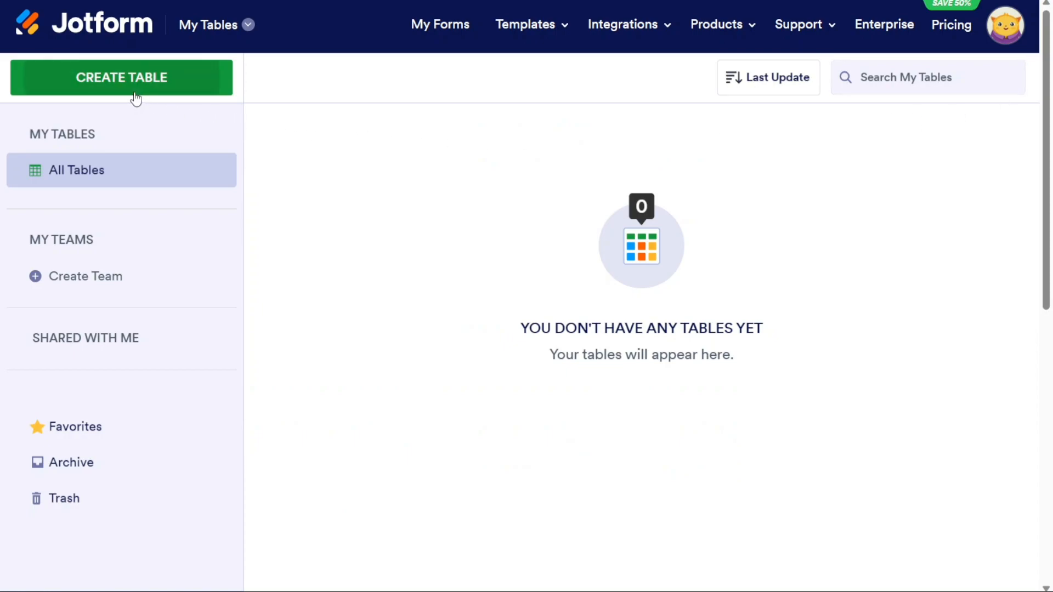
pyautogui.moveTo(130, 104)
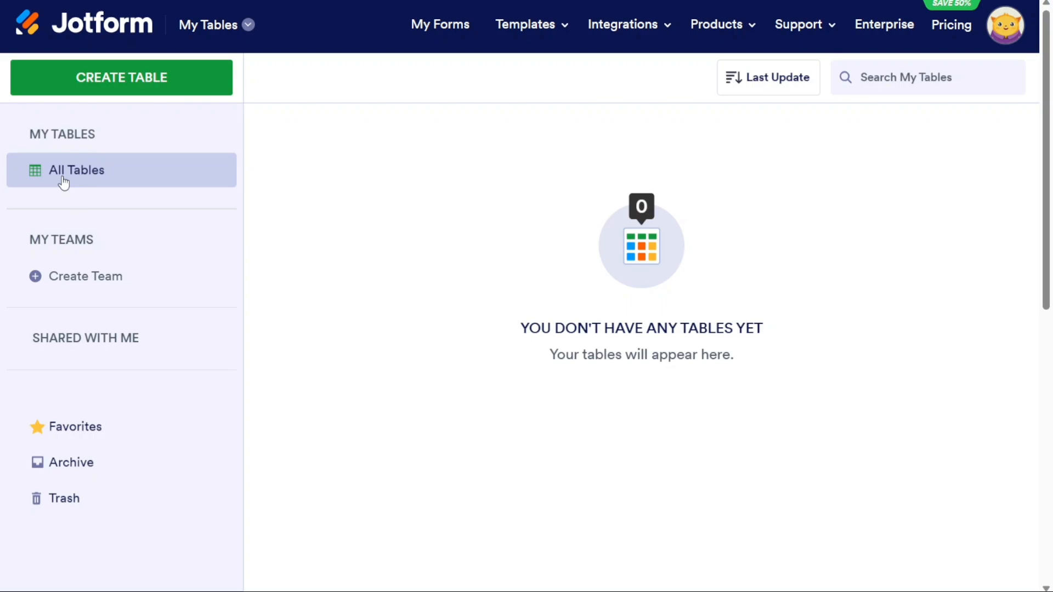
pyautogui.moveTo(628, 215)
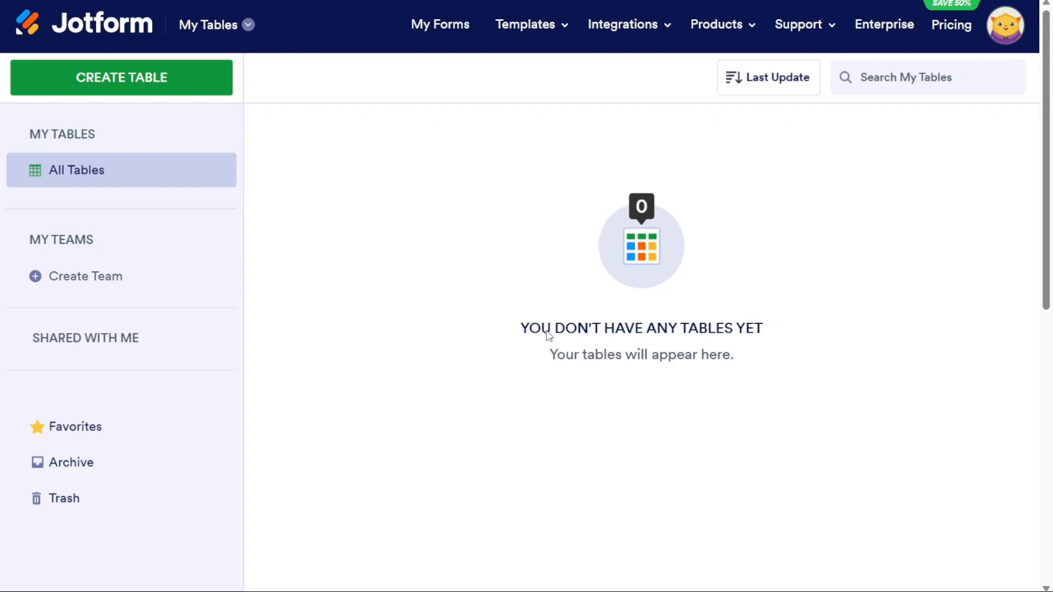
pyautogui.moveTo(430, 339)
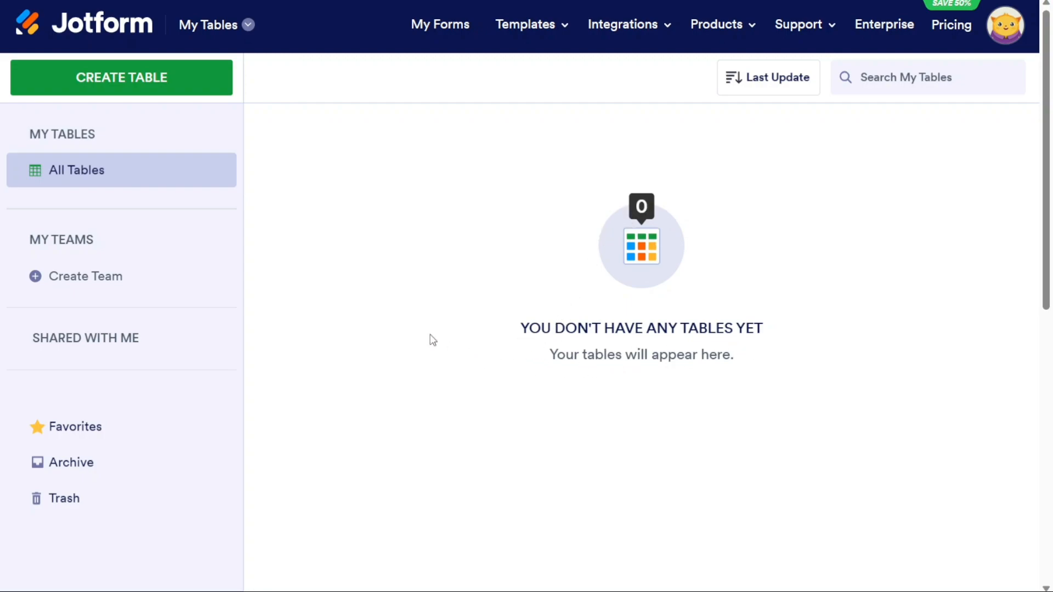
pyautogui.moveTo(47, 250)
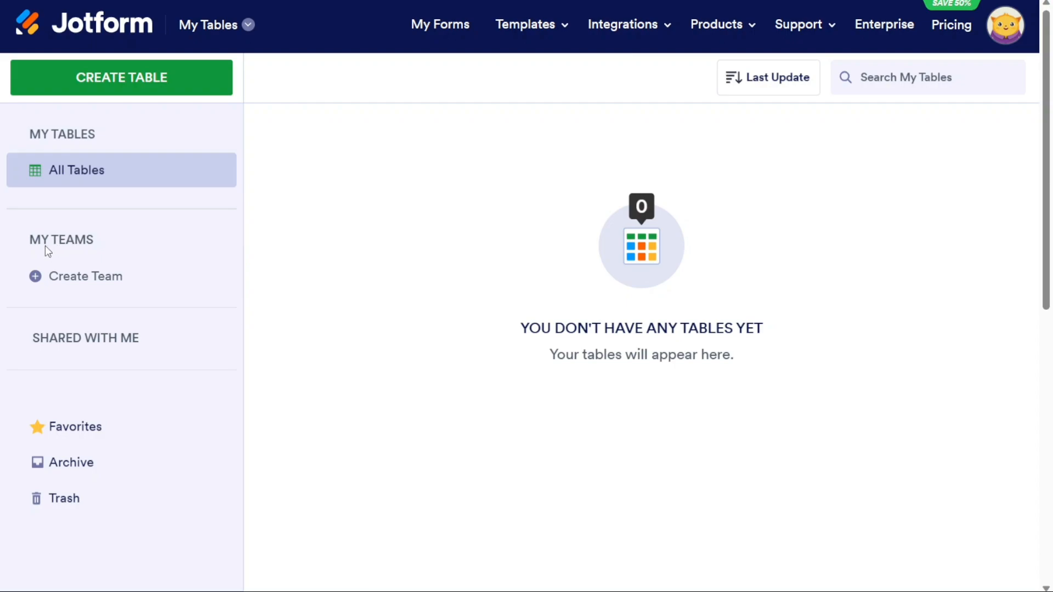
pyautogui.moveTo(84, 257)
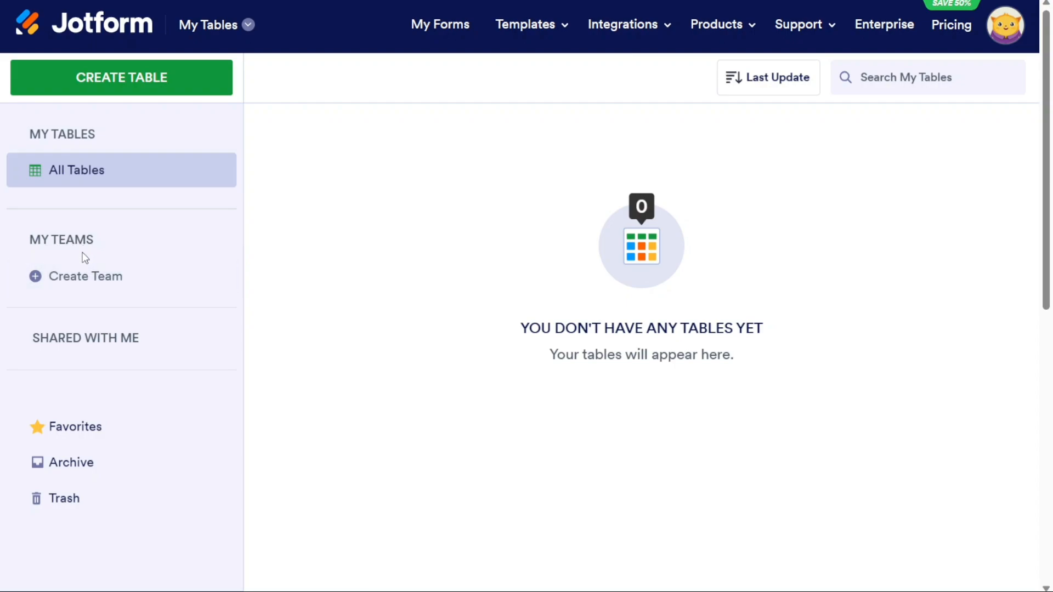
pyautogui.moveTo(82, 250)
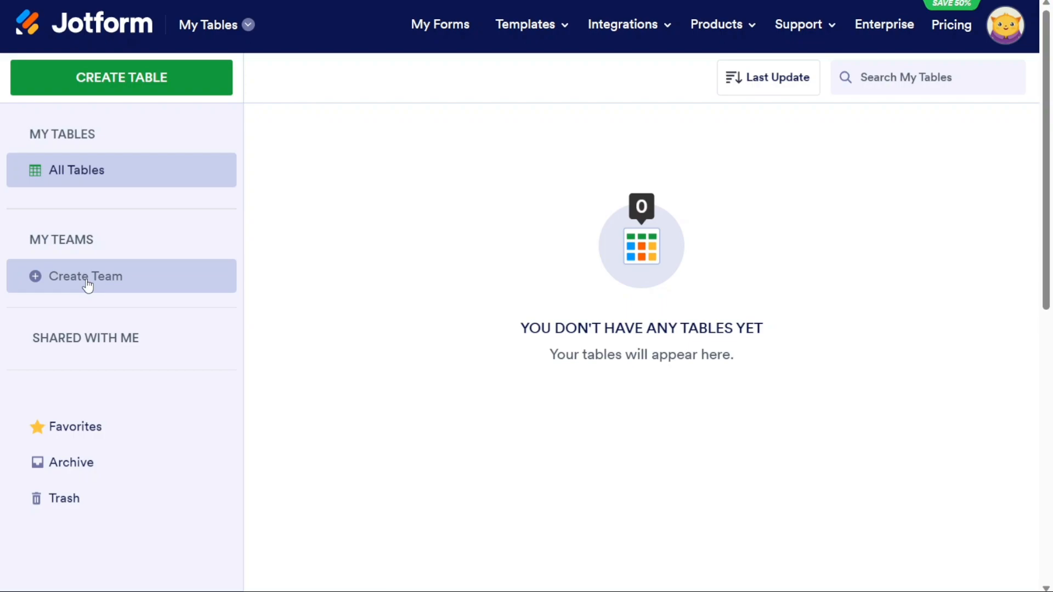
# Step: Check the empty Shared With Me, Favorites and Archive sections, then Trash holding Flight Reservation Form
pyautogui.click(85, 338)
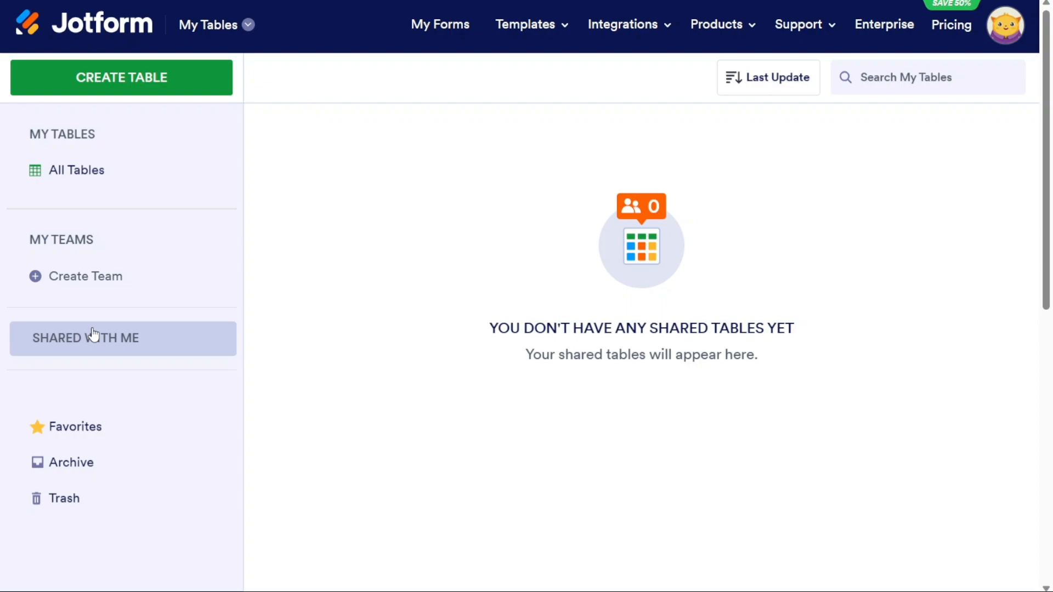
pyautogui.moveTo(116, 387)
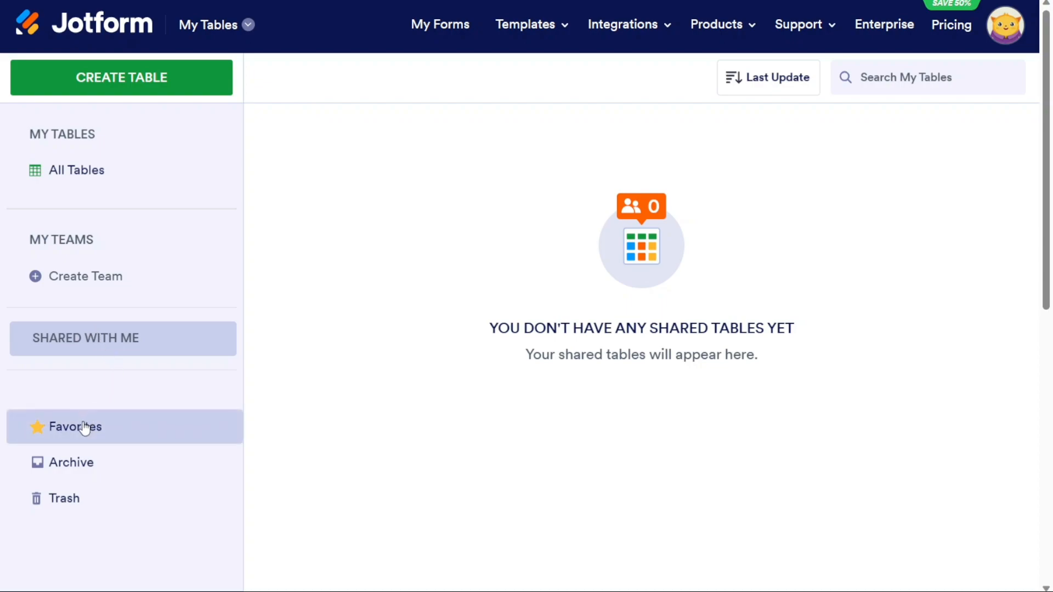
pyautogui.click(76, 427)
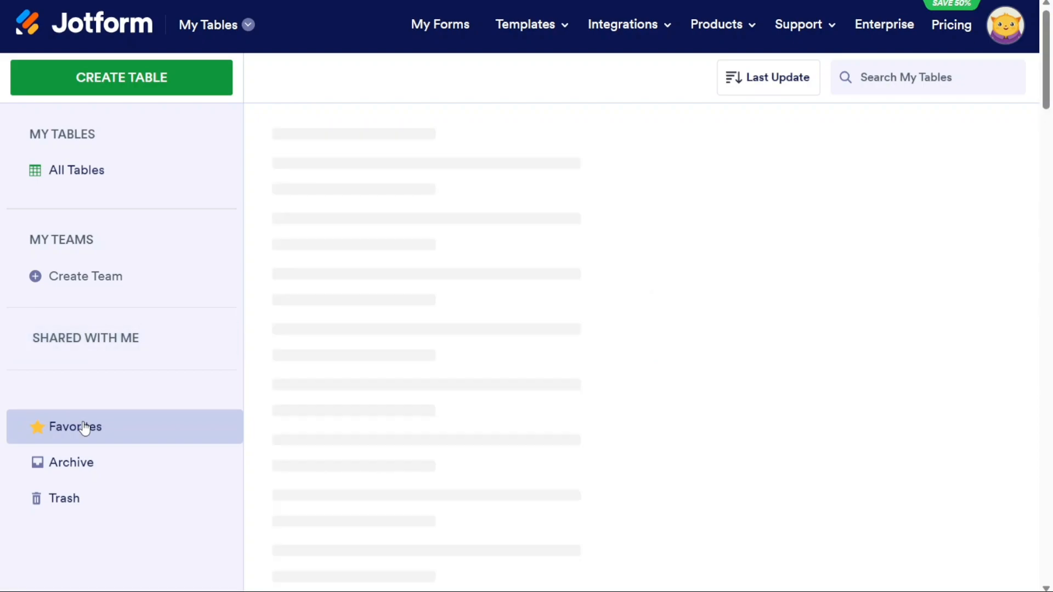
pyautogui.click(75, 427)
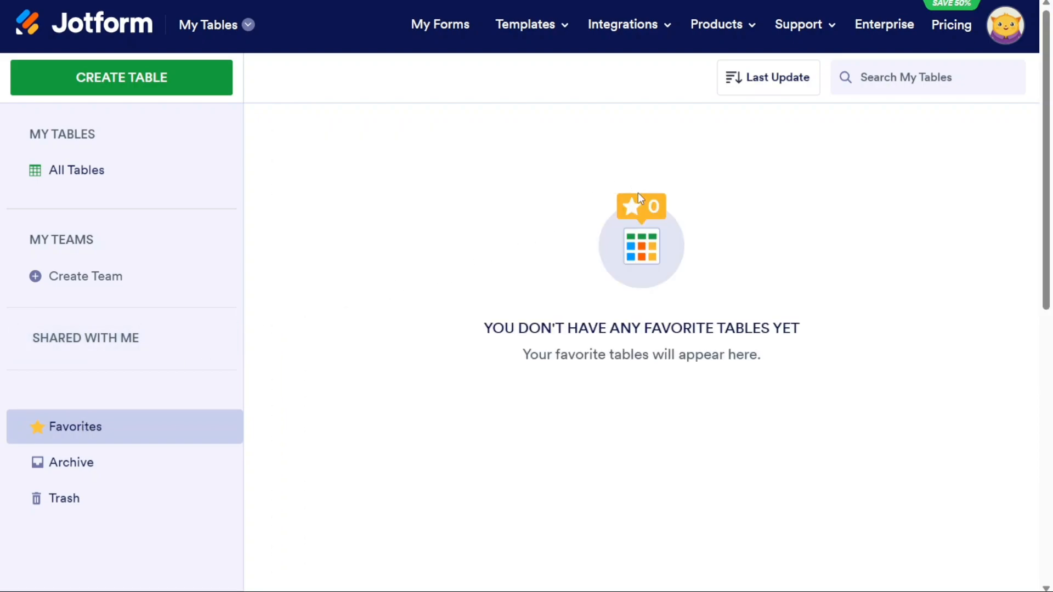
pyautogui.moveTo(480, 254)
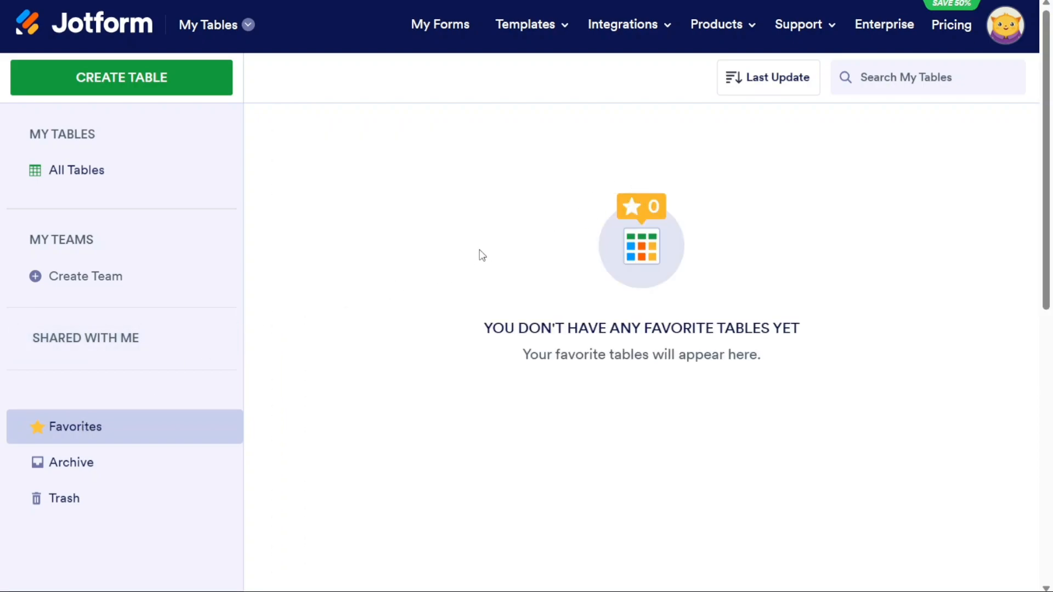
pyautogui.moveTo(339, 346)
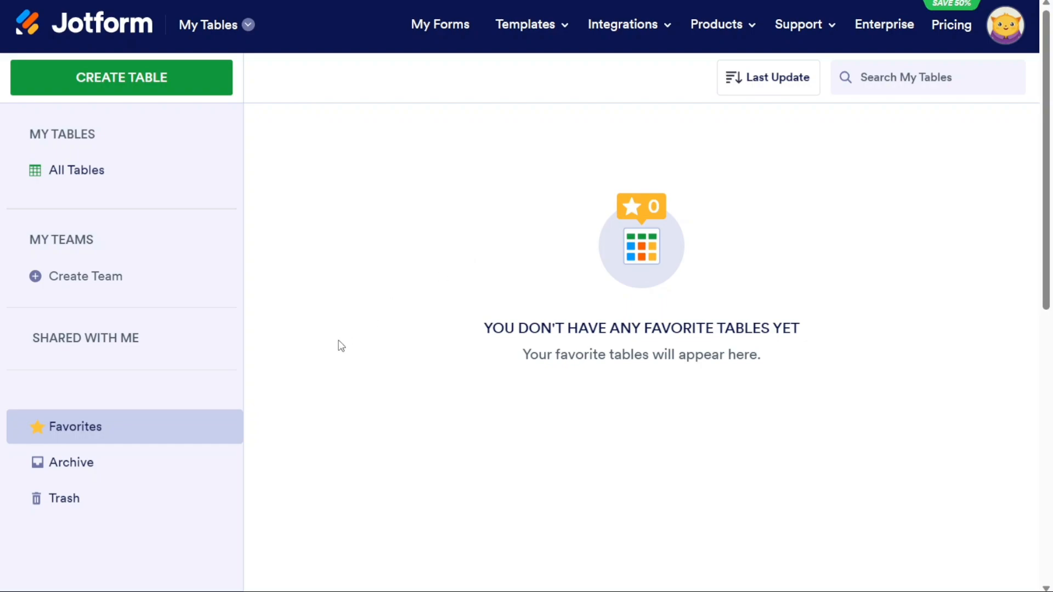
pyautogui.click(71, 461)
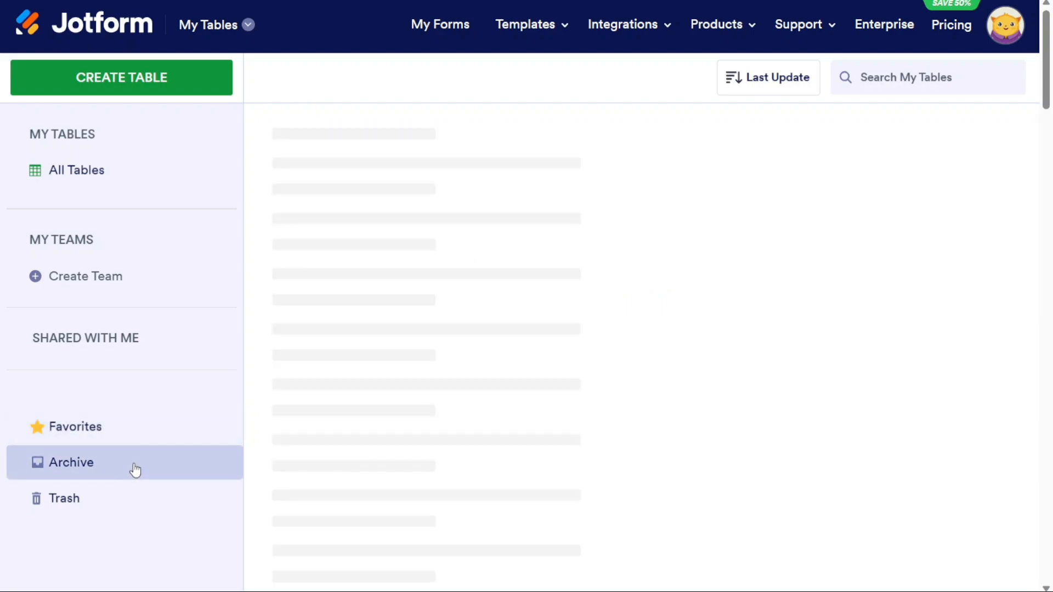
pyautogui.click(70, 461)
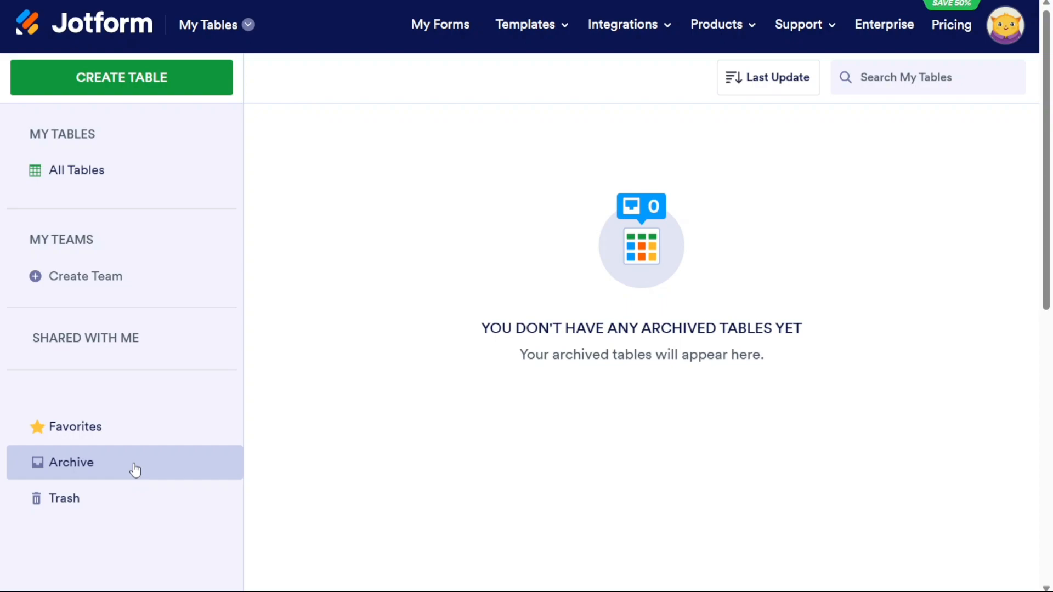
pyautogui.click(64, 499)
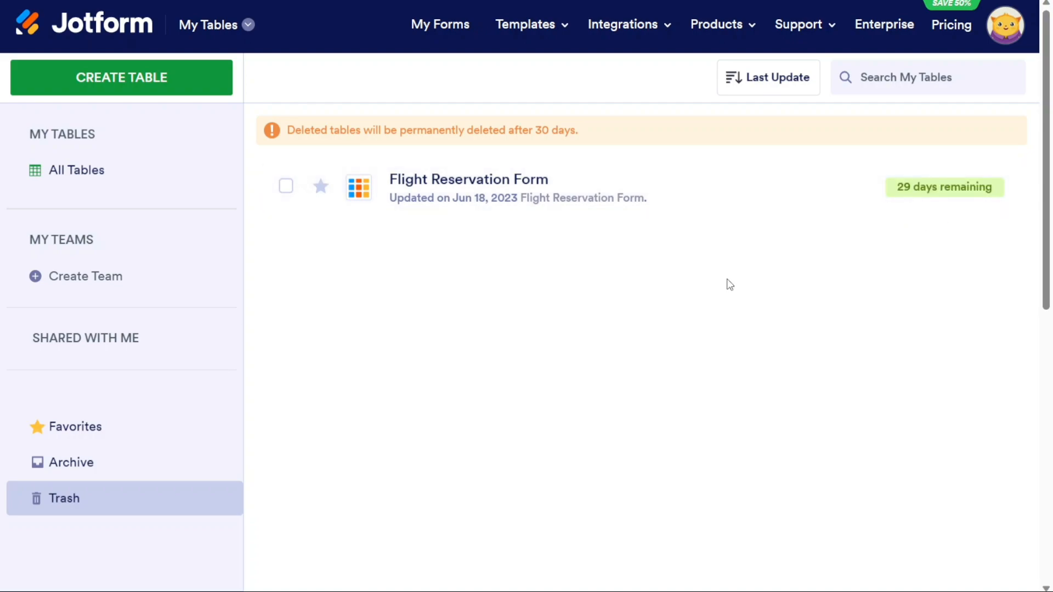
# Step: Tick Flight Reservation Form in Trash, then return to the empty All Tables list
pyautogui.click(285, 186)
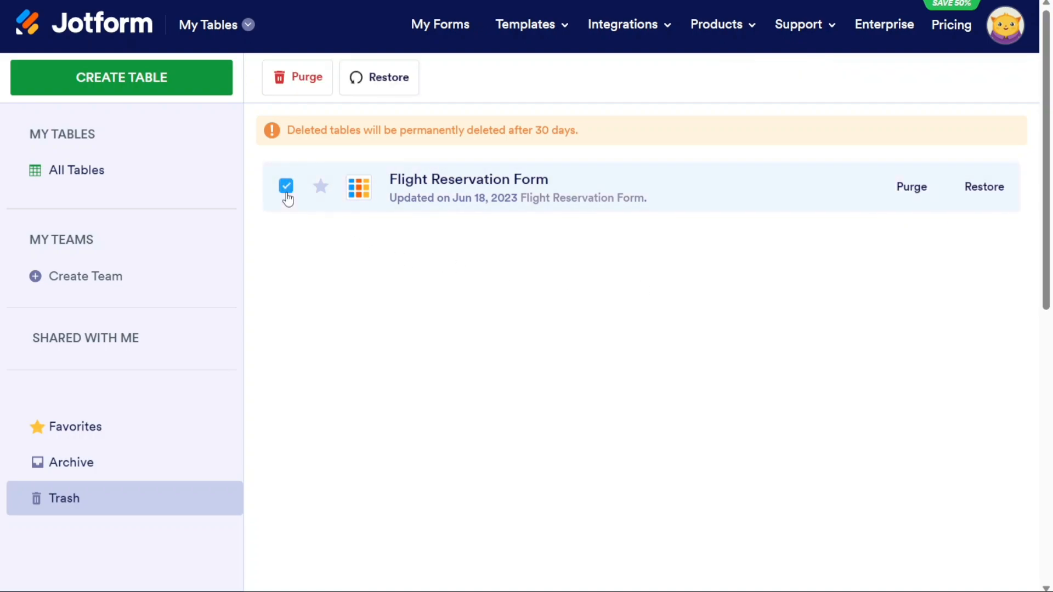
pyautogui.click(76, 170)
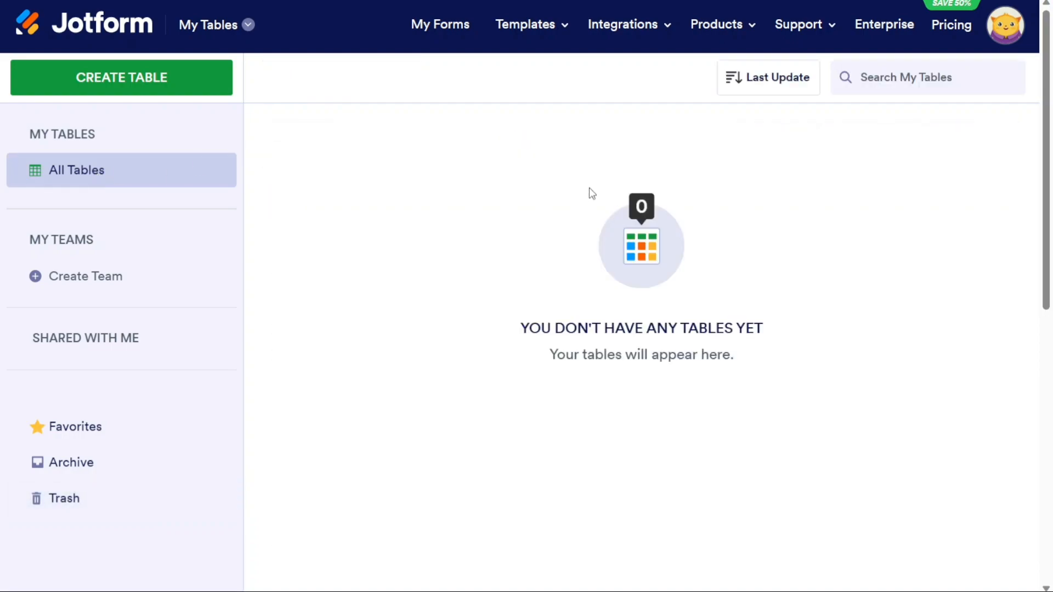
pyautogui.click(768, 77)
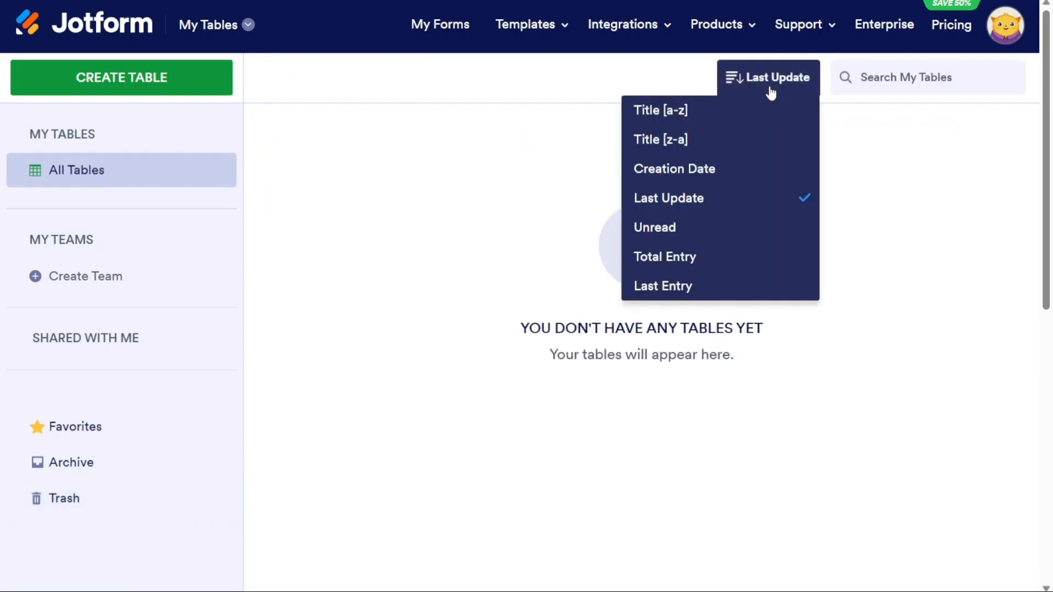
pyautogui.moveTo(730, 171)
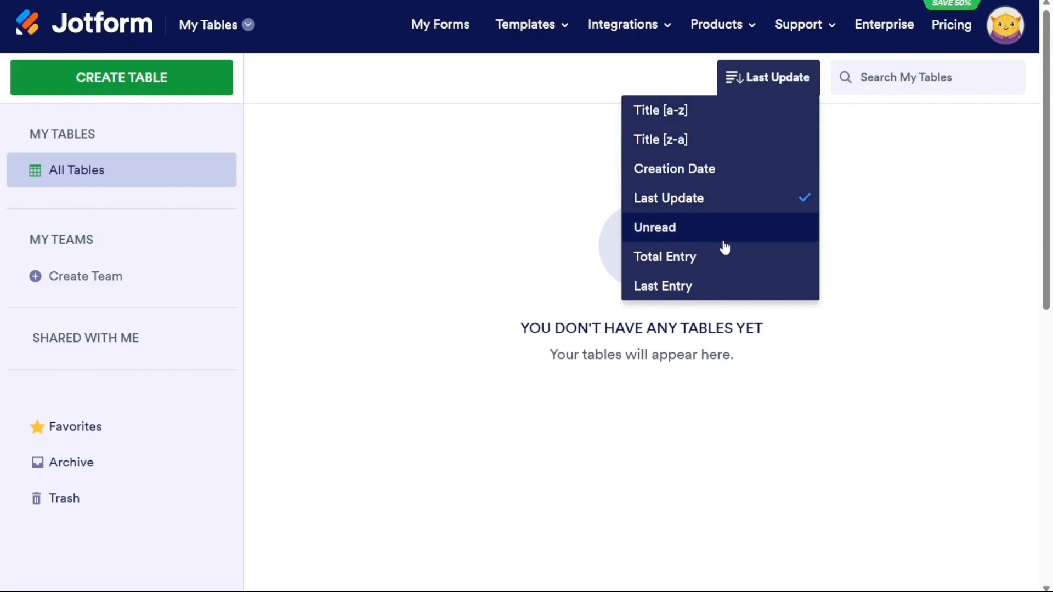
pyautogui.moveTo(889, 117)
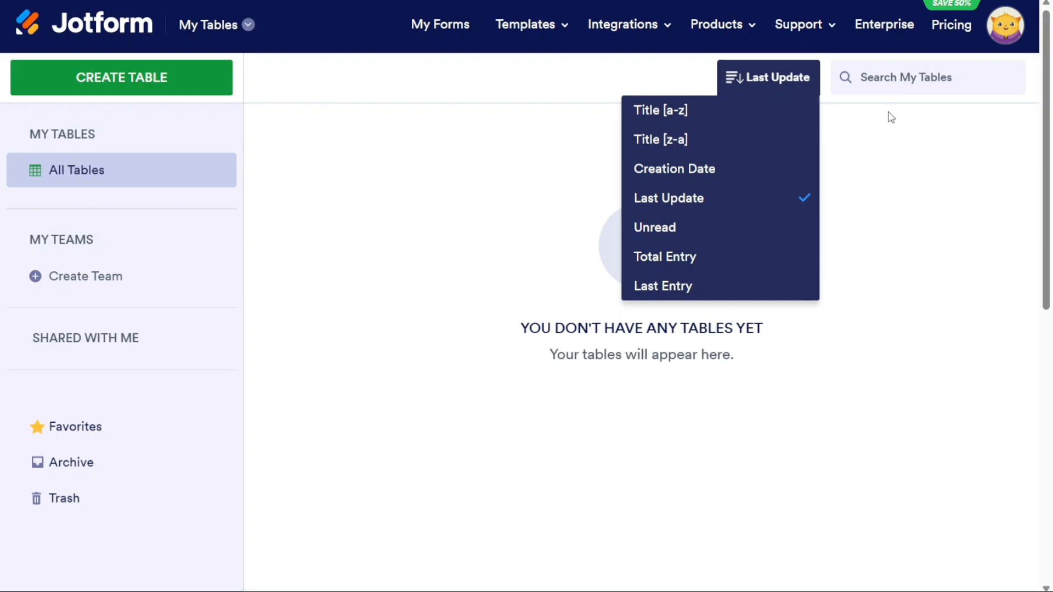
pyautogui.moveTo(727, 308)
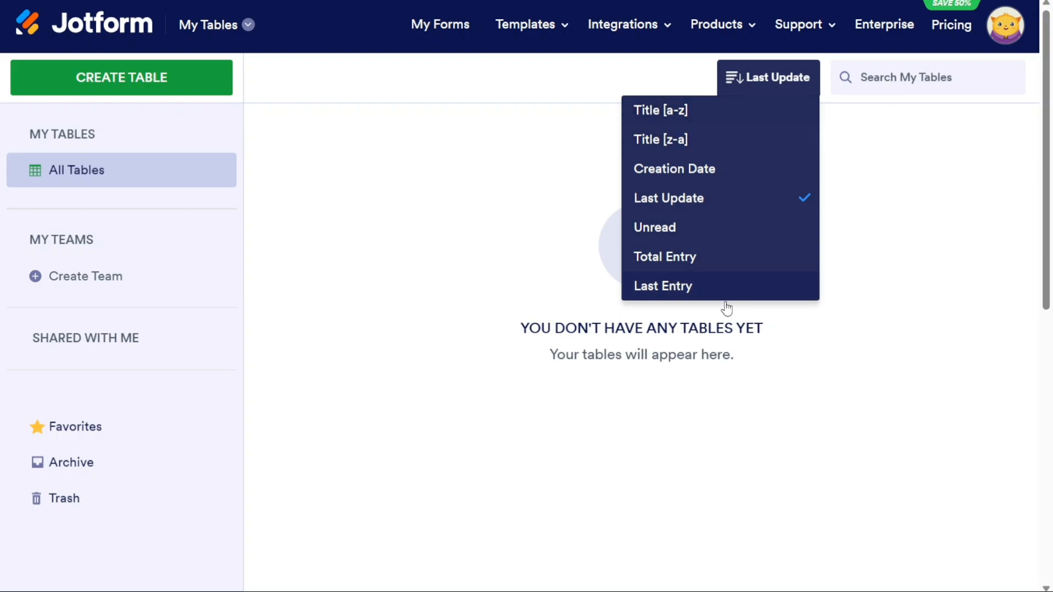
pyautogui.moveTo(725, 357)
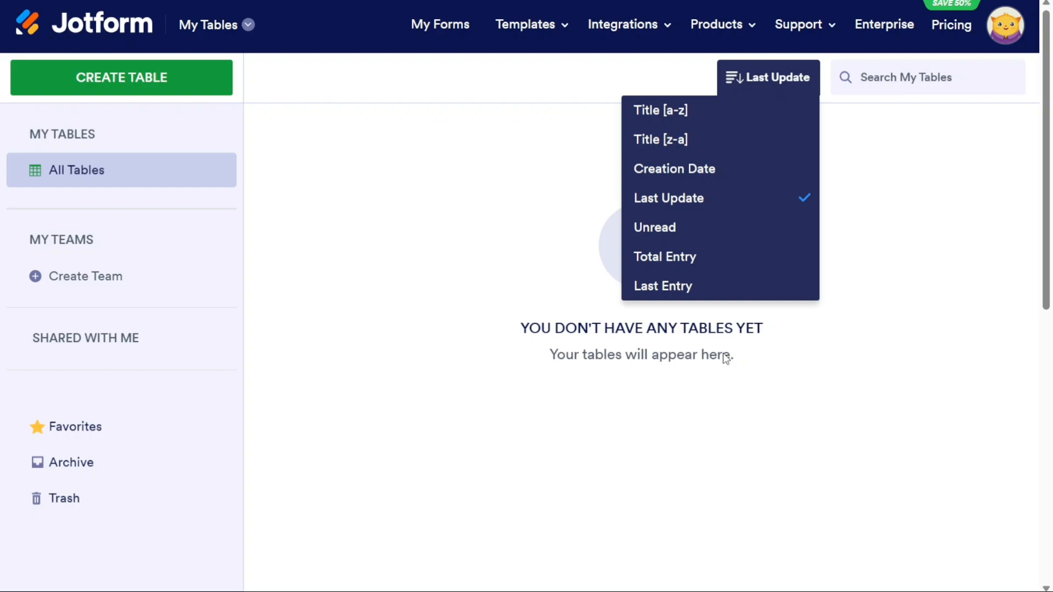
pyautogui.moveTo(964, 144)
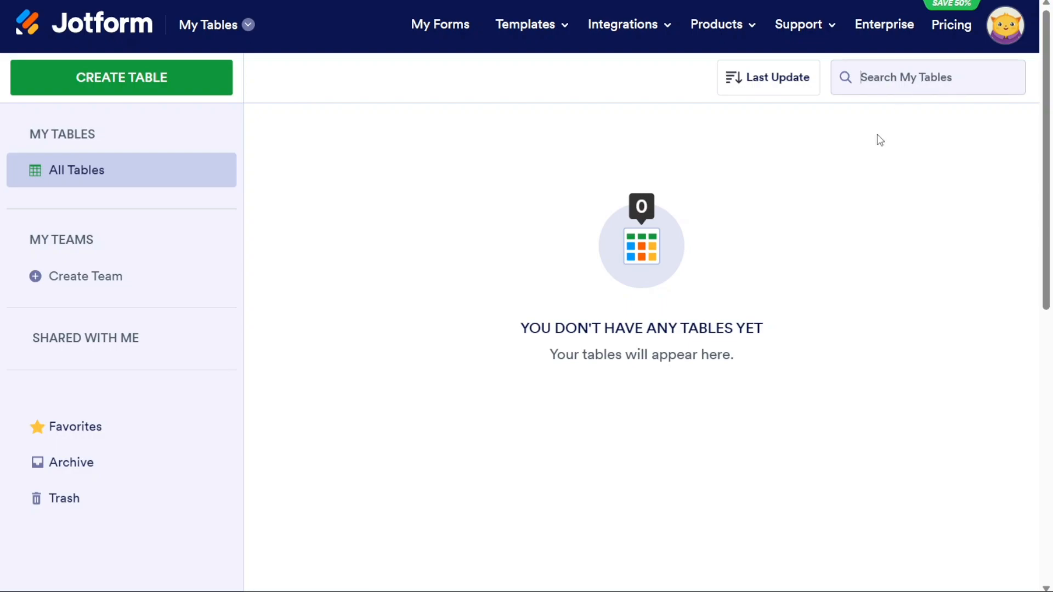
pyautogui.moveTo(547, 139)
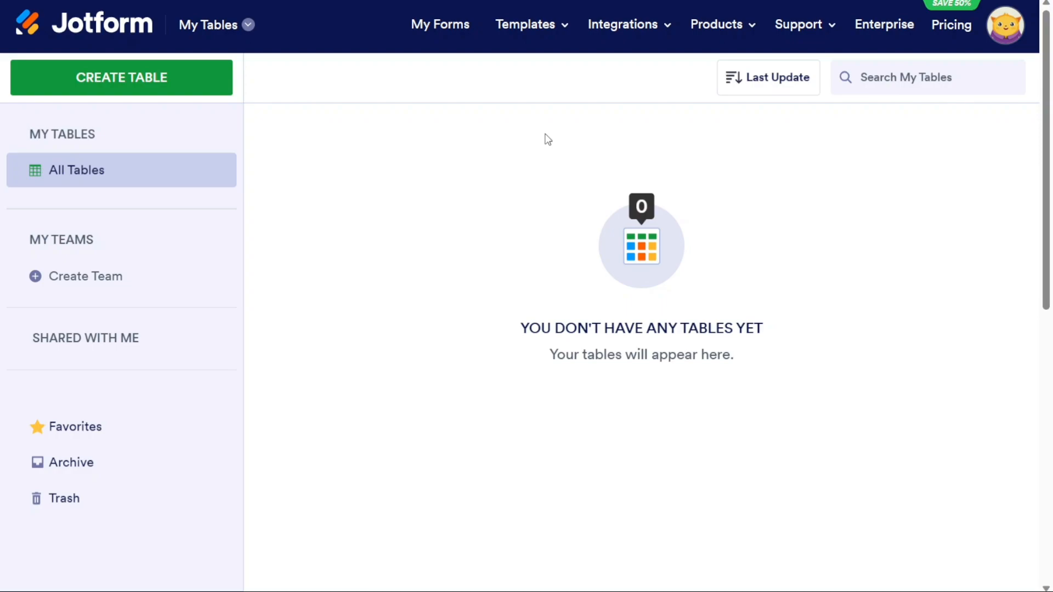
pyautogui.moveTo(459, 147)
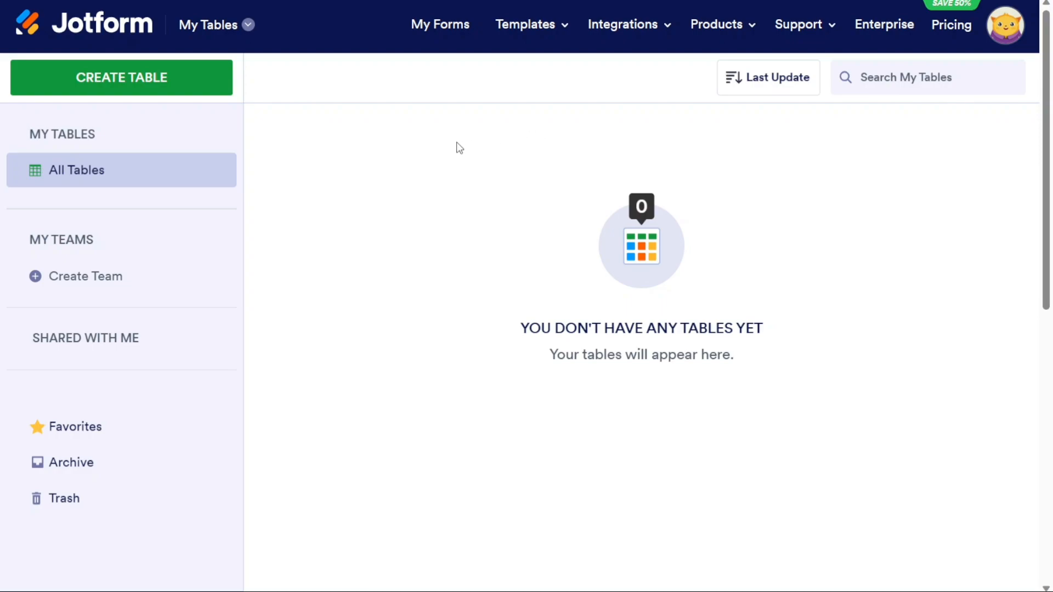
pyautogui.moveTo(376, 137)
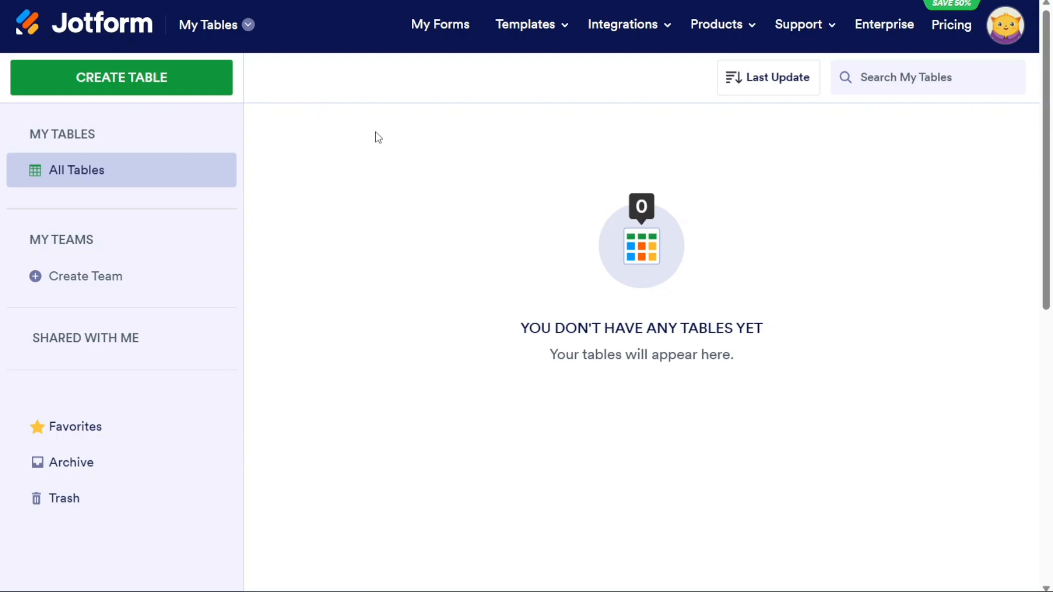
pyautogui.moveTo(189, 133)
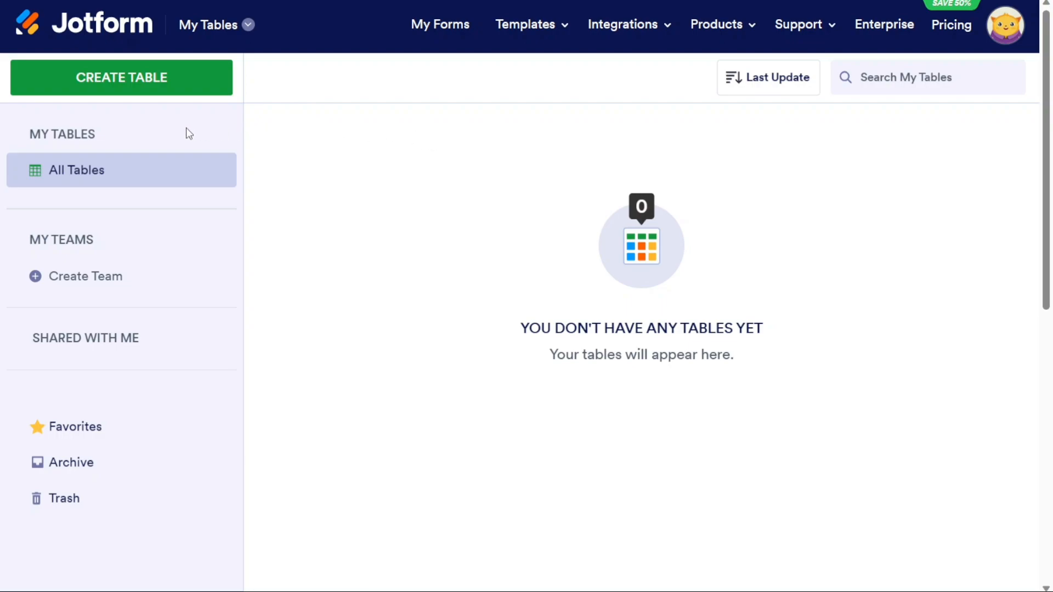
pyautogui.moveTo(142, 101)
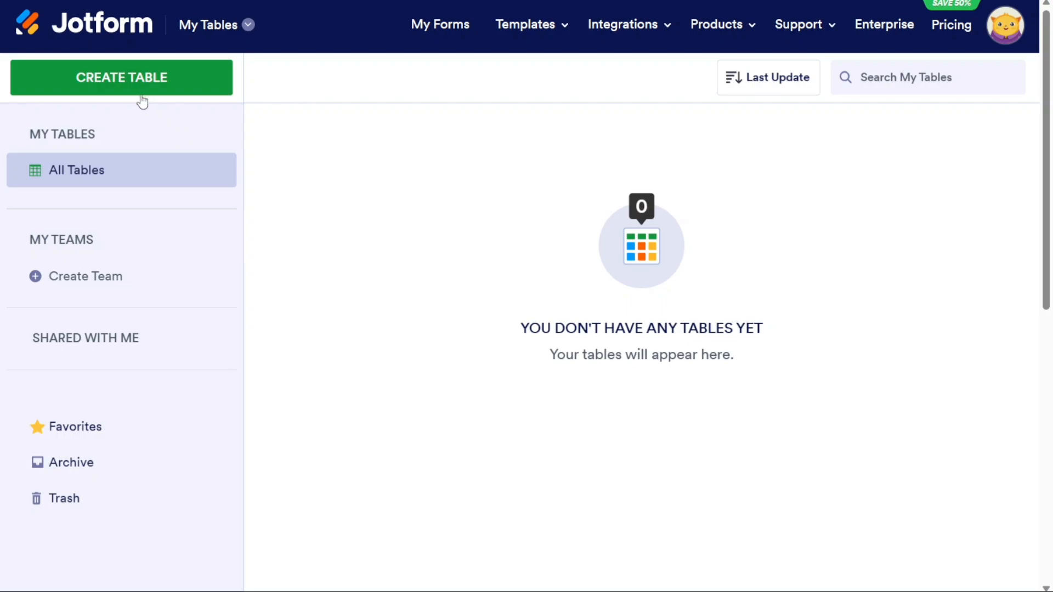
pyautogui.moveTo(122, 84)
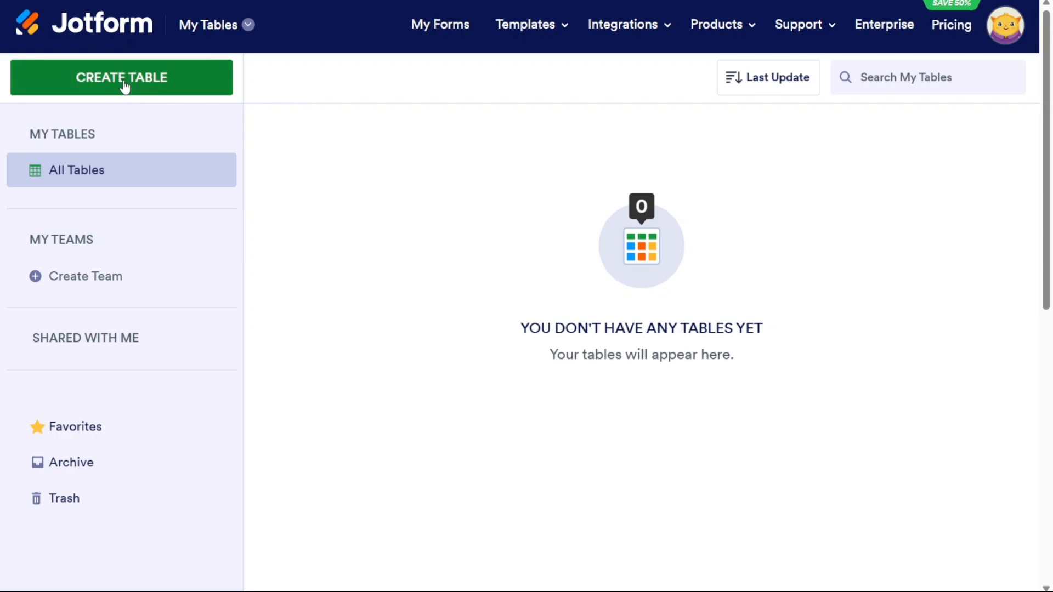
pyautogui.click(122, 77)
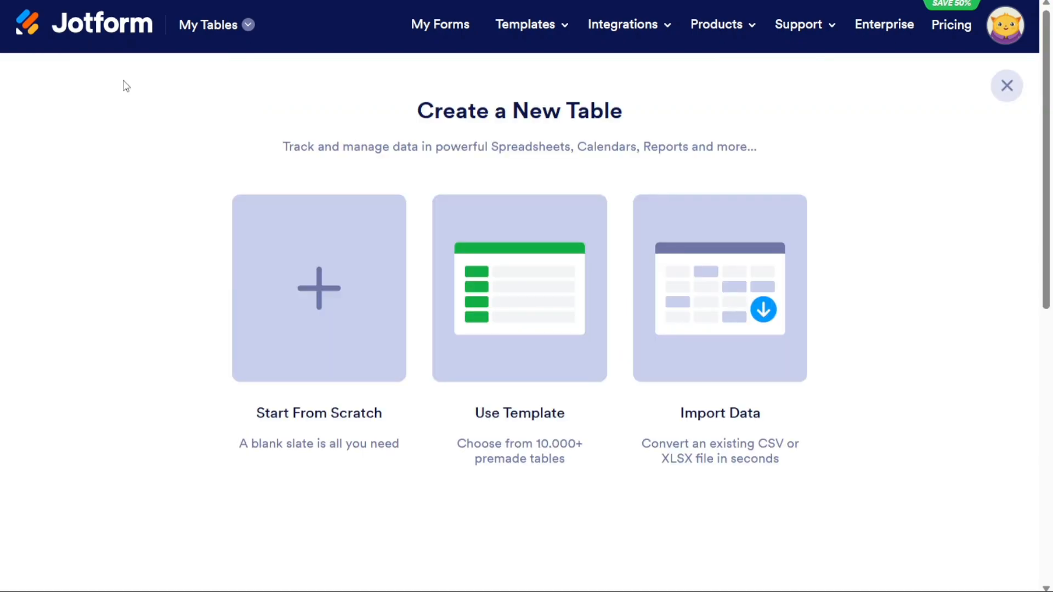
pyautogui.moveTo(309, 114)
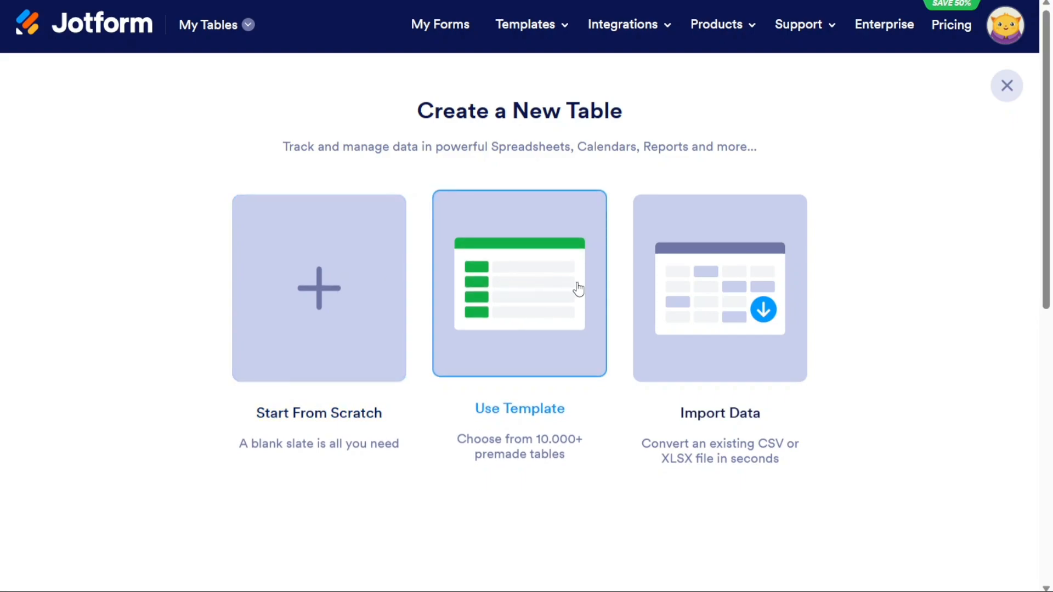
pyautogui.moveTo(719, 298)
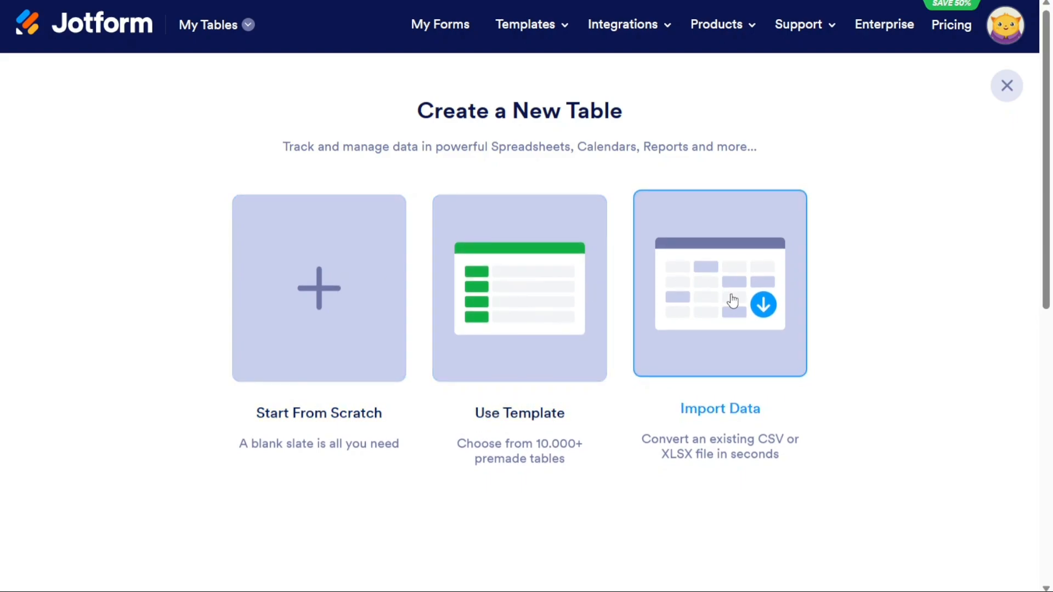
pyautogui.moveTo(342, 296)
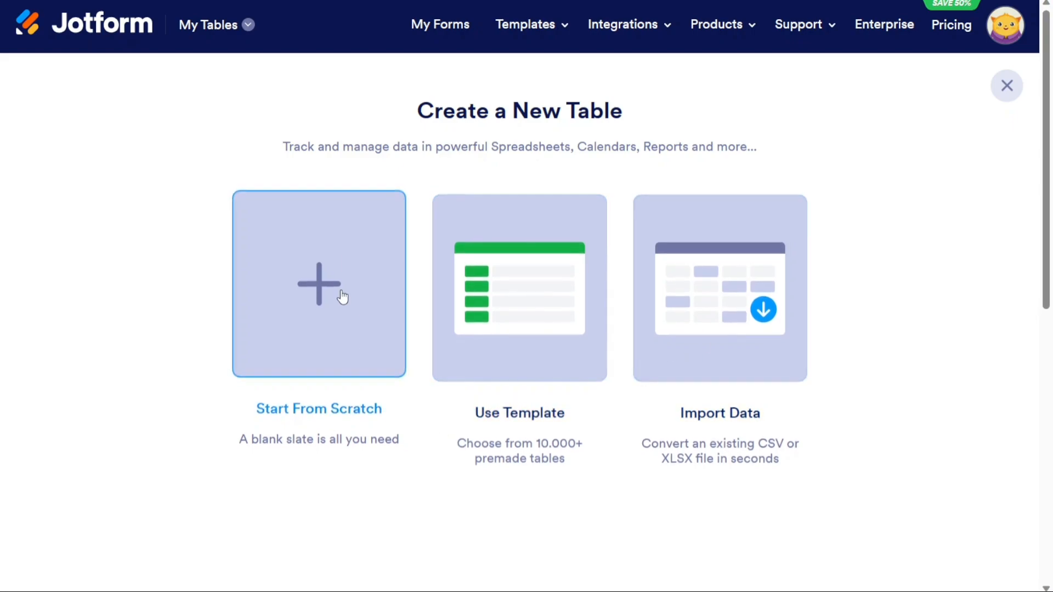
pyautogui.moveTo(349, 259)
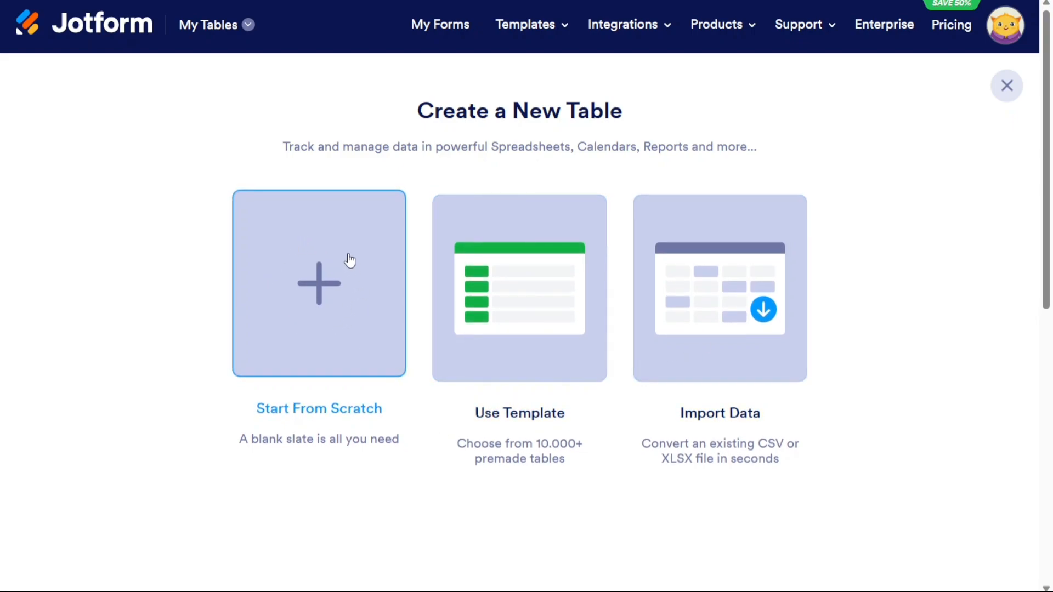
pyautogui.moveTo(317, 245)
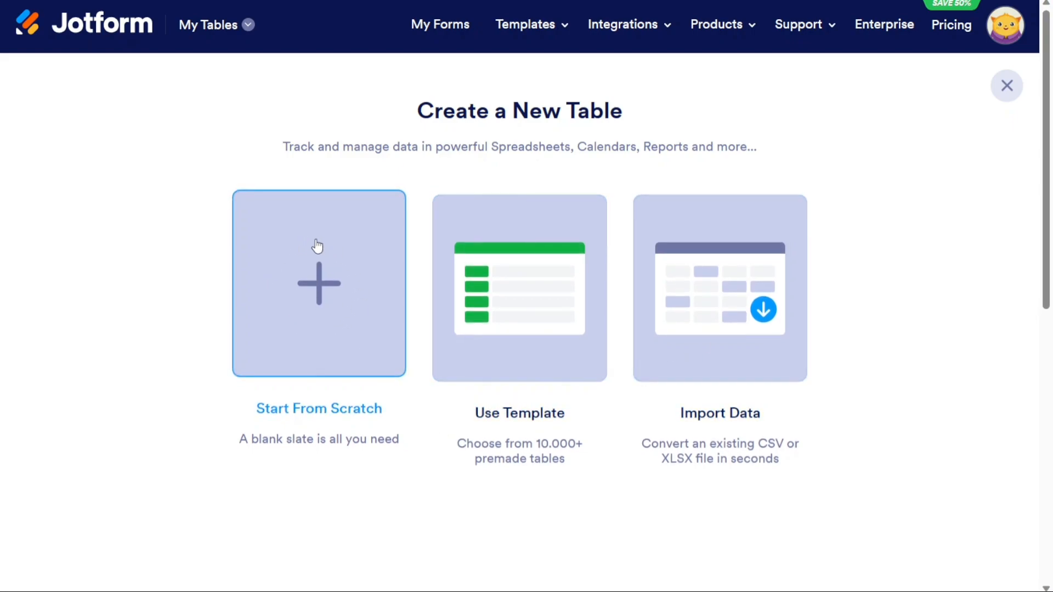
pyautogui.moveTo(382, 454)
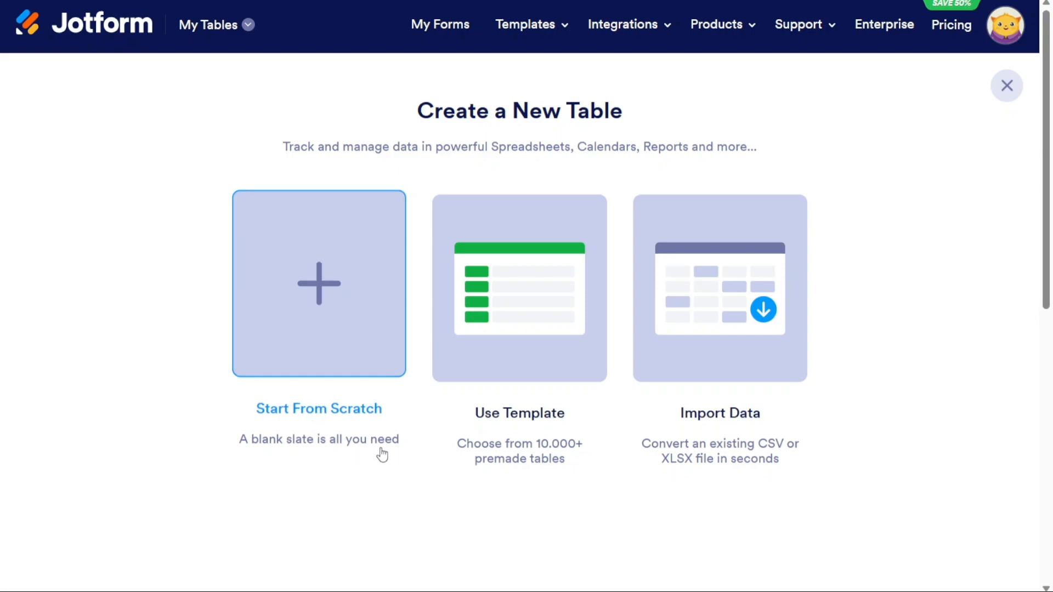
pyautogui.moveTo(344, 310)
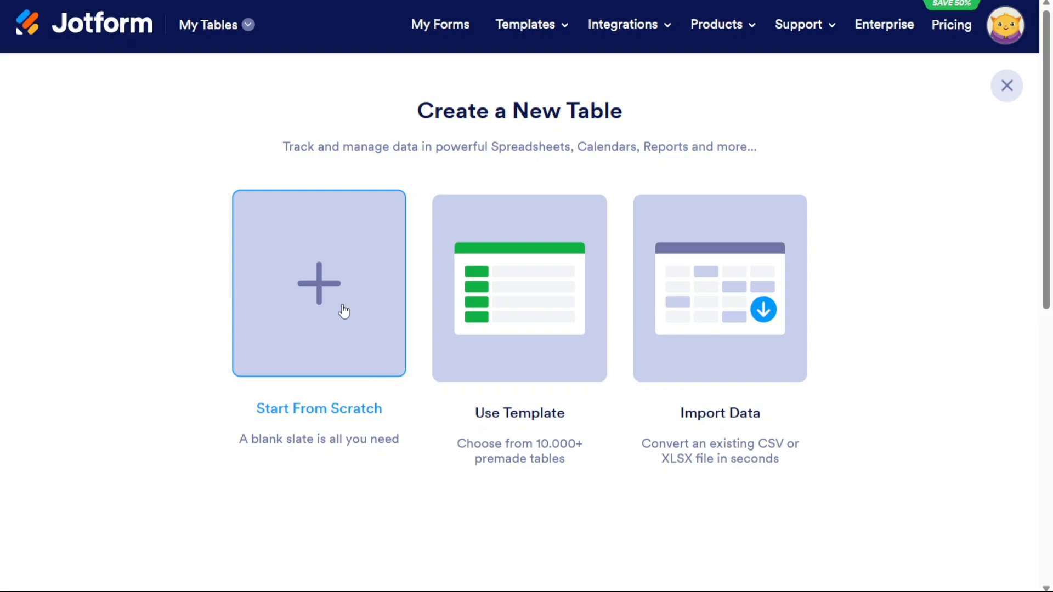
pyautogui.moveTo(524, 290)
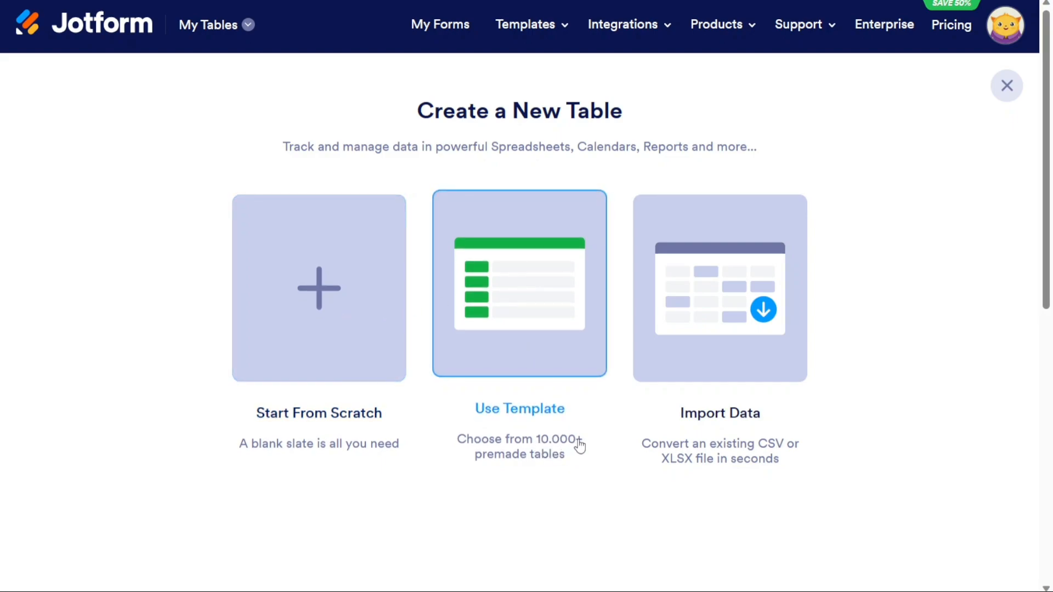
pyautogui.moveTo(511, 297)
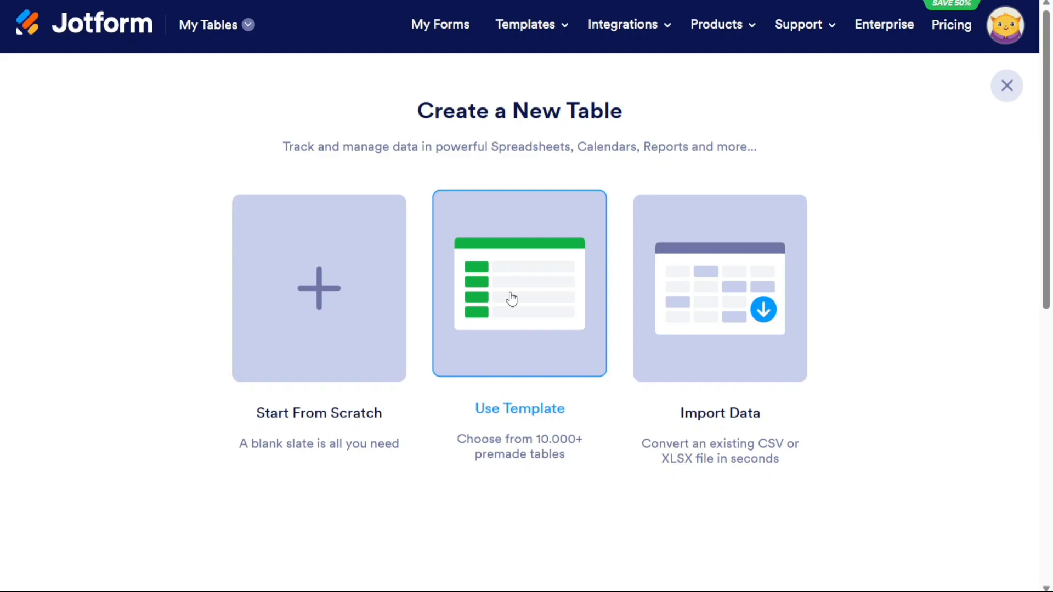
pyautogui.moveTo(751, 326)
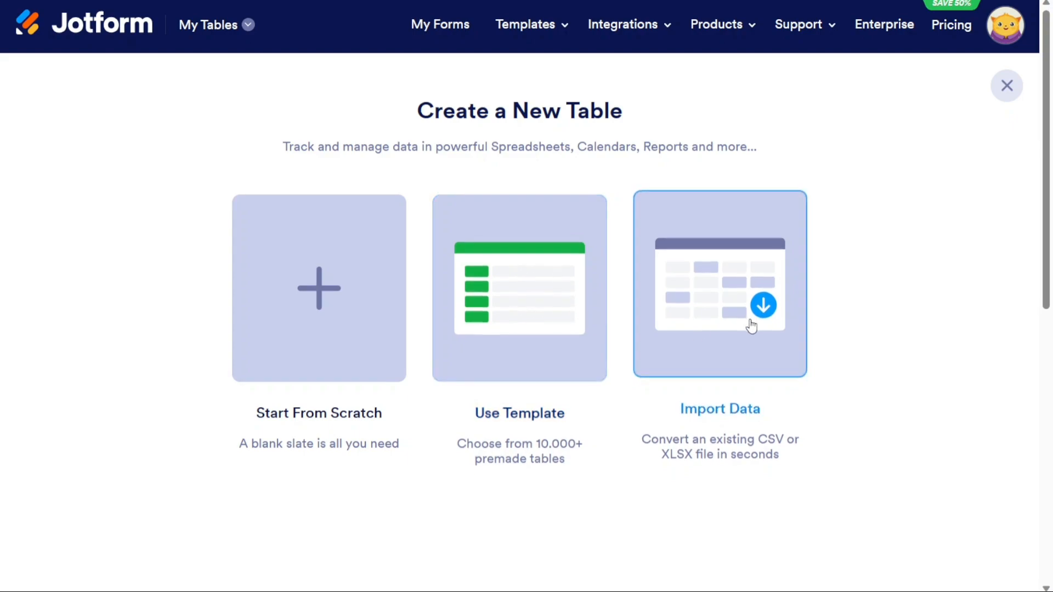
pyautogui.moveTo(748, 315)
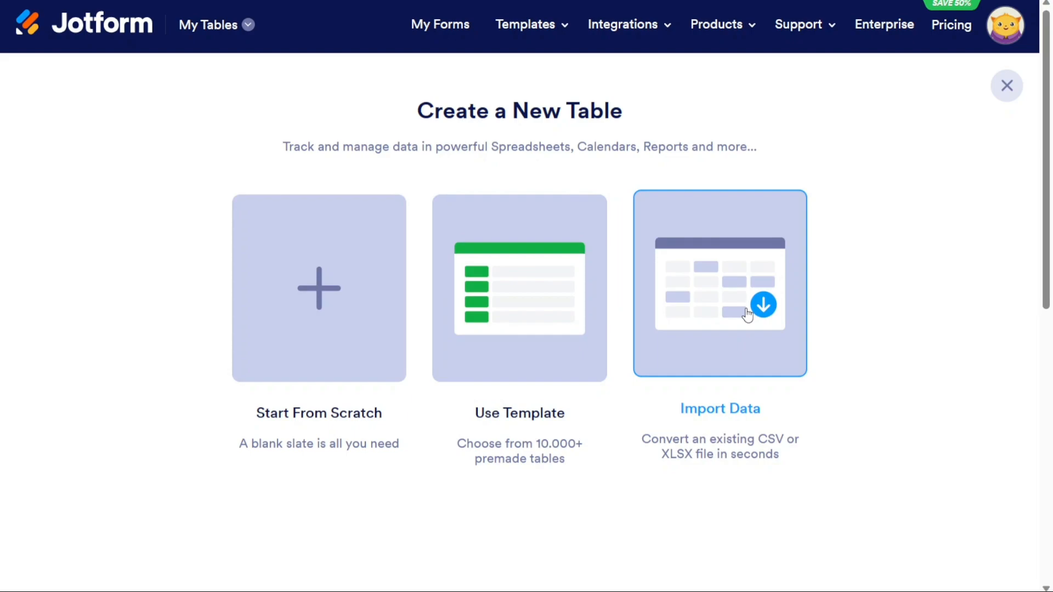
pyautogui.click(719, 283)
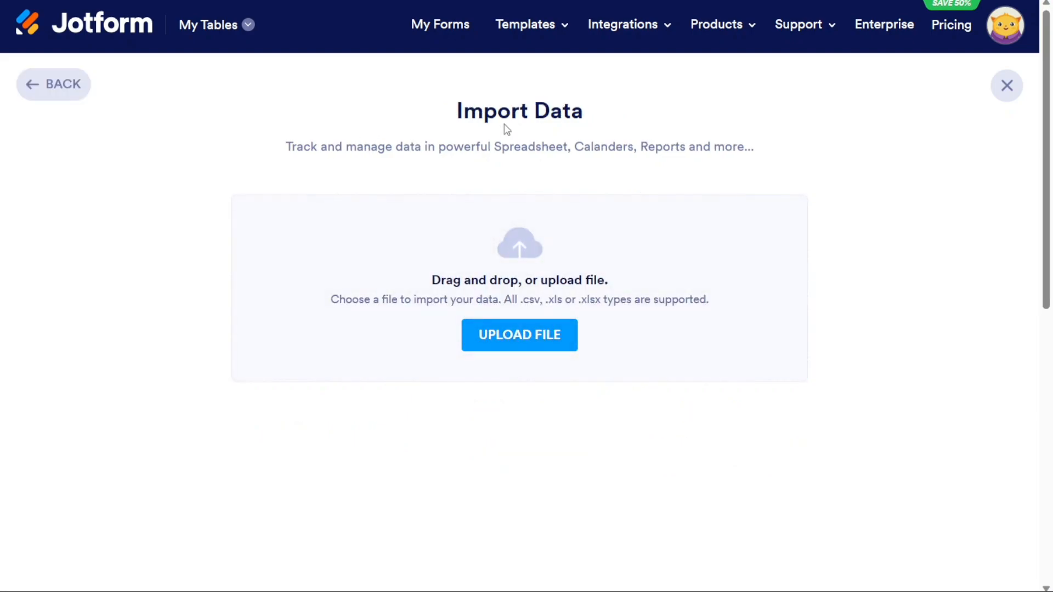
pyautogui.moveTo(66, 91)
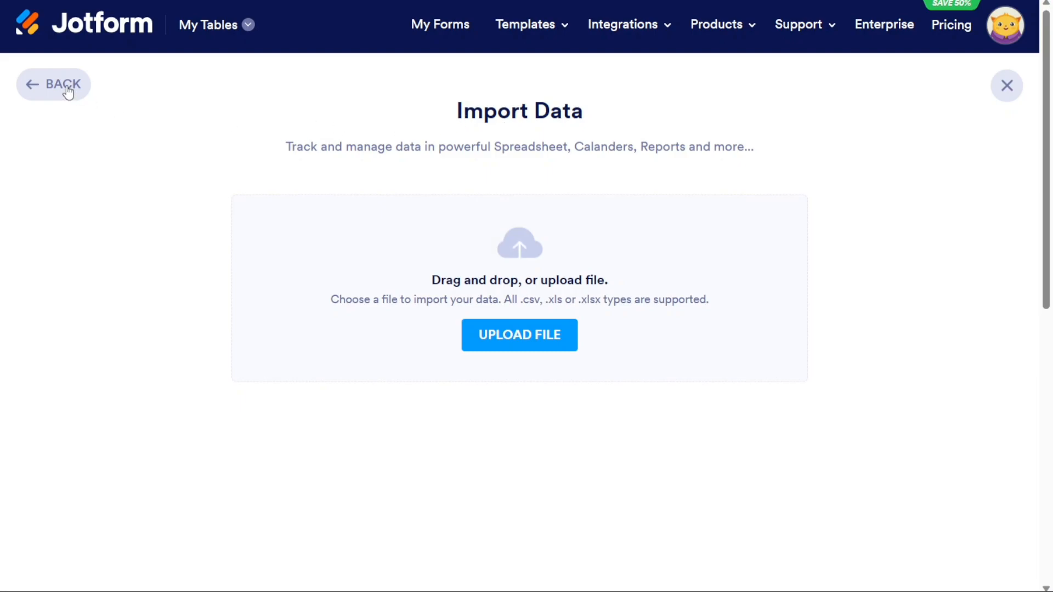
pyautogui.click(54, 84)
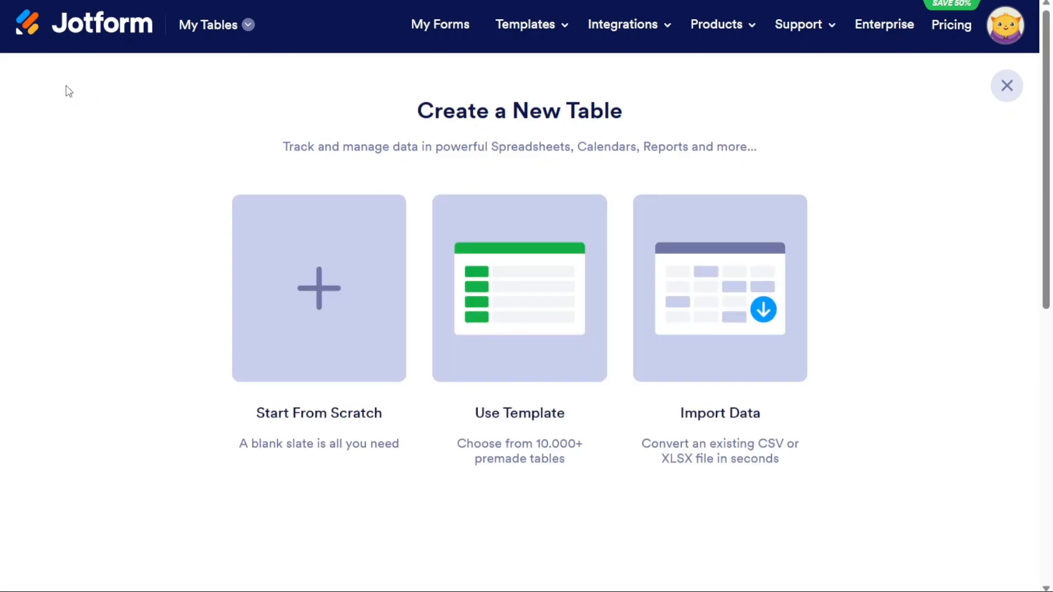
pyautogui.moveTo(703, 203)
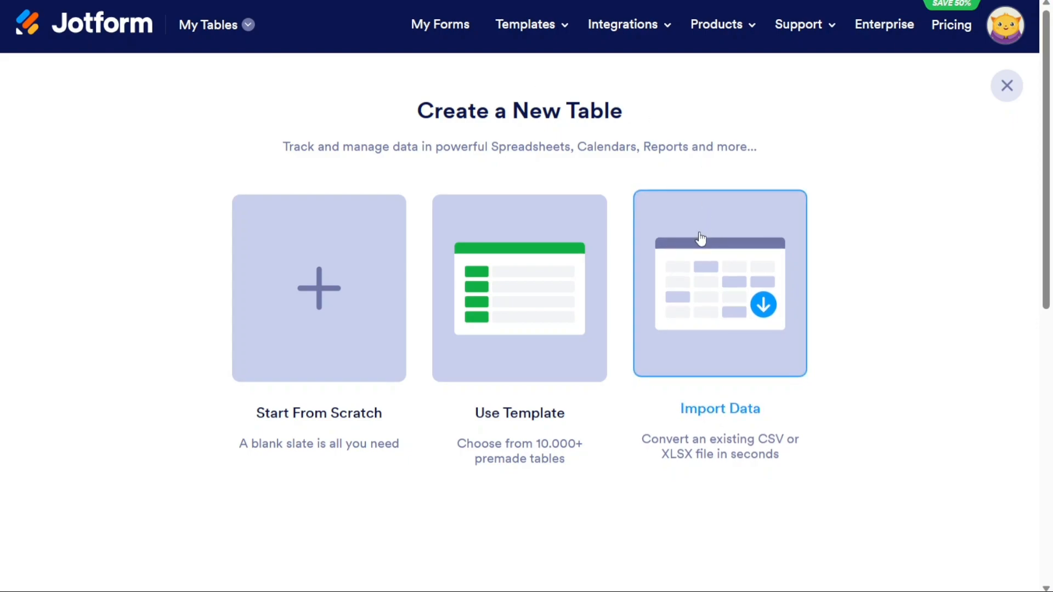
pyautogui.moveTo(631, 168)
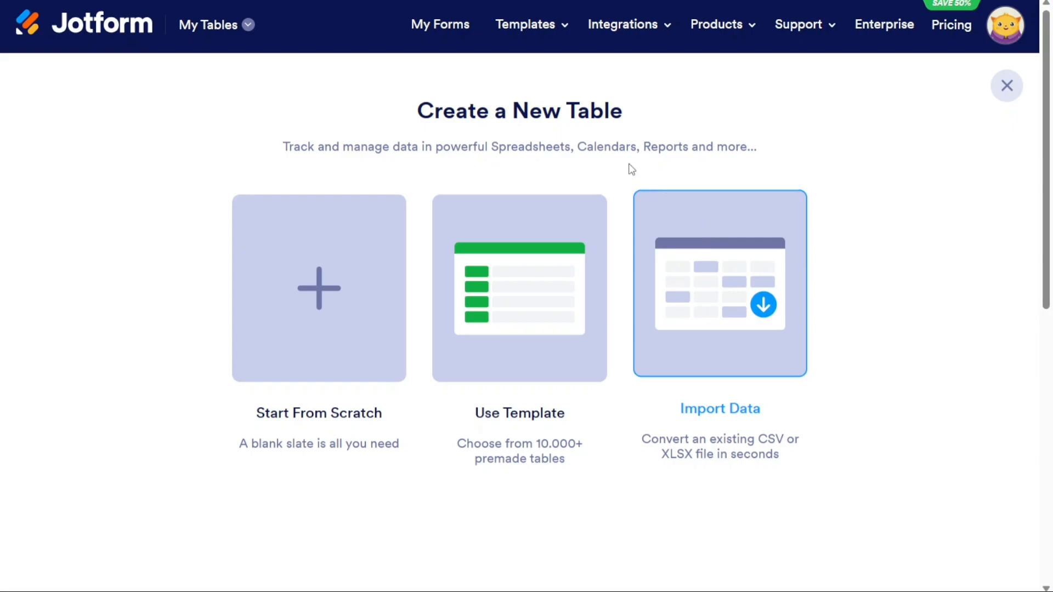
# Step: Start a blank table from scratch and review its Name, Email and Notes column visibility list
pyautogui.click(318, 288)
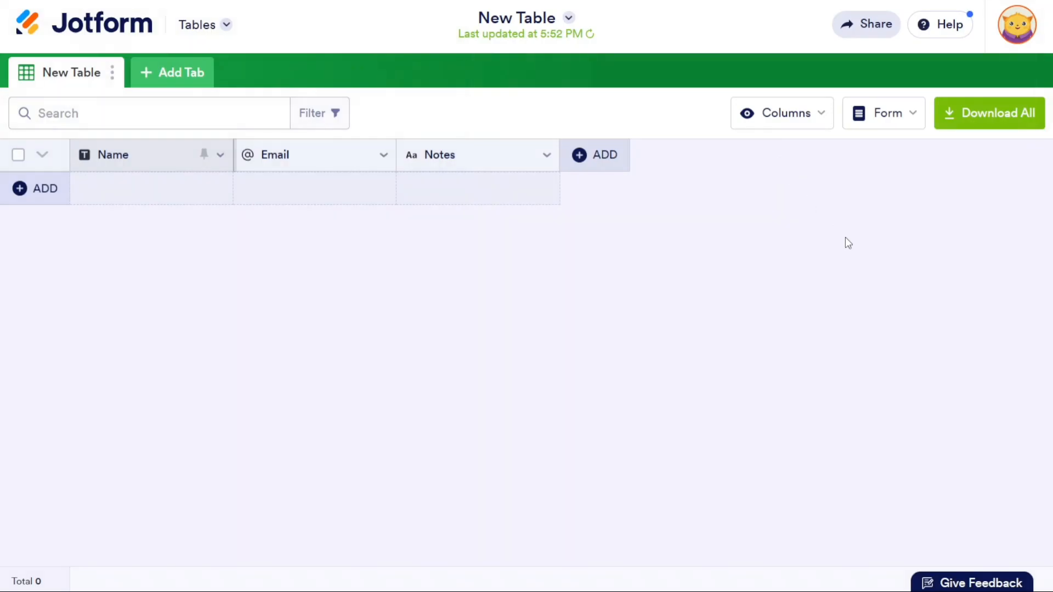
pyautogui.moveTo(985, 420)
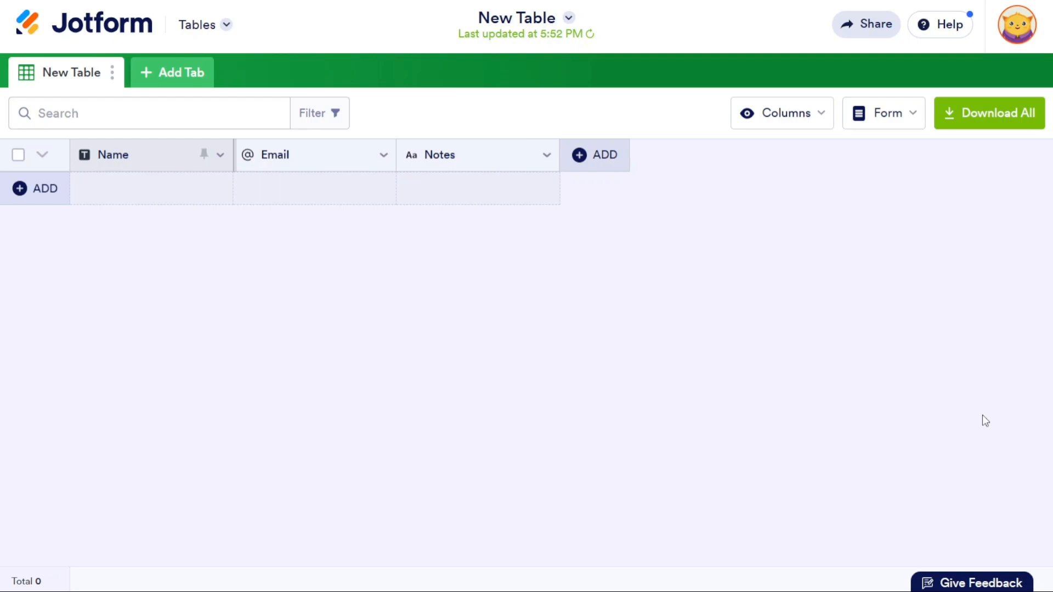
pyautogui.moveTo(474, 283)
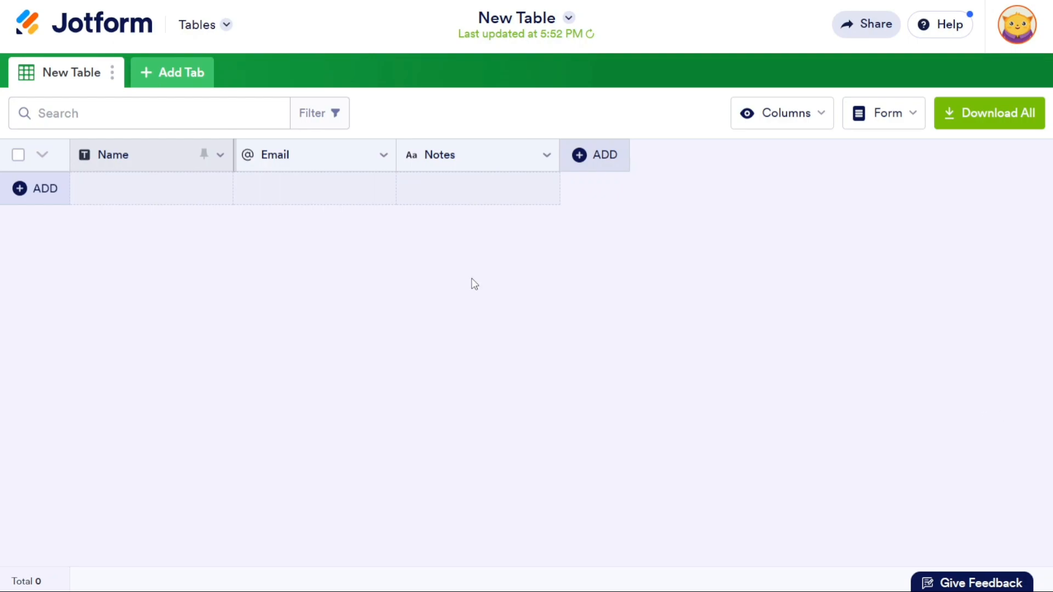
pyautogui.moveTo(285, 194)
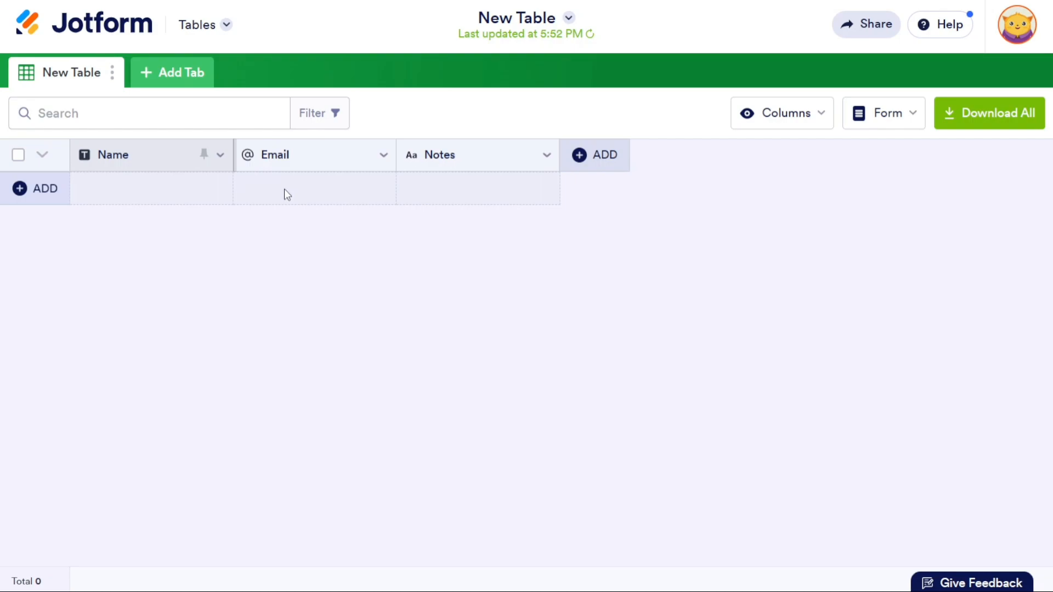
pyautogui.moveTo(523, 92)
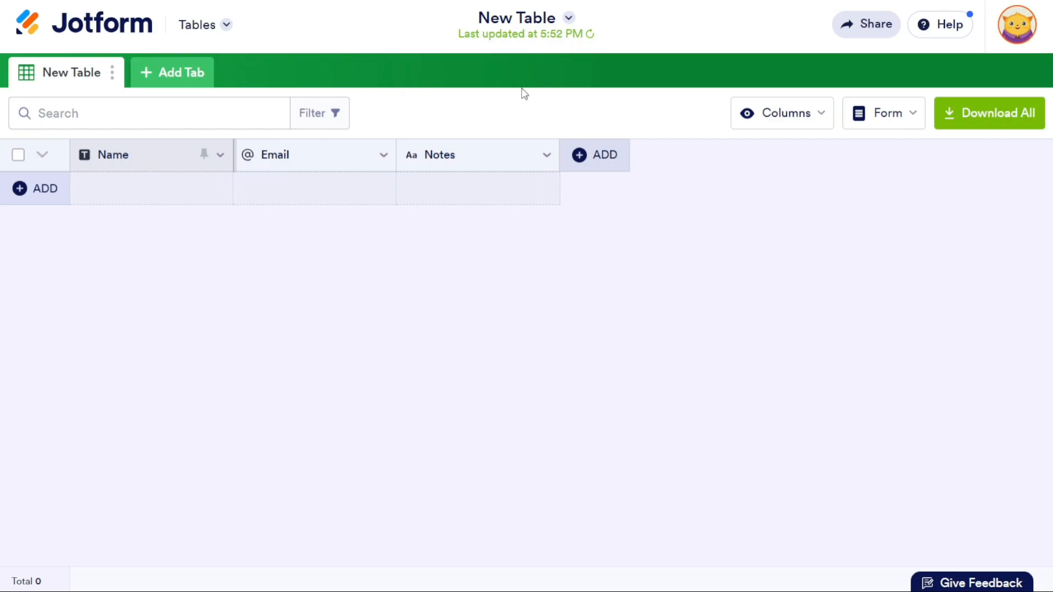
pyautogui.moveTo(826, 131)
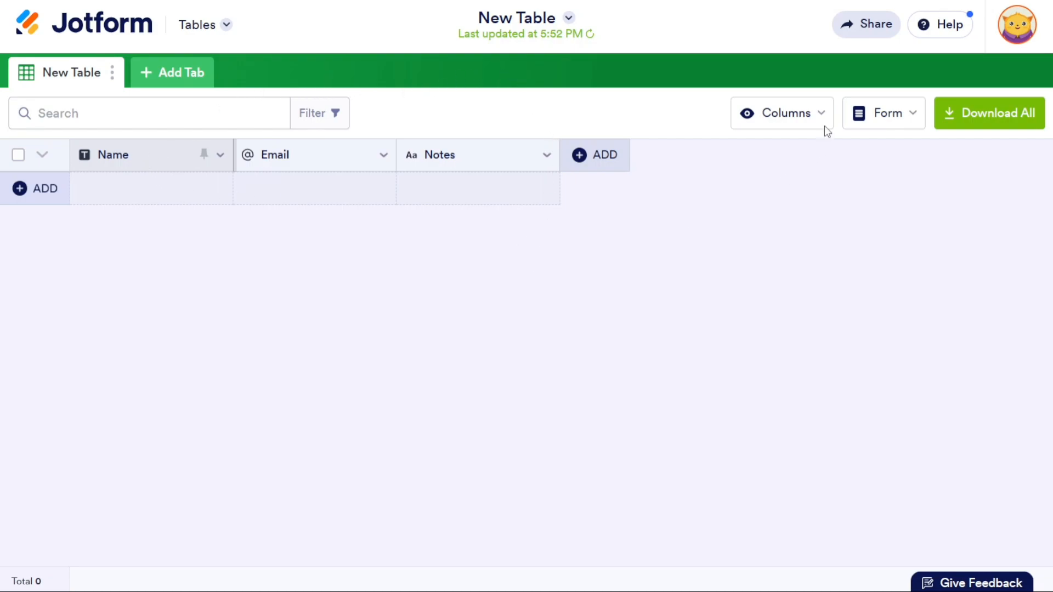
pyautogui.click(780, 112)
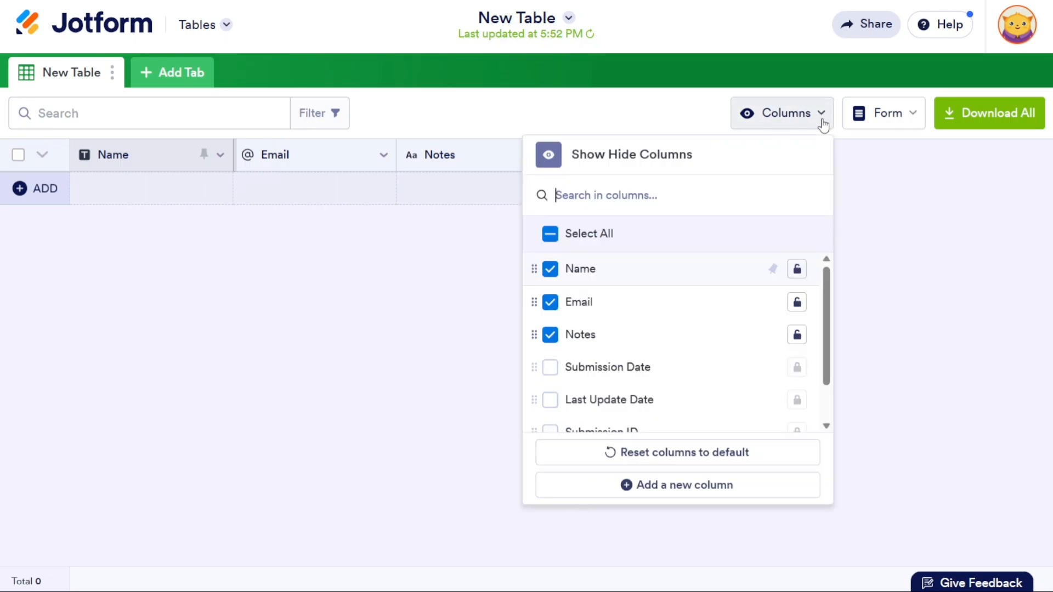
pyautogui.moveTo(828, 346)
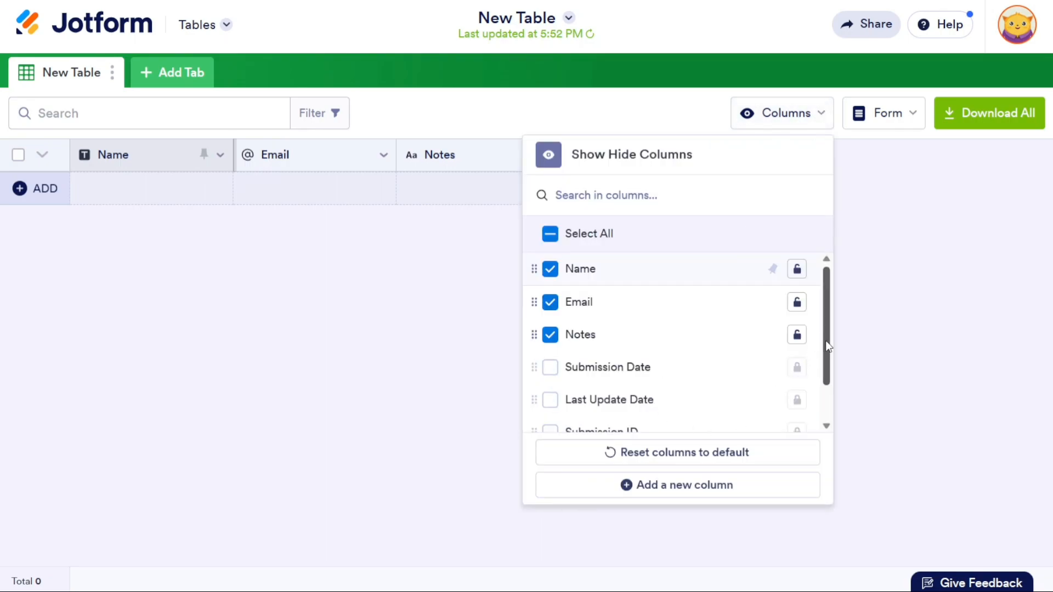
pyautogui.click(207, 233)
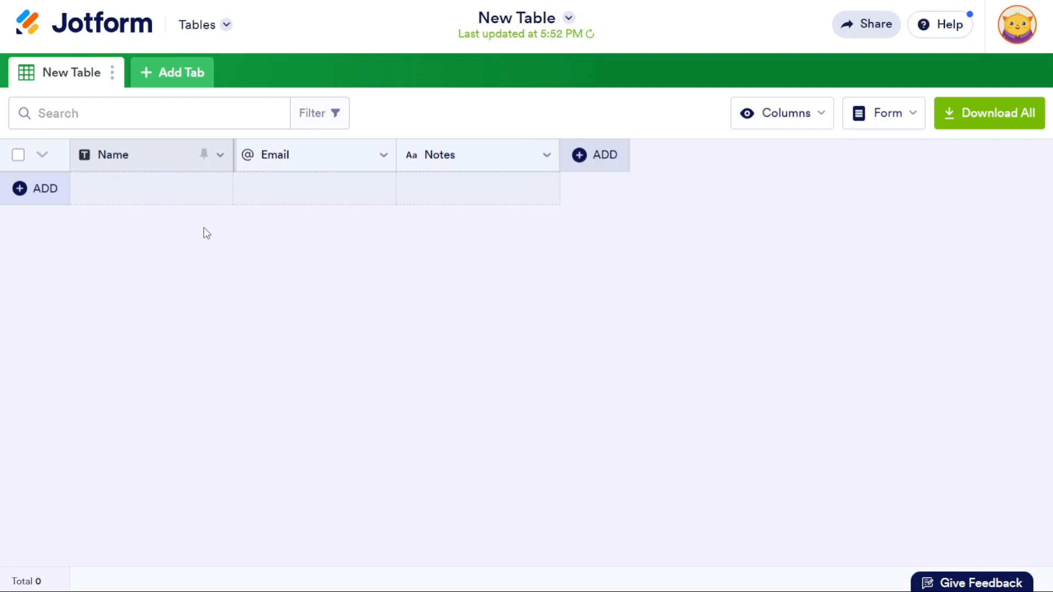
# Step: Insert an empty row 1 into New Table
pyautogui.click(35, 188)
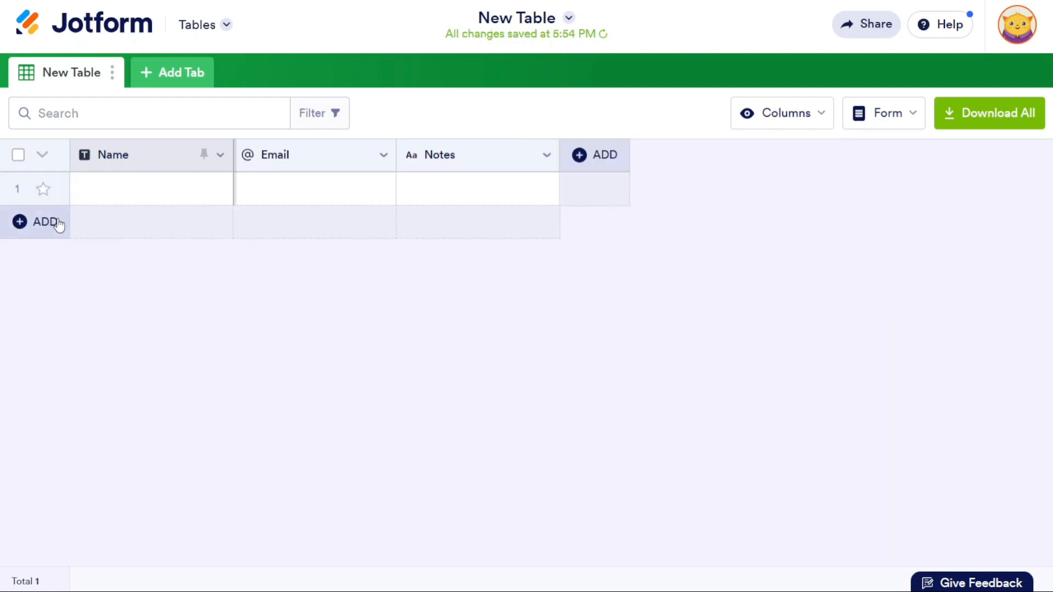
pyautogui.moveTo(123, 195)
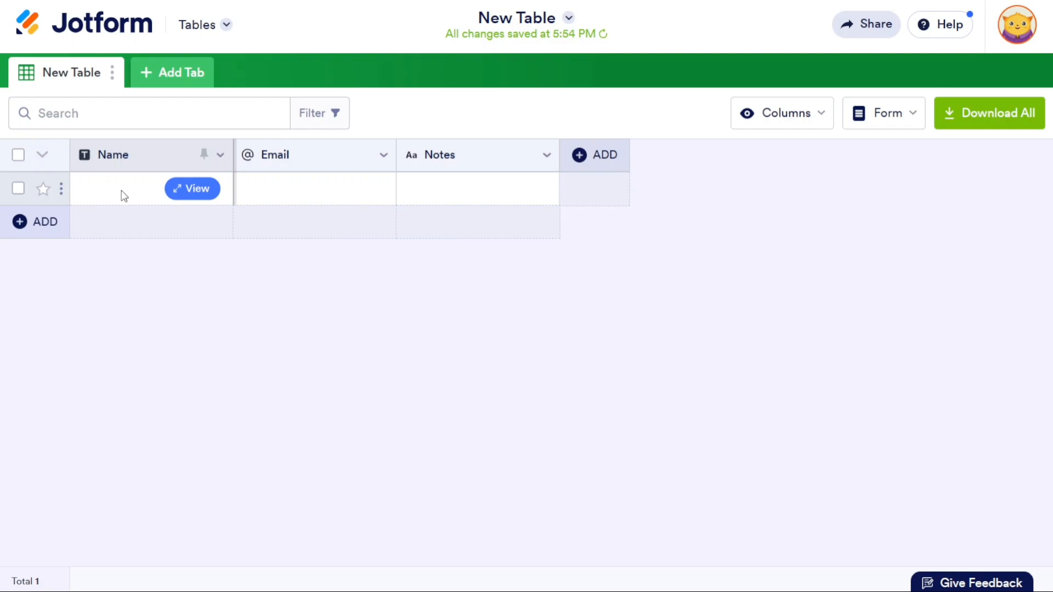
pyautogui.moveTo(437, 329)
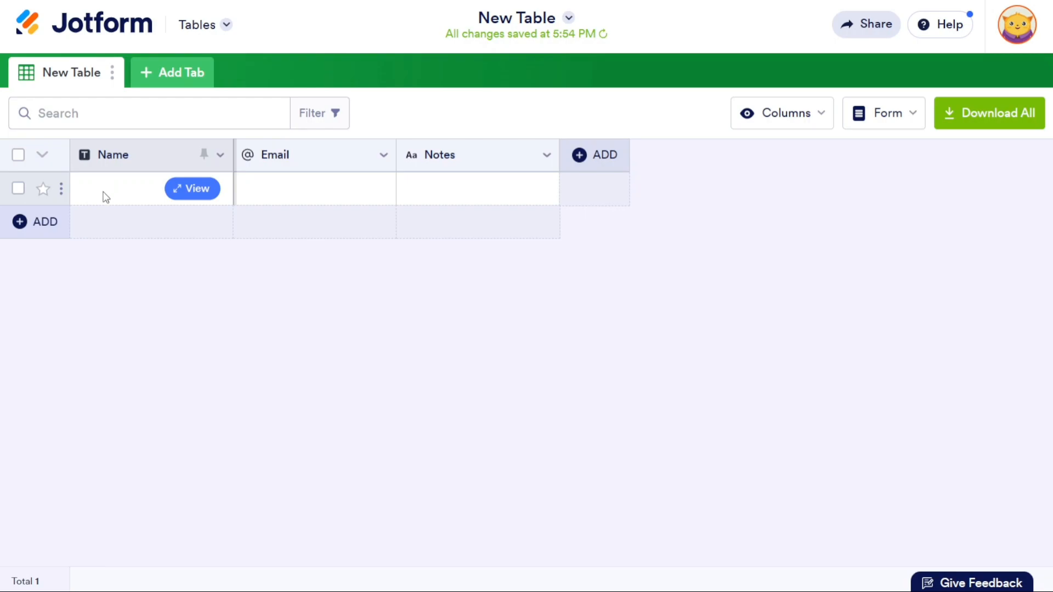
pyautogui.moveTo(179, 191)
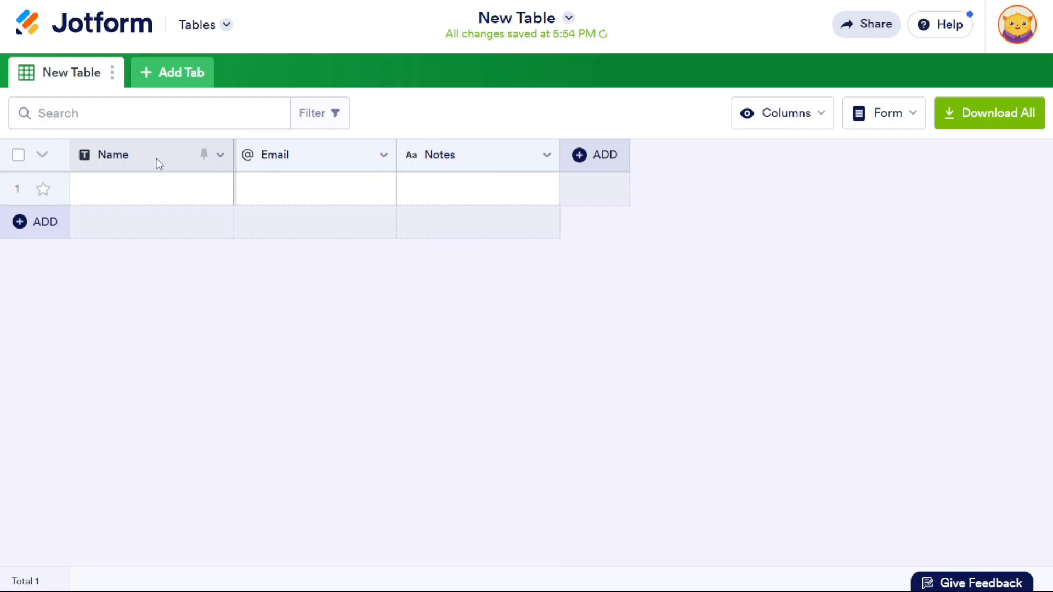
pyautogui.moveTo(105, 177)
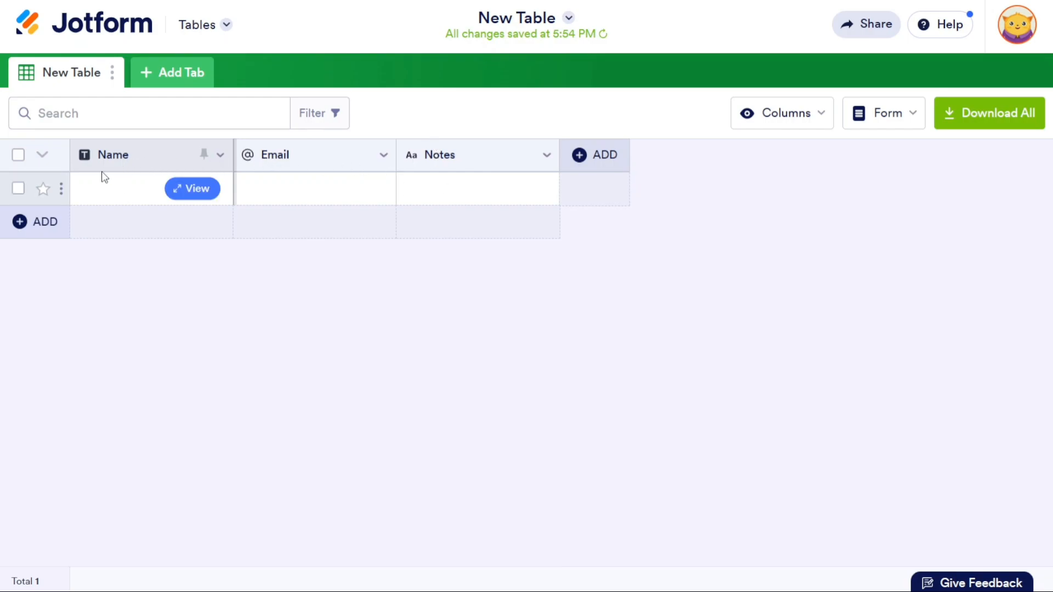
pyautogui.moveTo(443, 168)
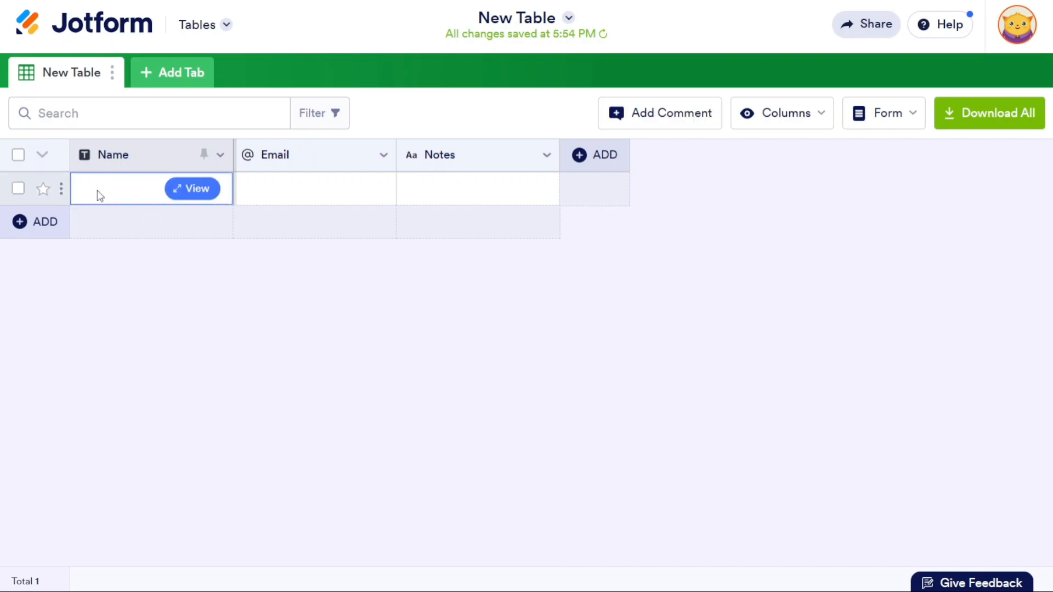
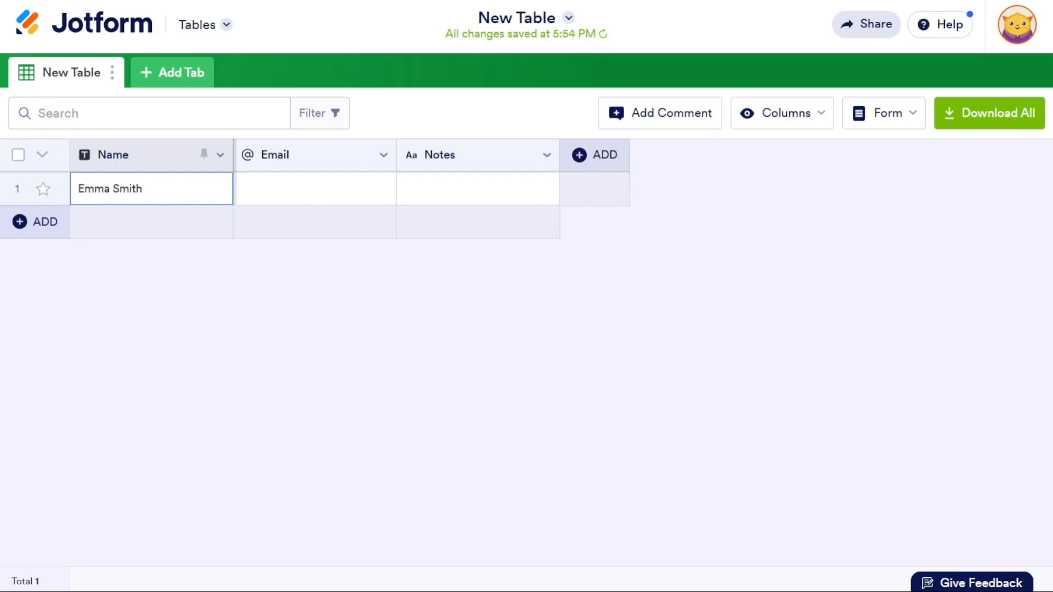
pyautogui.click(314, 189)
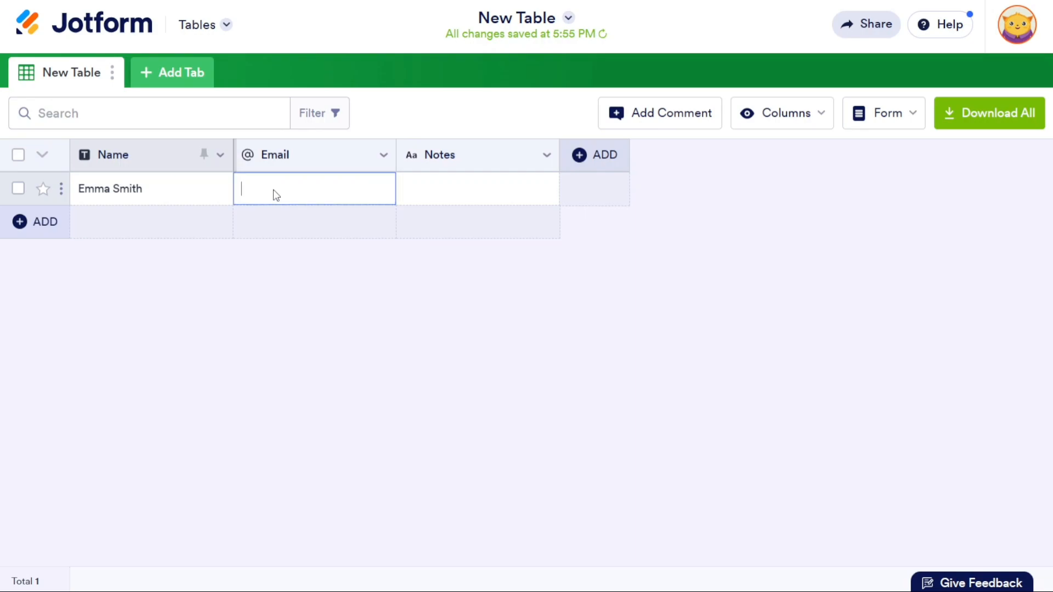
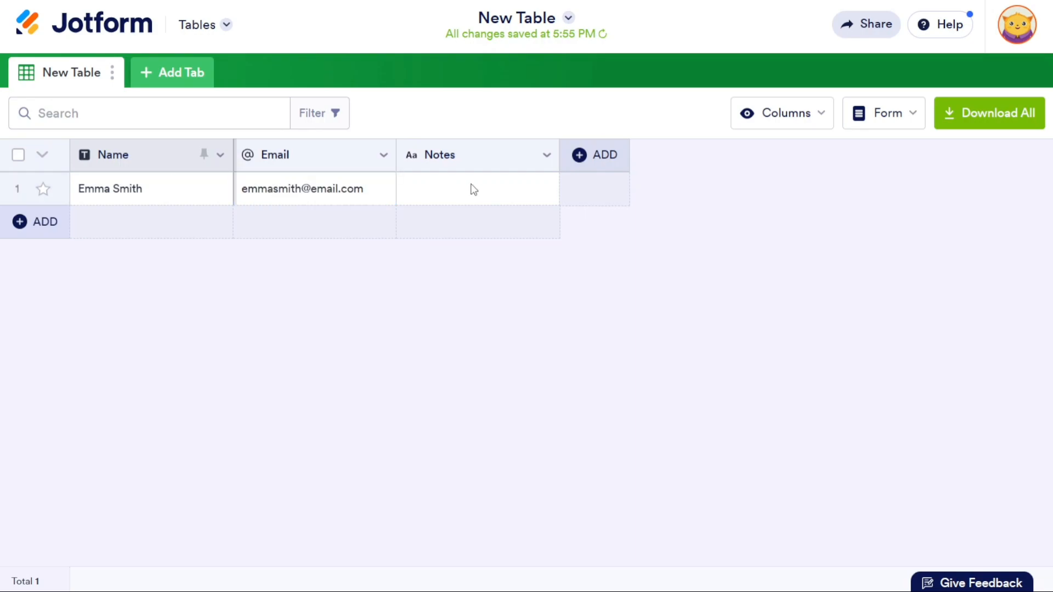
pyautogui.click(476, 189)
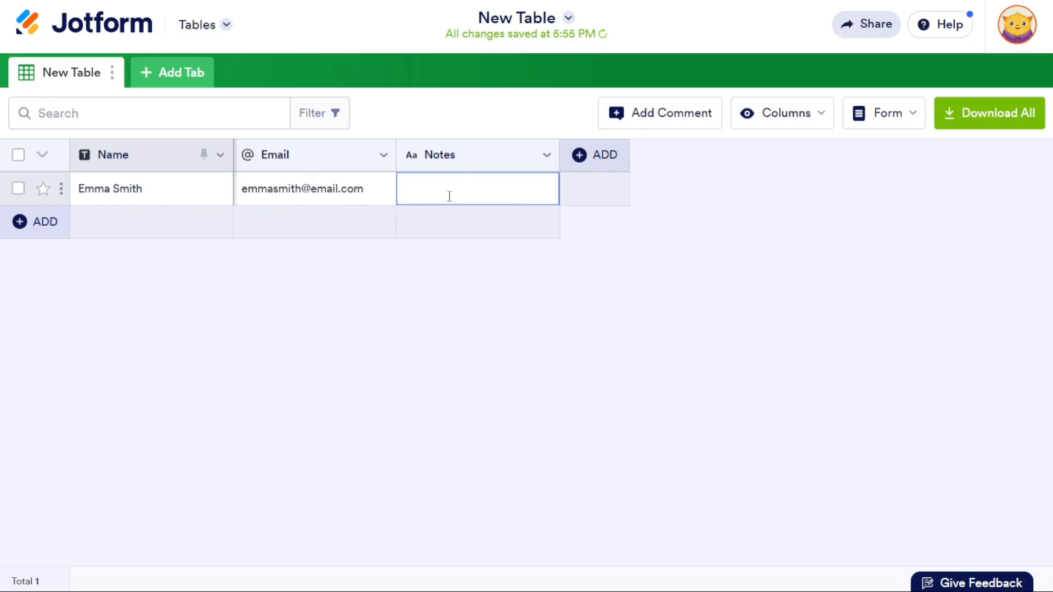
pyautogui.write('Note')
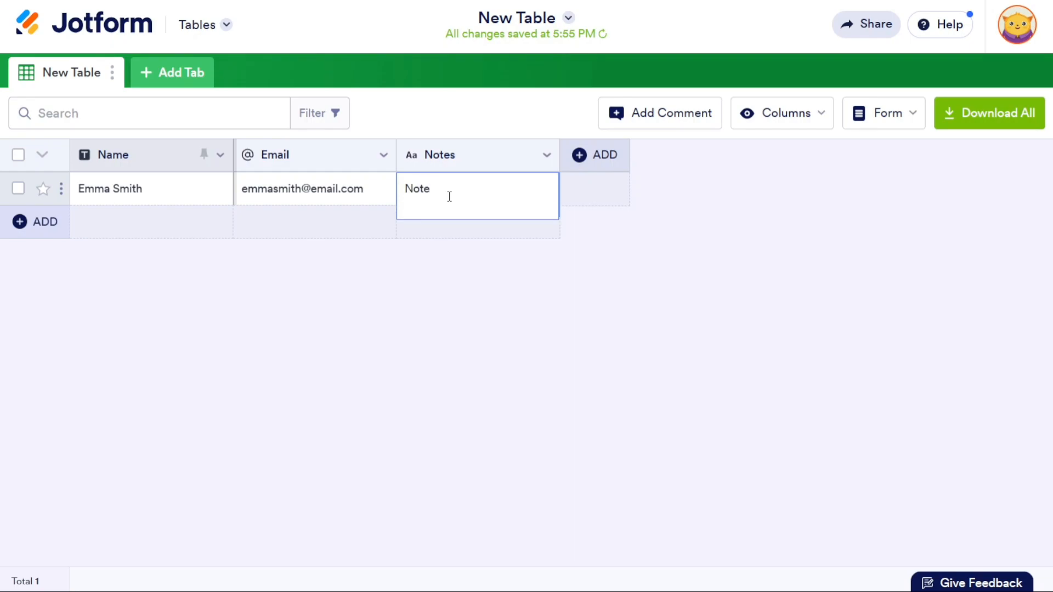
pyautogui.click(700, 293)
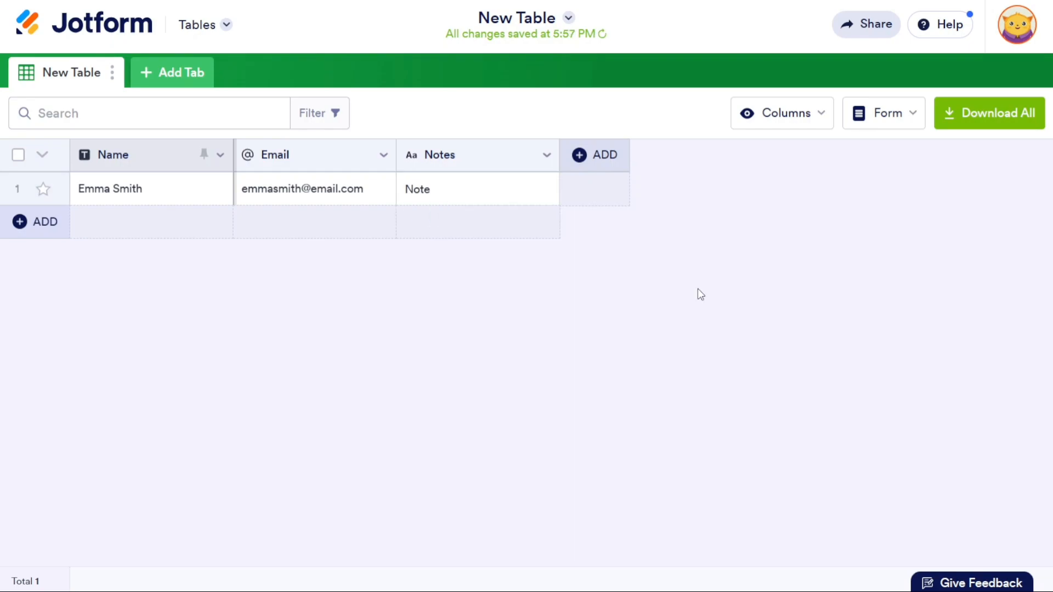
pyautogui.moveTo(593, 155)
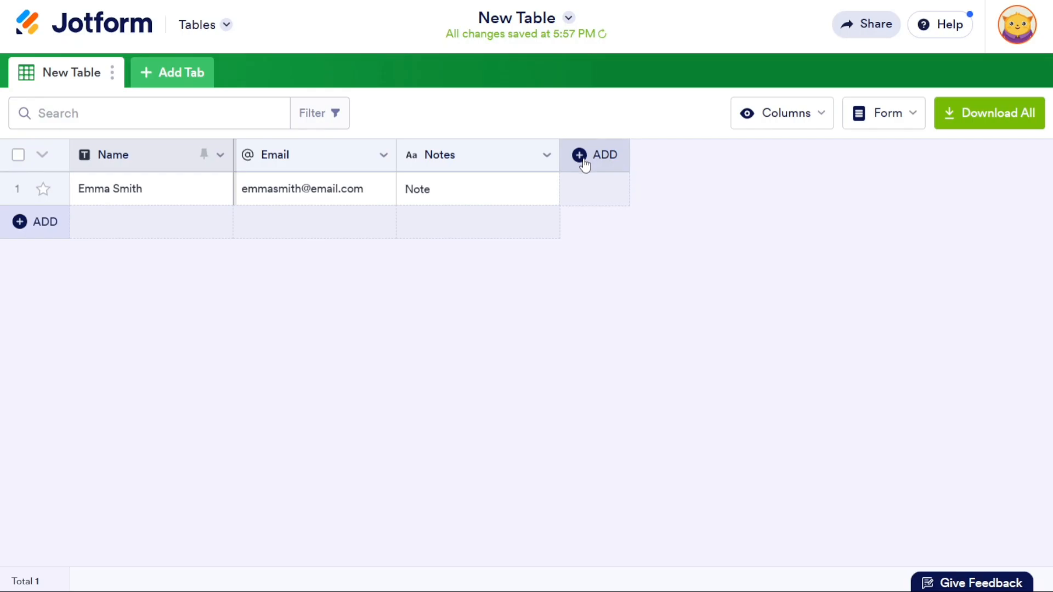
# Step: Create a Long Text column from the Basic column types after Notes
pyautogui.click(595, 155)
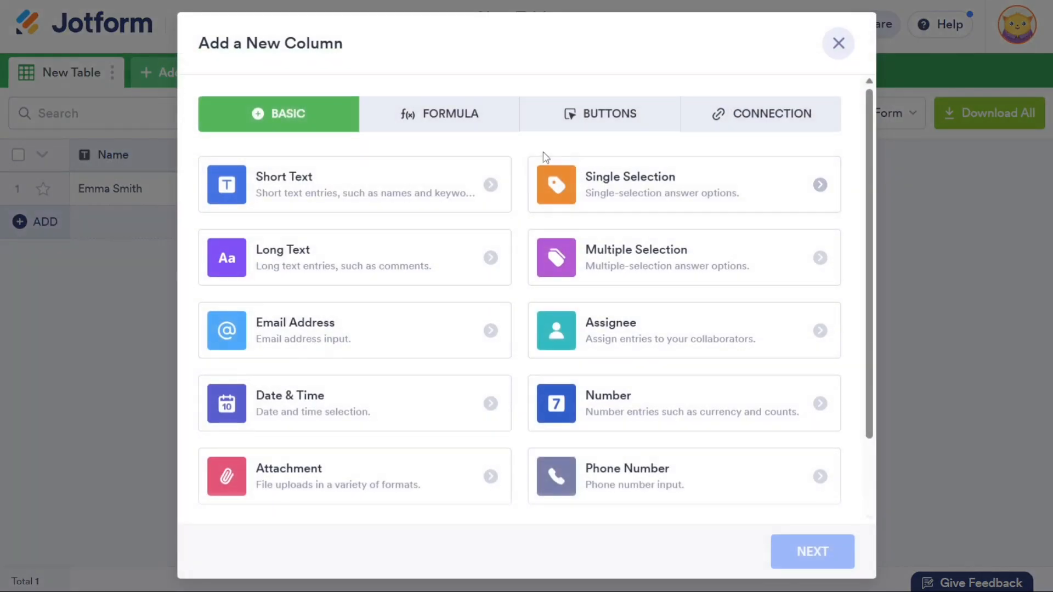
pyautogui.moveTo(378, 150)
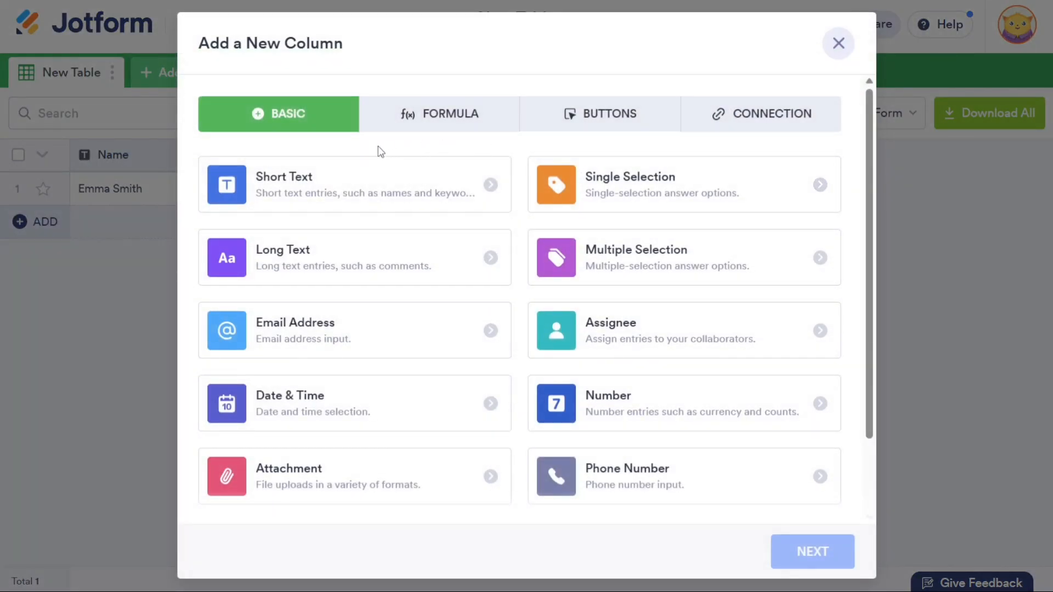
pyautogui.moveTo(378, 150)
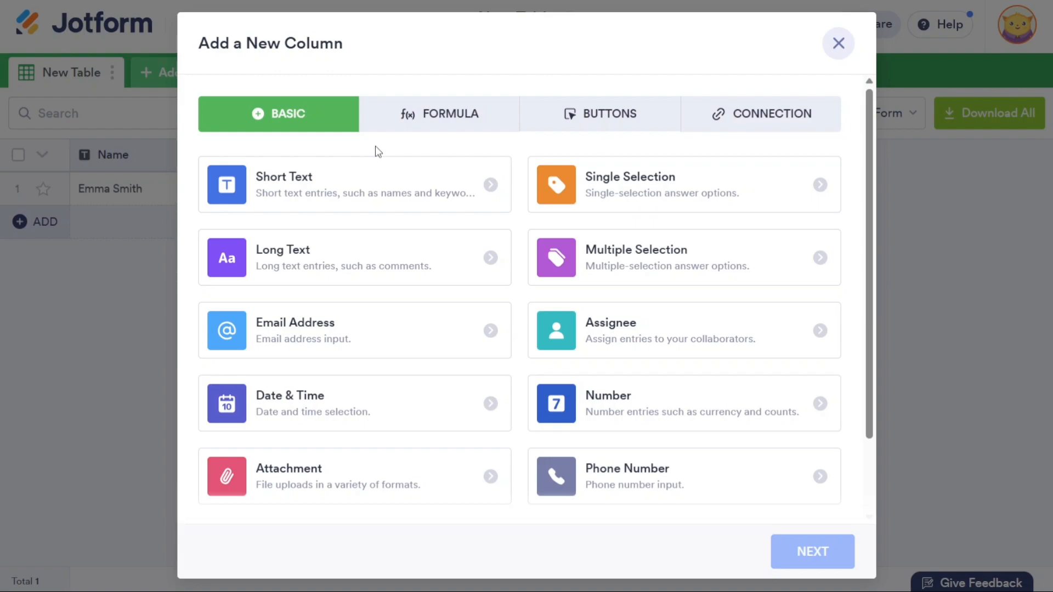
pyautogui.click(439, 113)
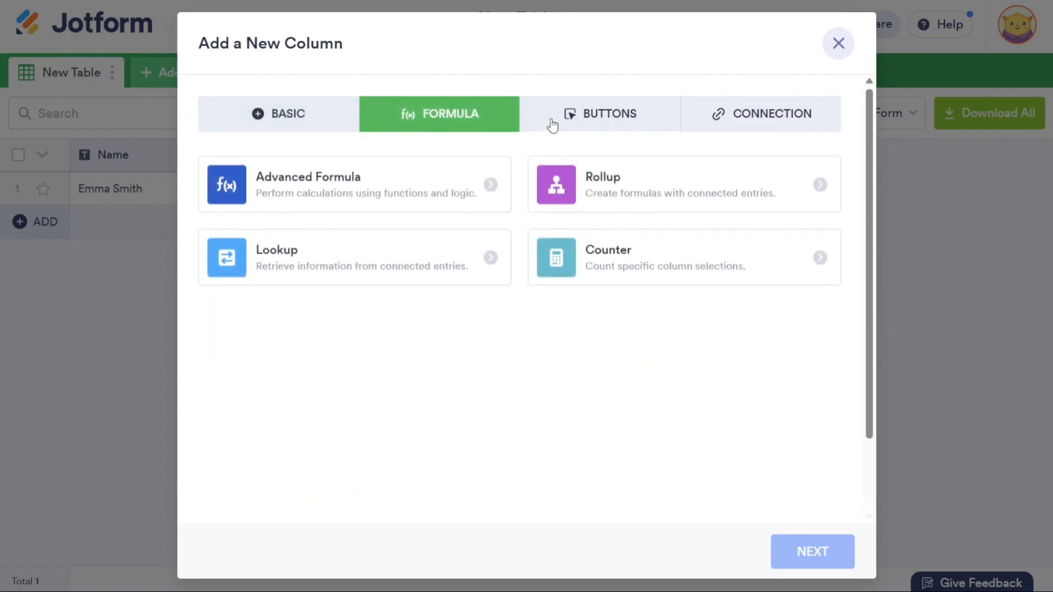
pyautogui.click(761, 113)
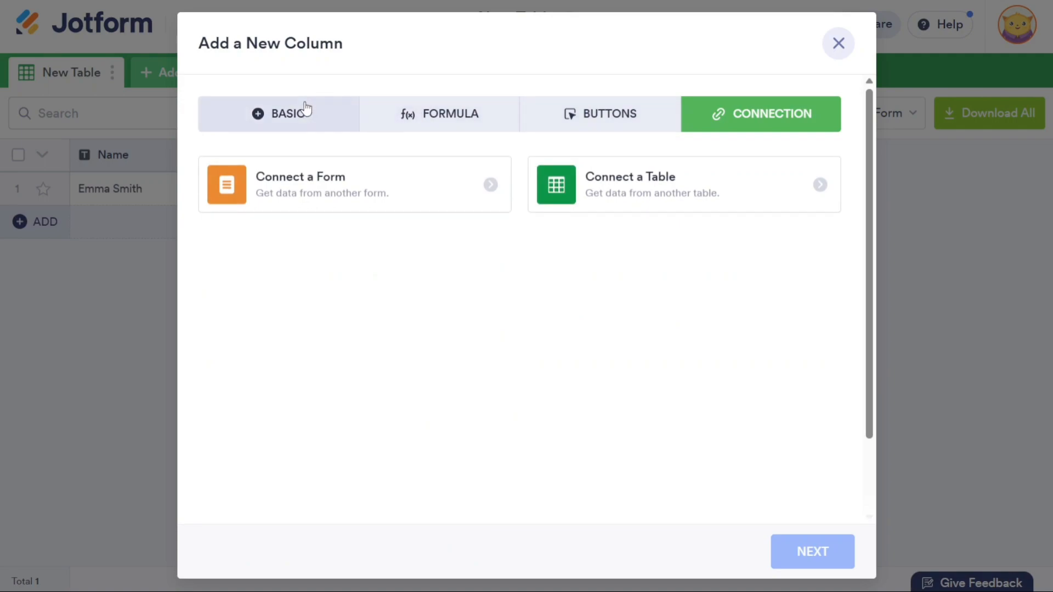
pyautogui.click(278, 113)
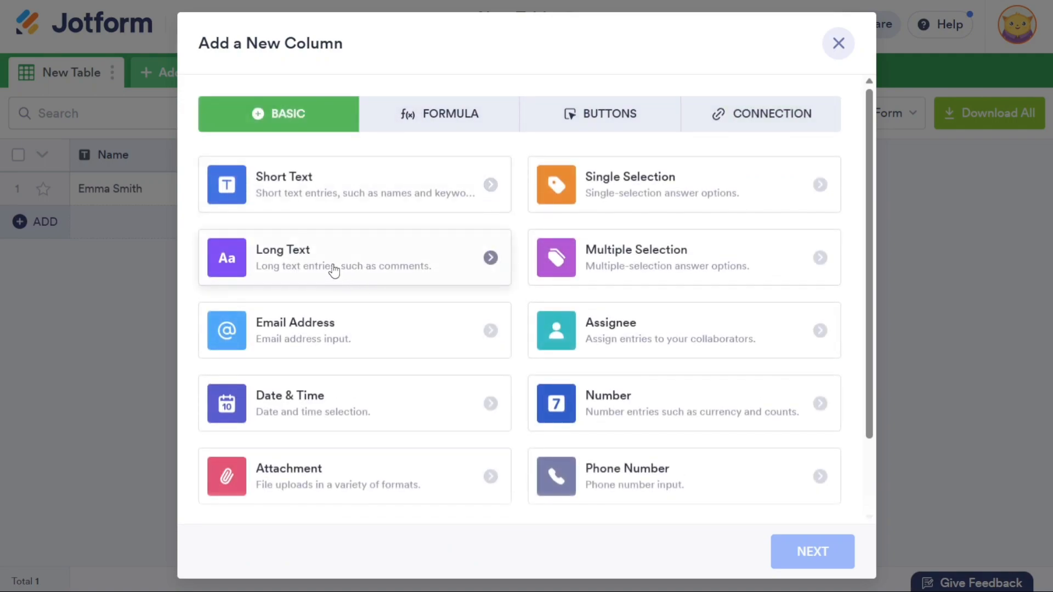
pyautogui.click(353, 257)
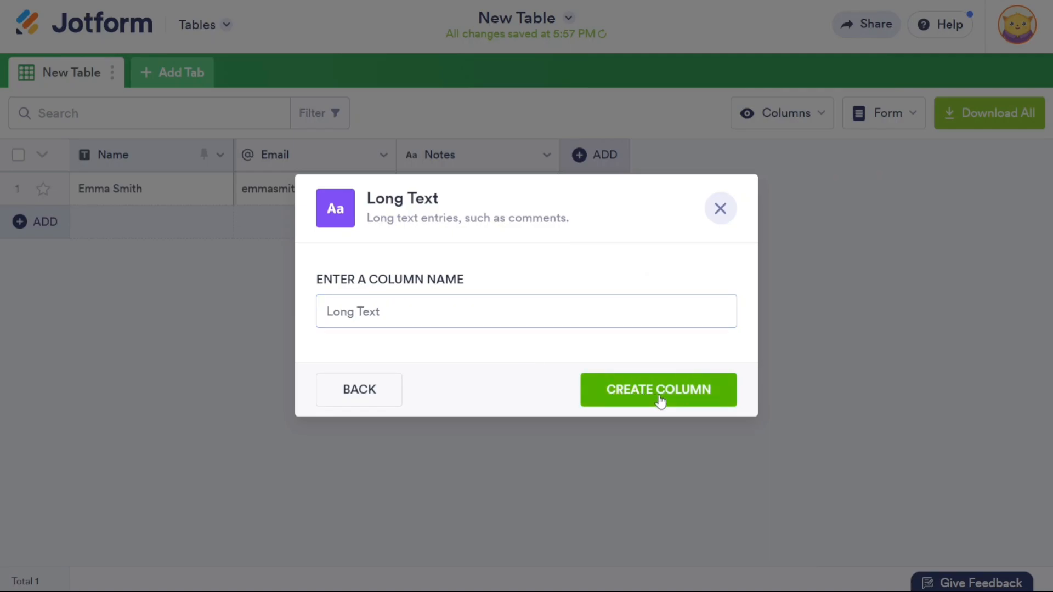
pyautogui.click(657, 390)
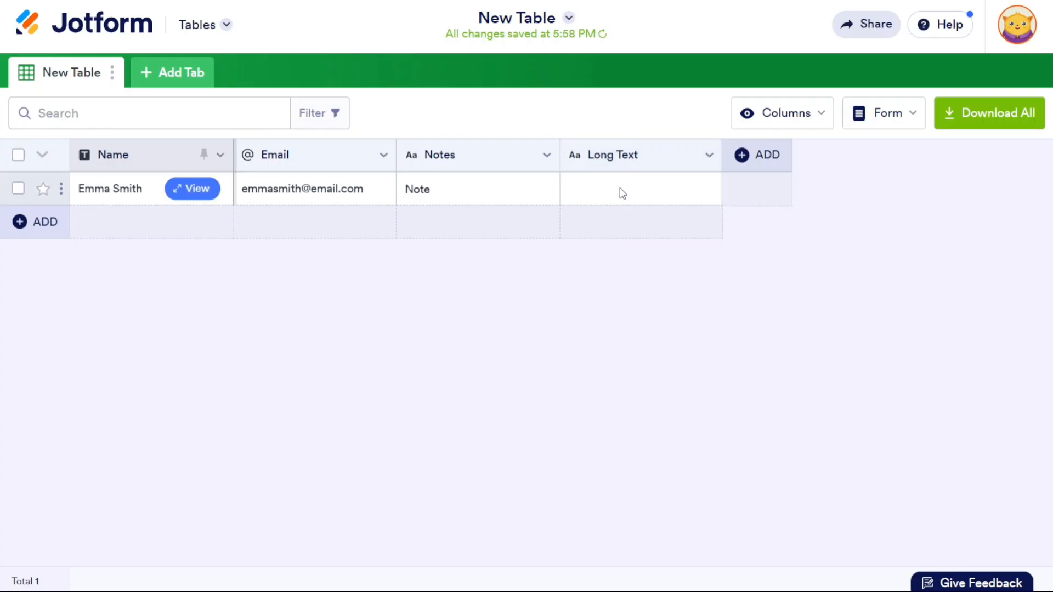
pyautogui.click(640, 188)
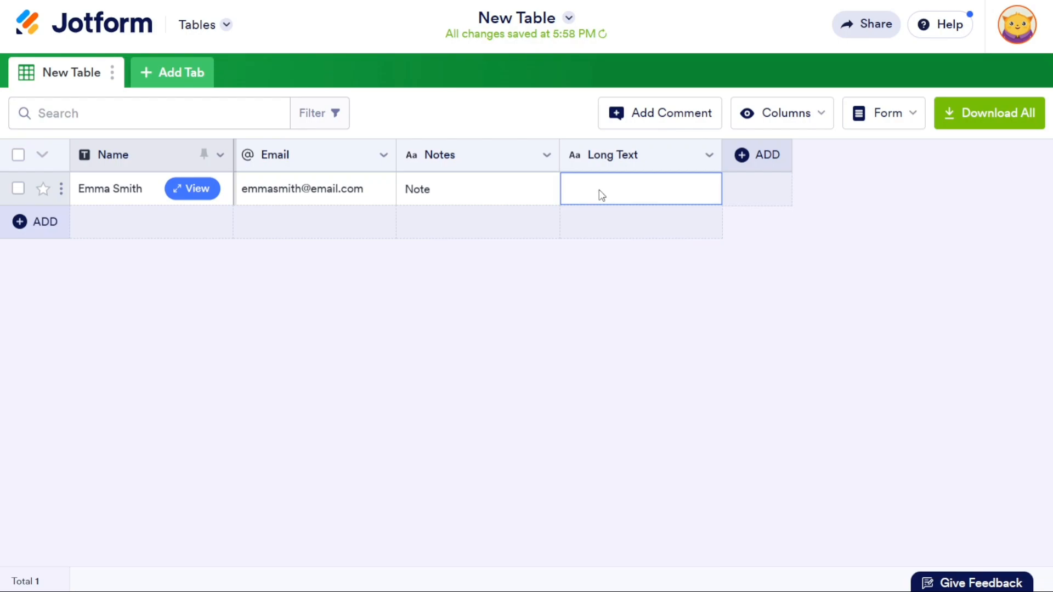
pyautogui.write('Text')
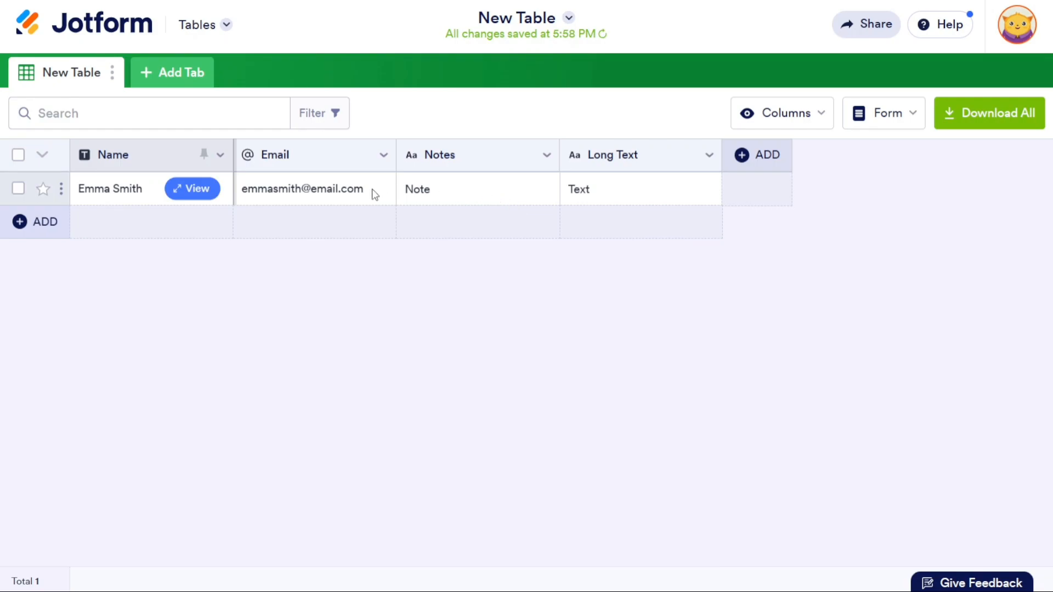
pyautogui.moveTo(144, 196)
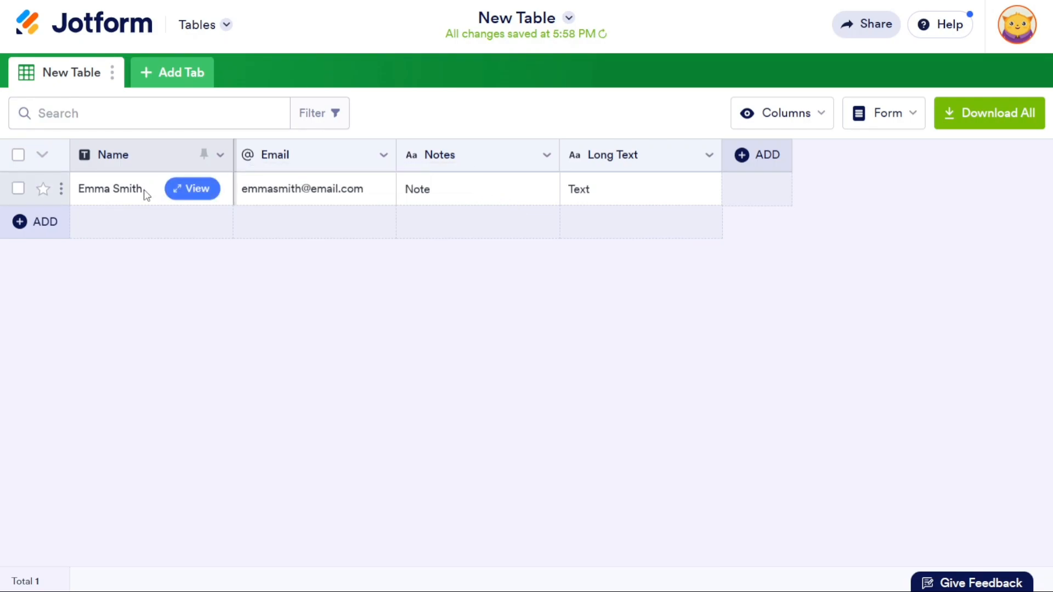
pyautogui.click(191, 188)
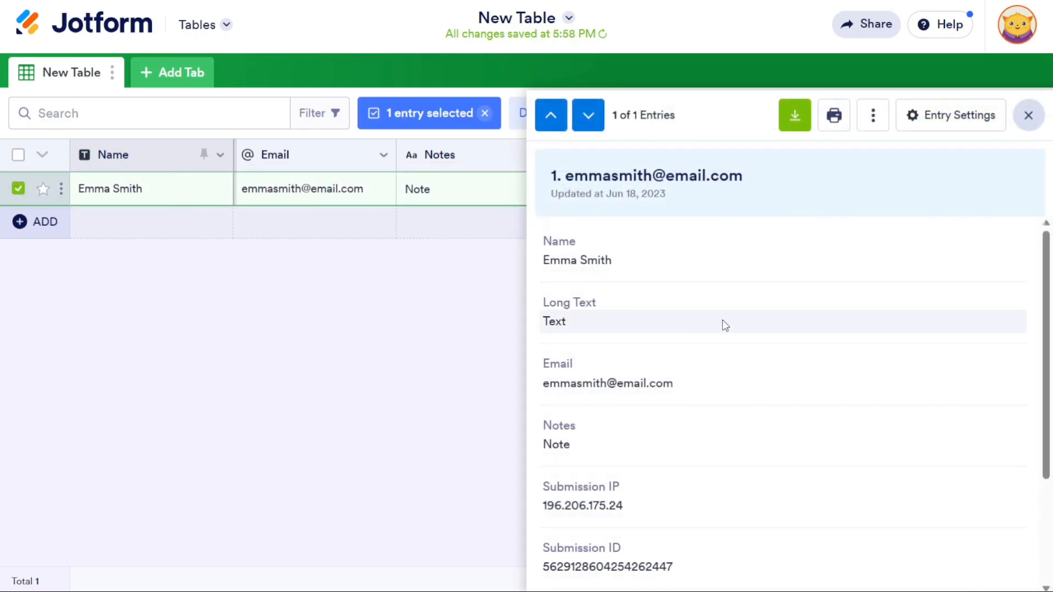
pyautogui.scroll(-3)
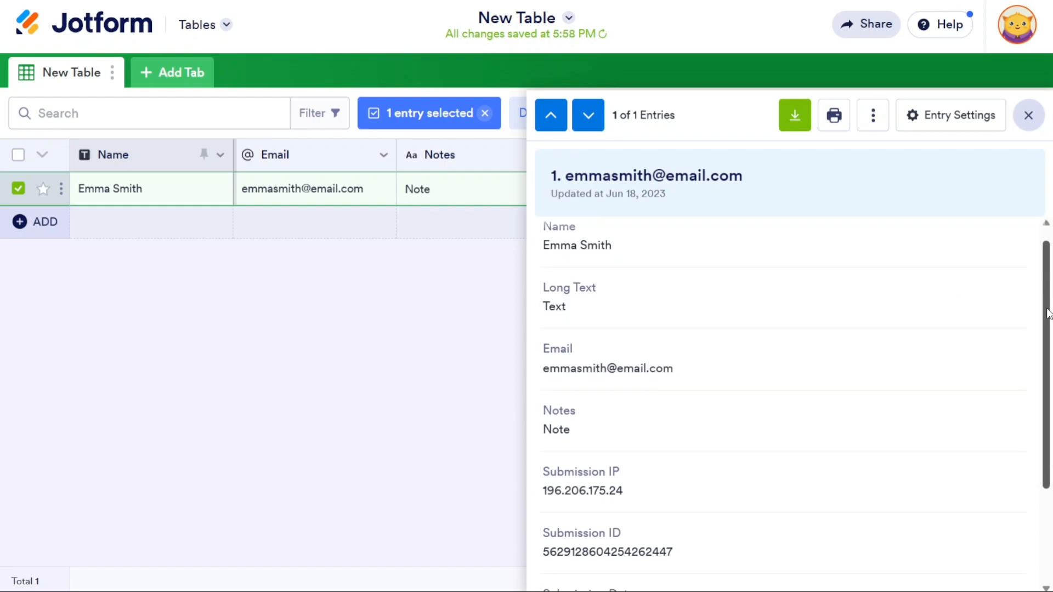
pyautogui.scroll(-3)
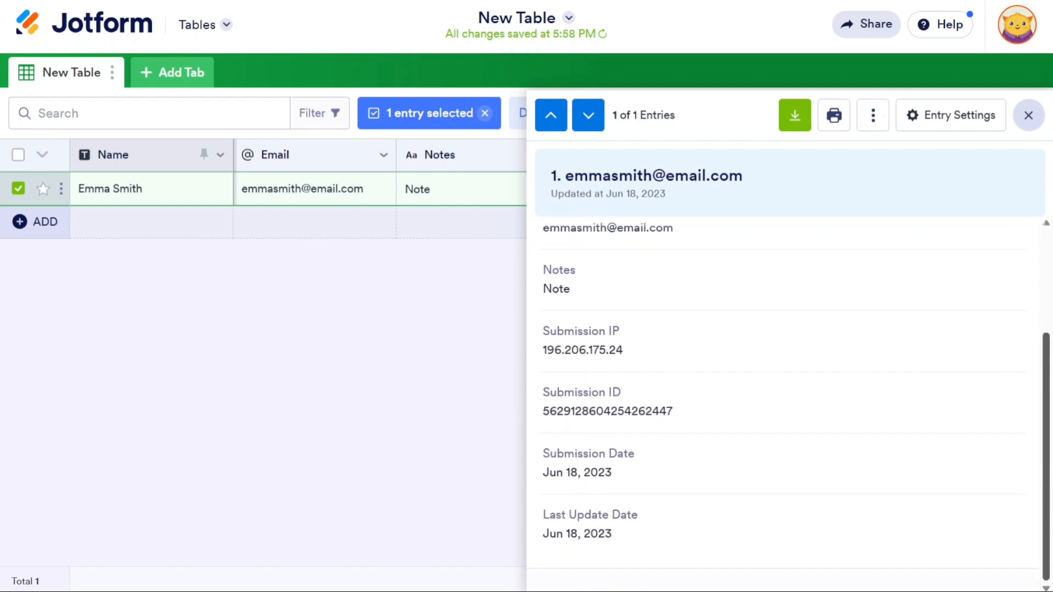
pyautogui.scroll(3)
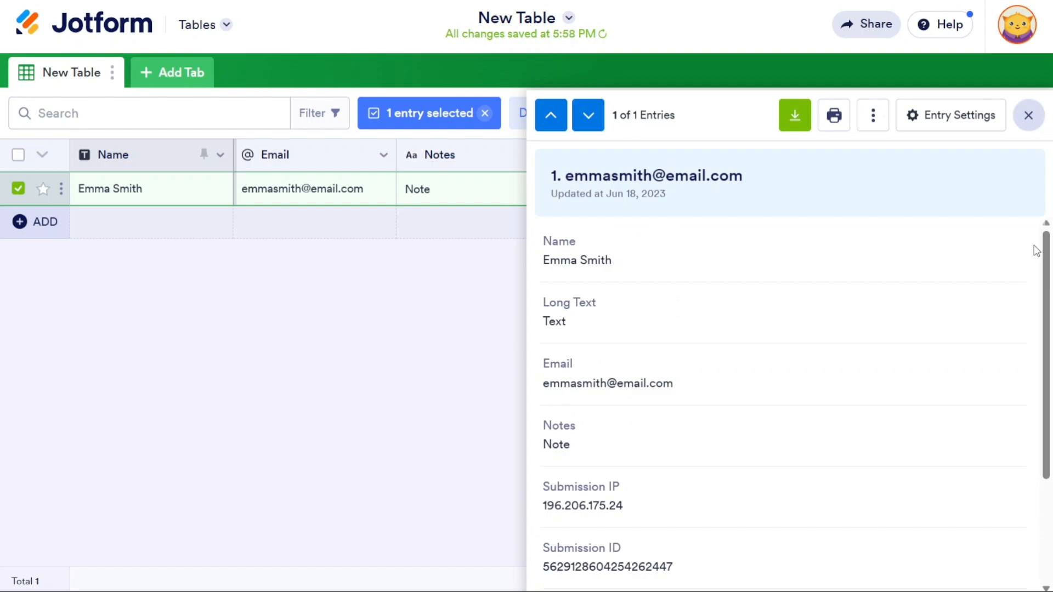
pyautogui.moveTo(895, 187)
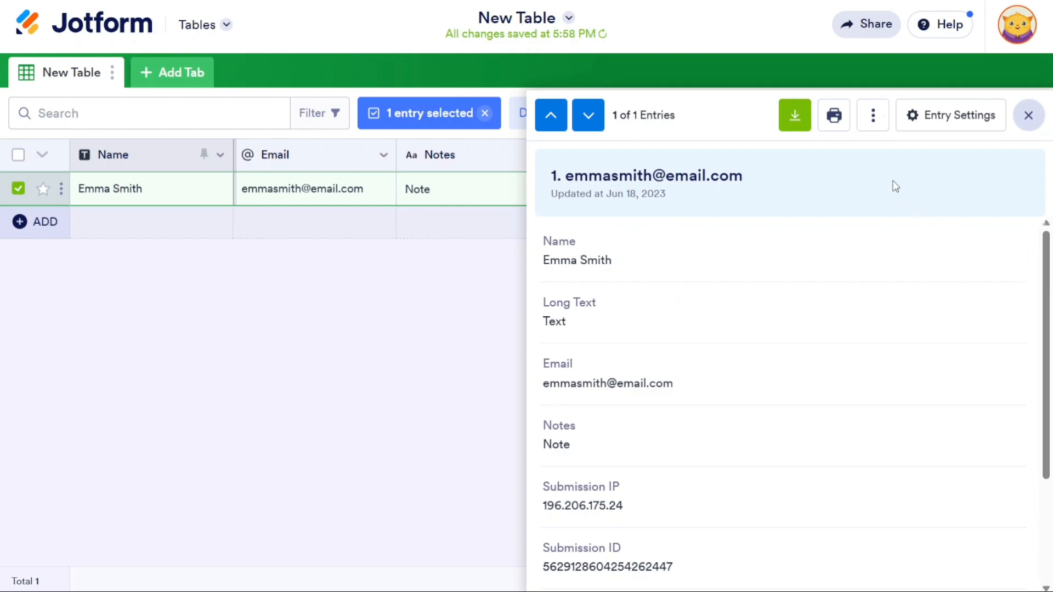
pyautogui.moveTo(873, 115)
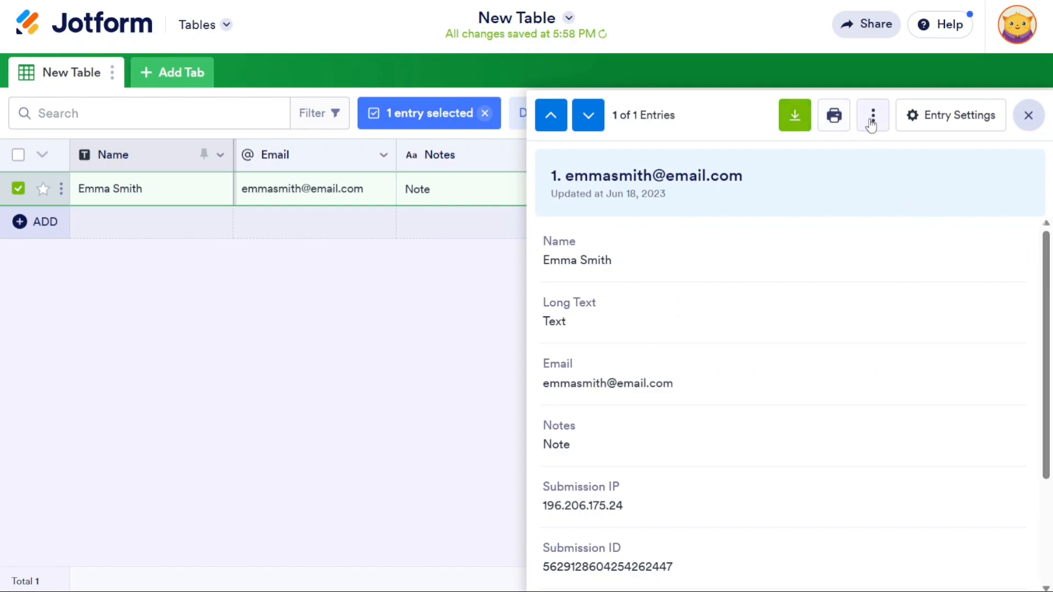
pyautogui.click(872, 115)
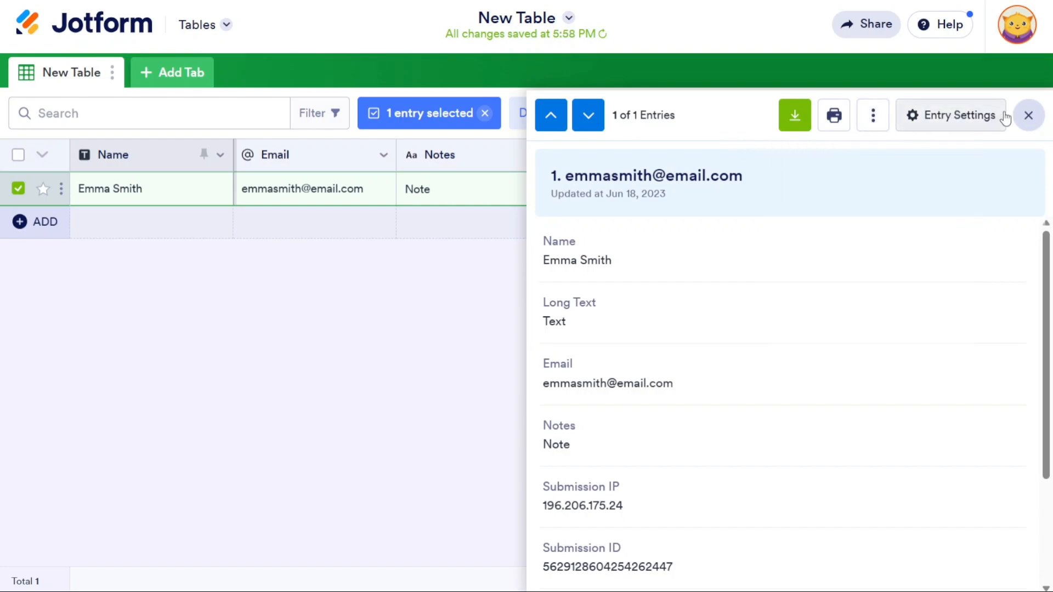
pyautogui.click(1028, 114)
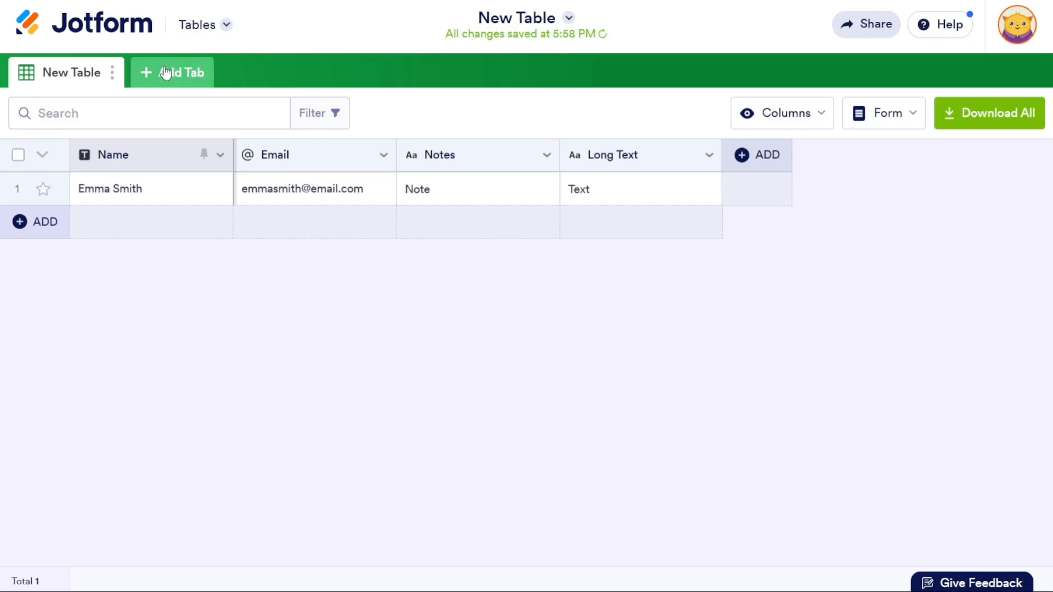
# Step: Create a card view tab connected to the New Table form, showing all fields
pyautogui.click(172, 72)
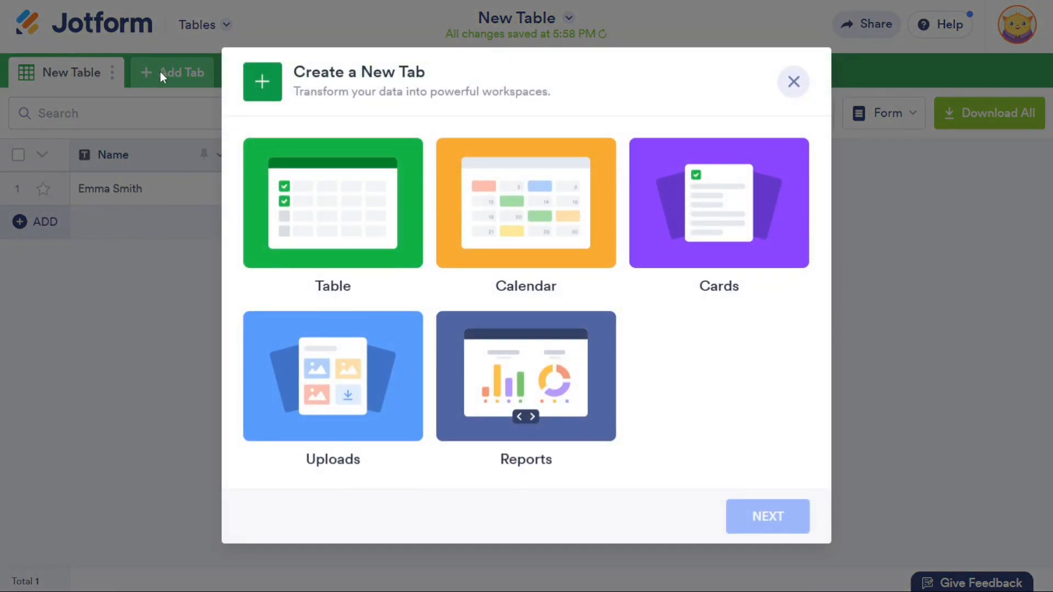
pyautogui.moveTo(507, 204)
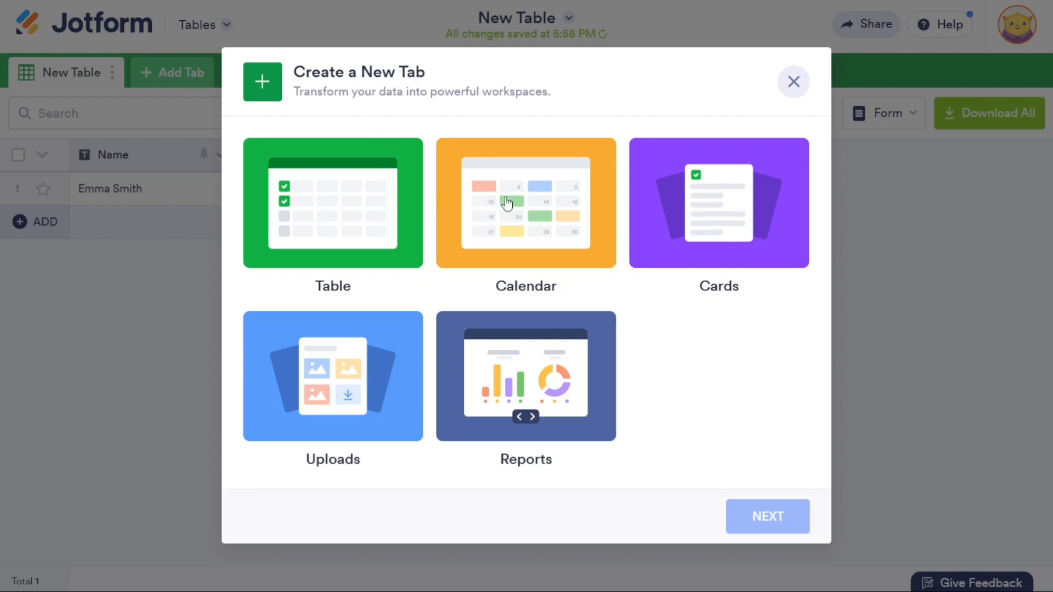
pyautogui.moveTo(318, 407)
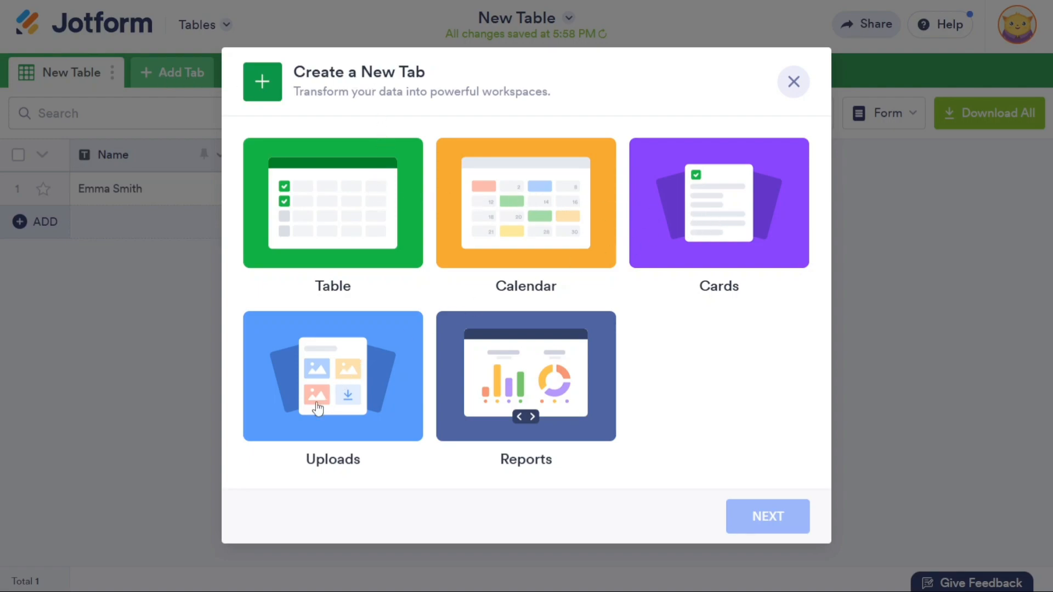
pyautogui.moveTo(733, 298)
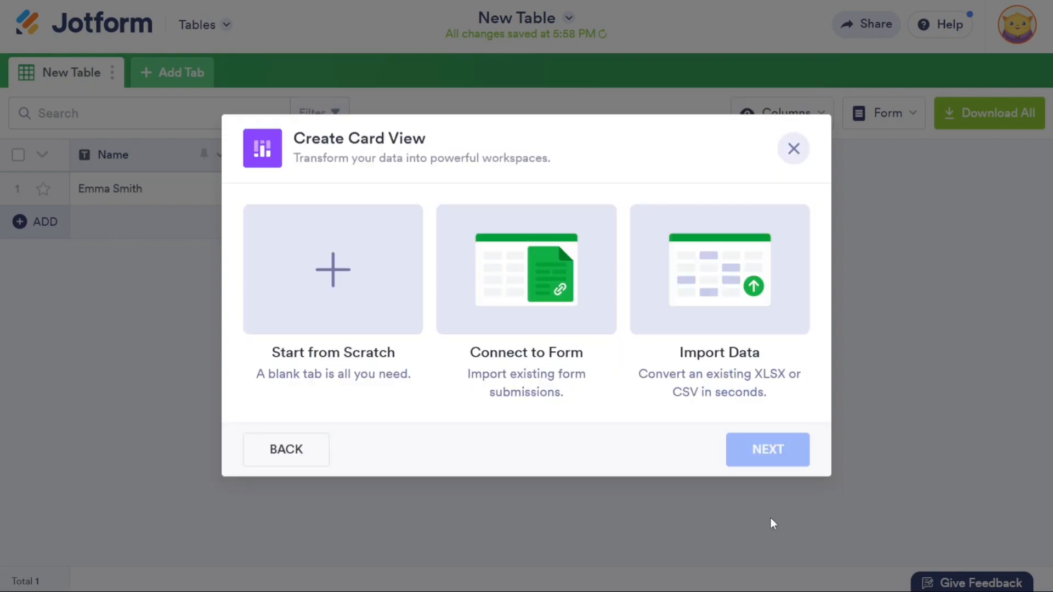
pyautogui.moveTo(493, 423)
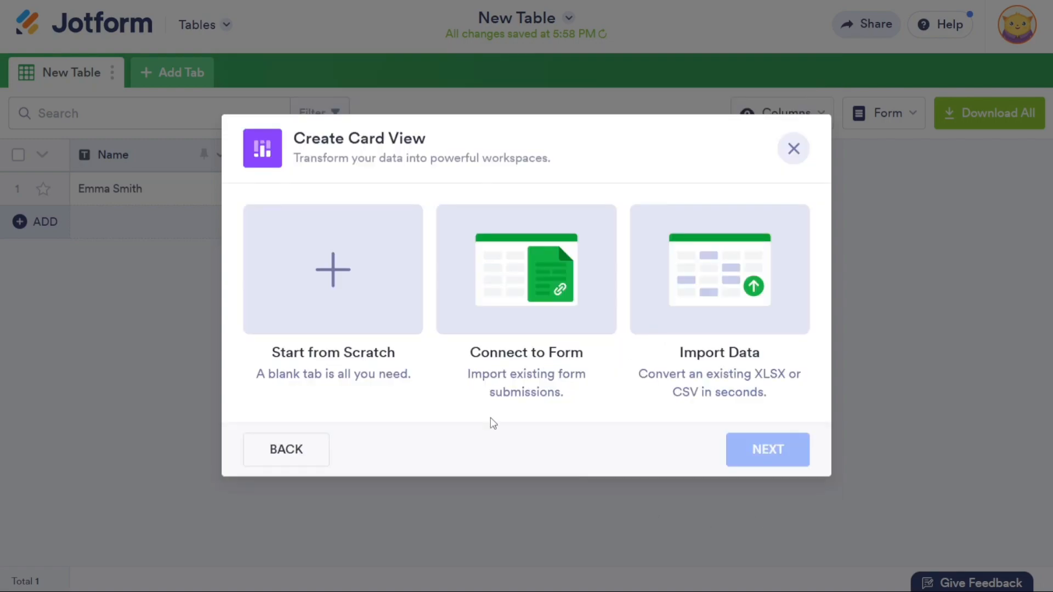
pyautogui.moveTo(547, 285)
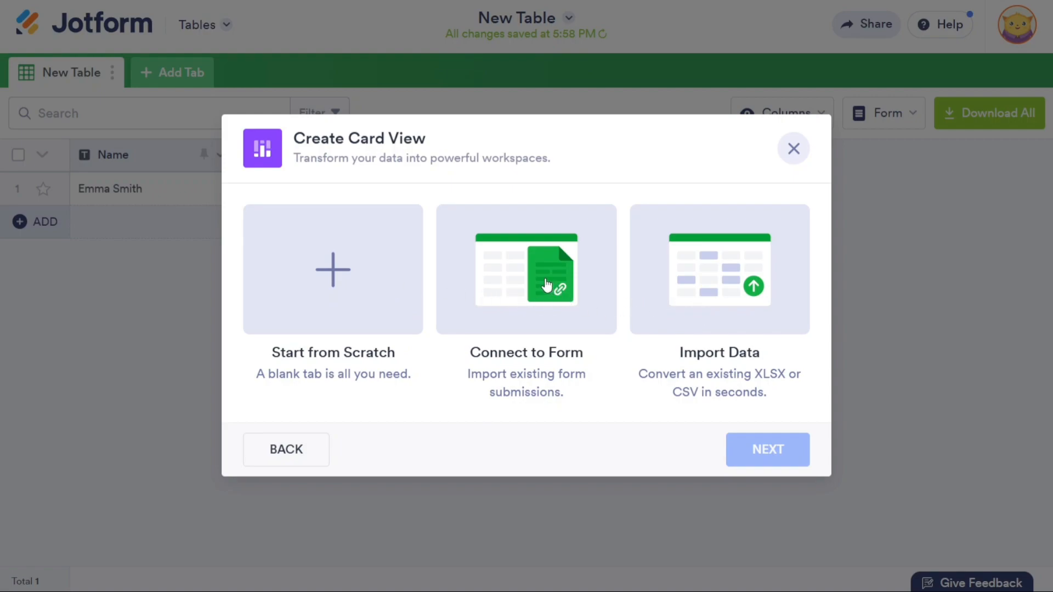
pyautogui.click(526, 269)
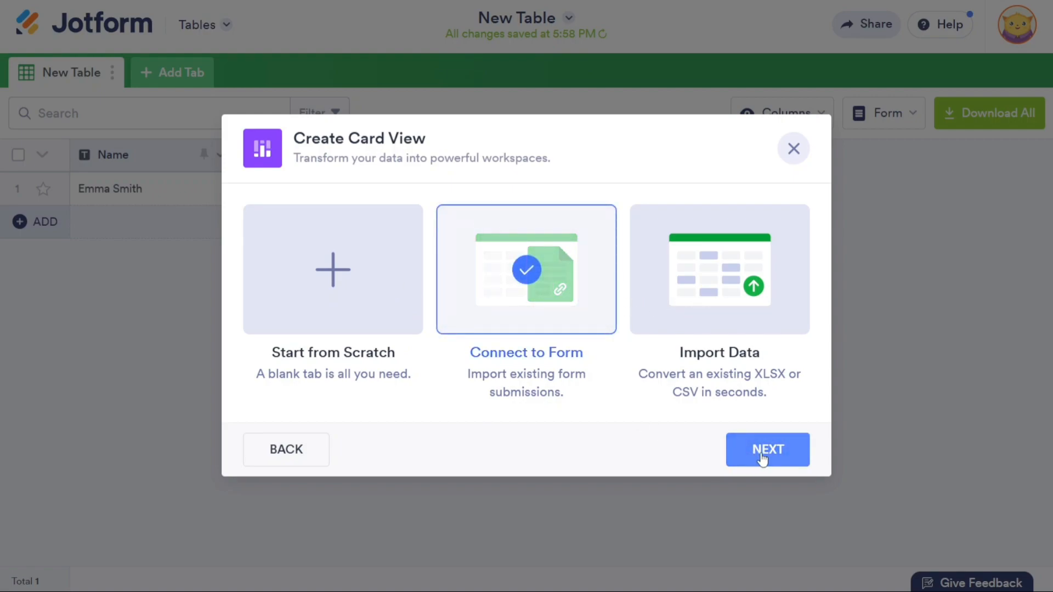
pyautogui.click(766, 449)
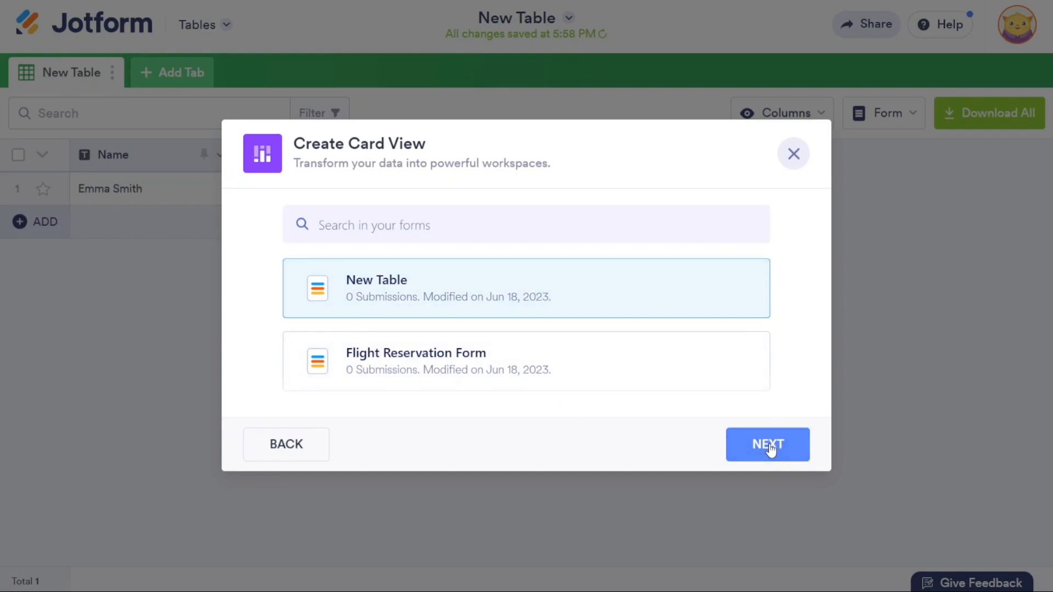
pyautogui.click(767, 444)
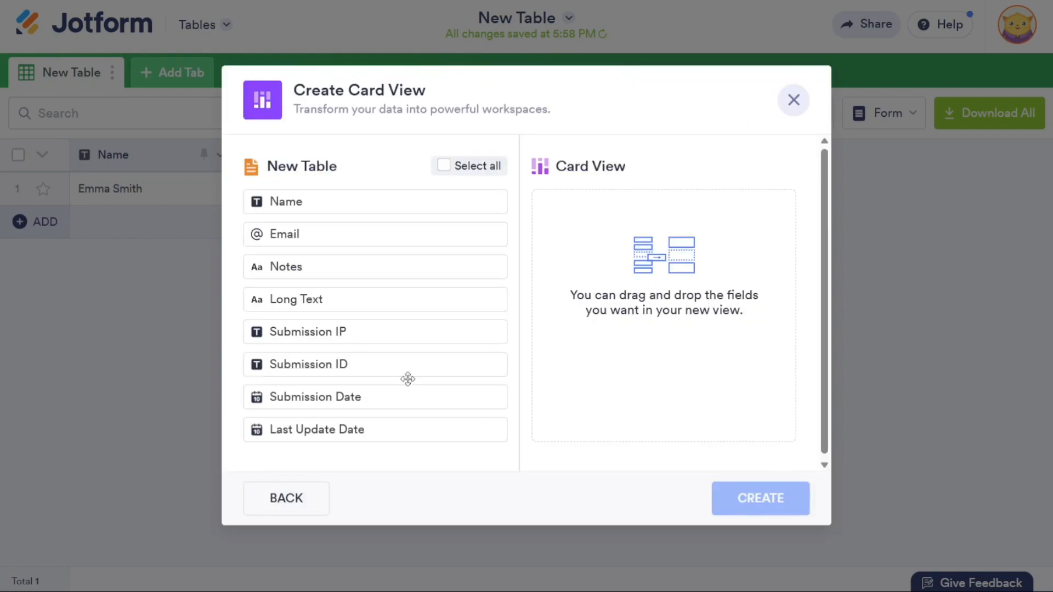
pyautogui.click(442, 166)
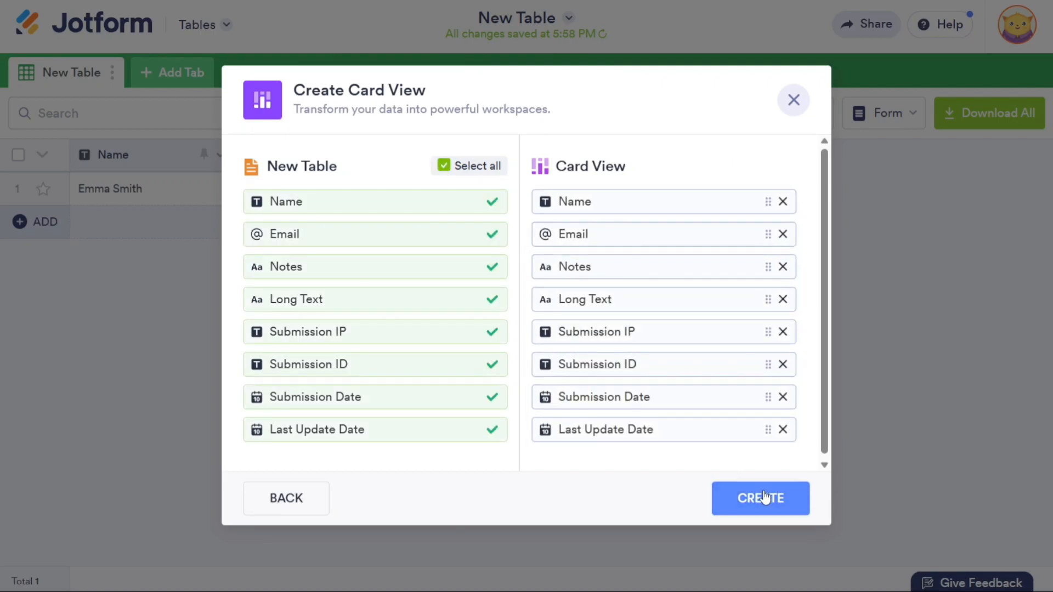
pyautogui.click(759, 498)
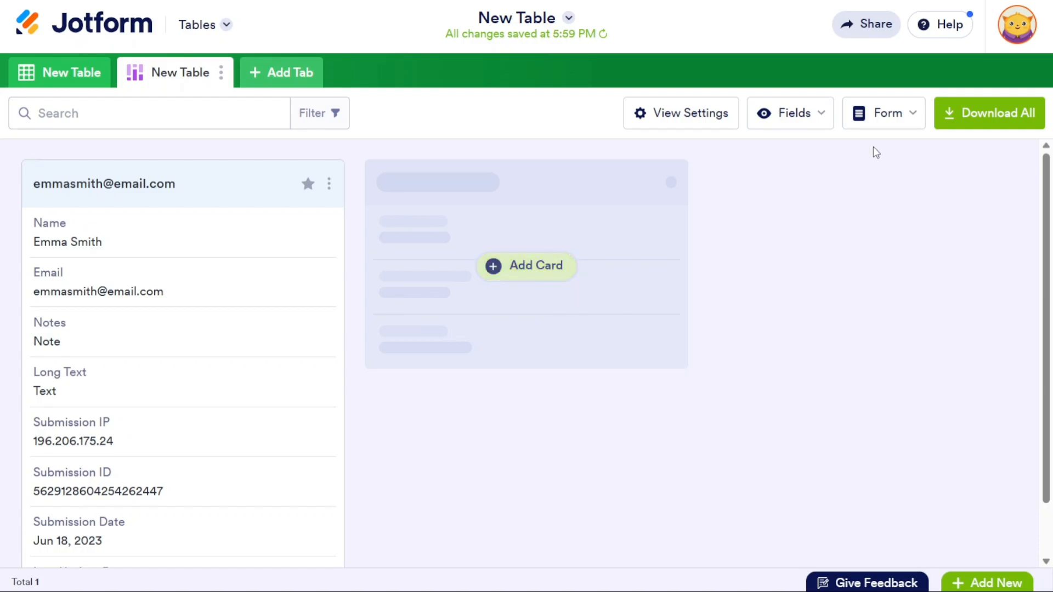
# Step: Generate an invitation link for the New Table and copy it
pyautogui.click(866, 24)
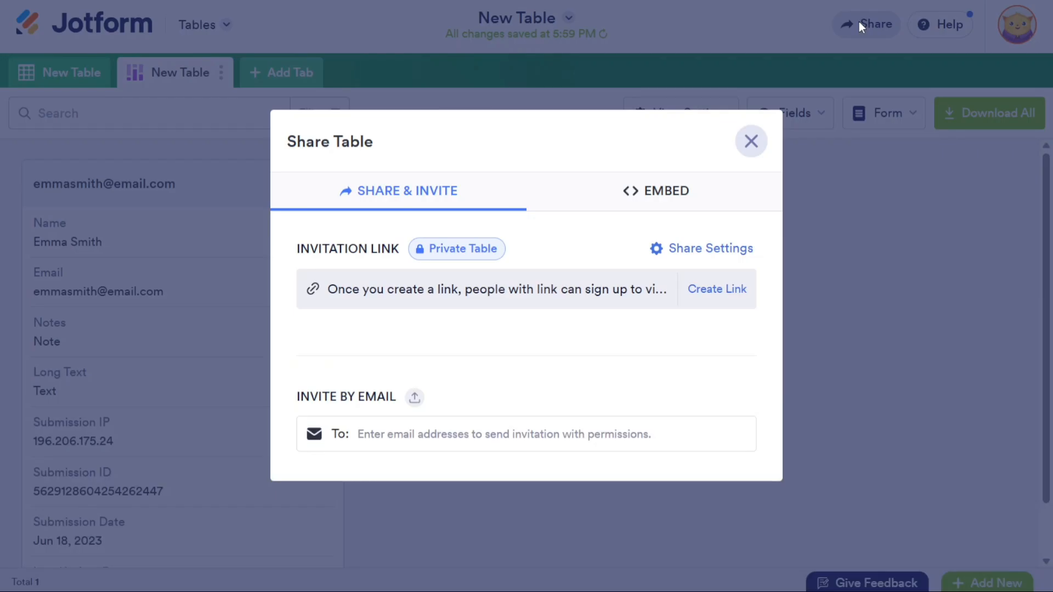
pyautogui.moveTo(832, 38)
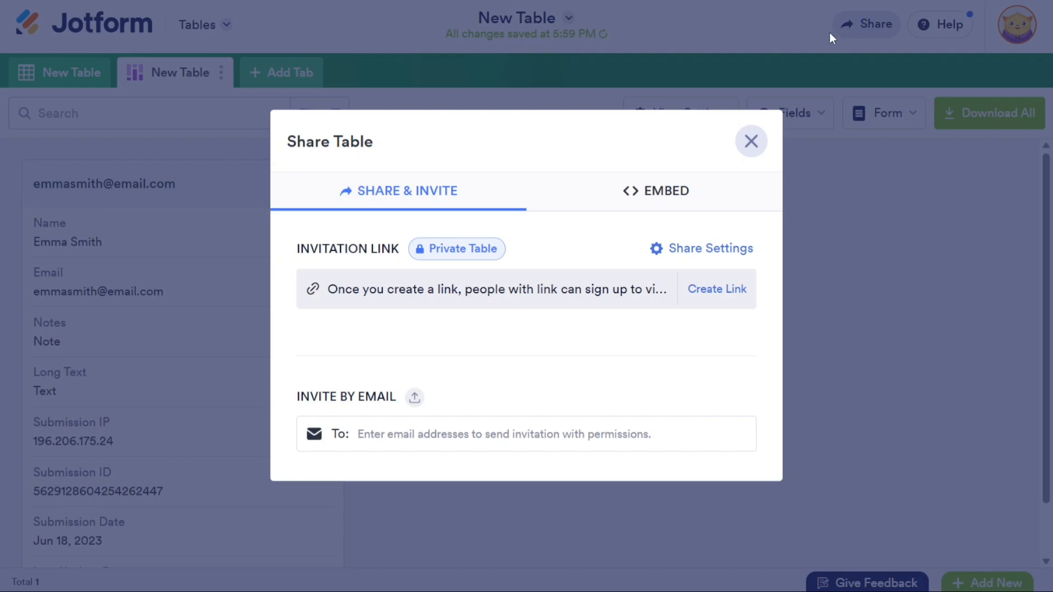
pyautogui.click(716, 289)
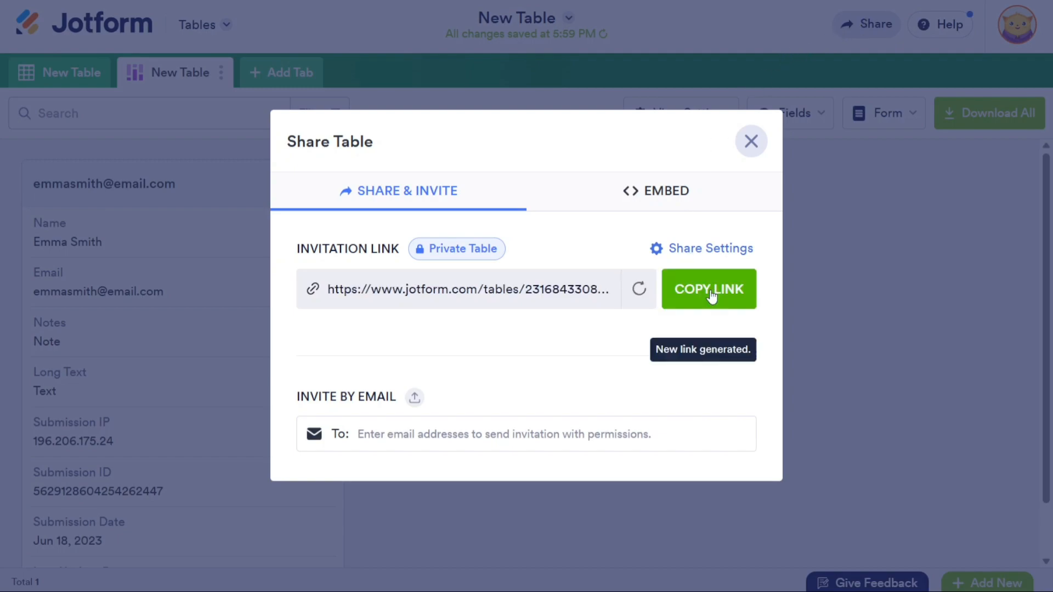
pyautogui.click(707, 289)
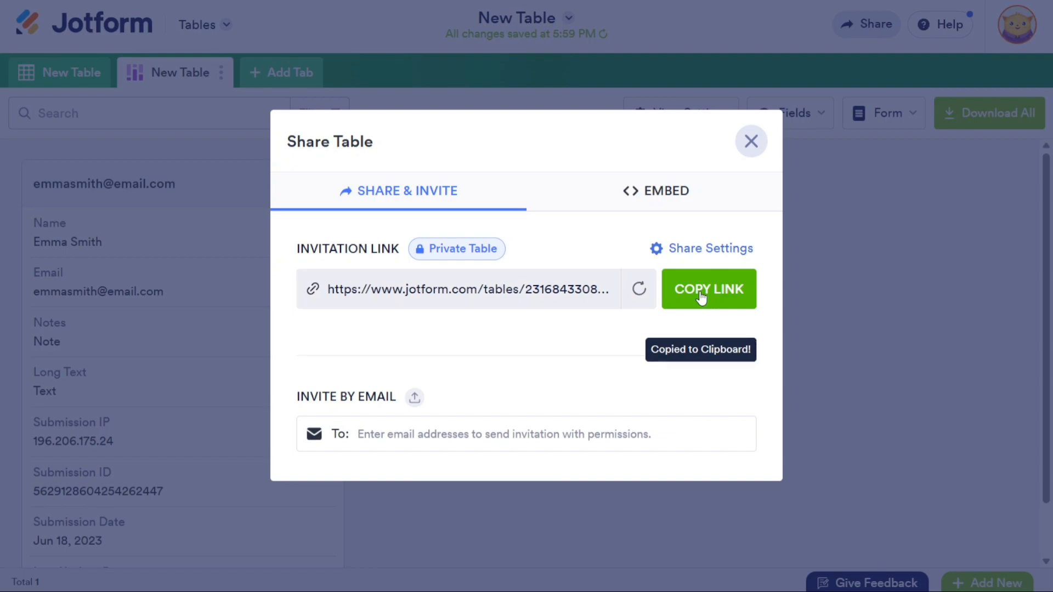
# Step: Look at the Invite by Email and Embed options, then return to the share options
pyautogui.click(503, 434)
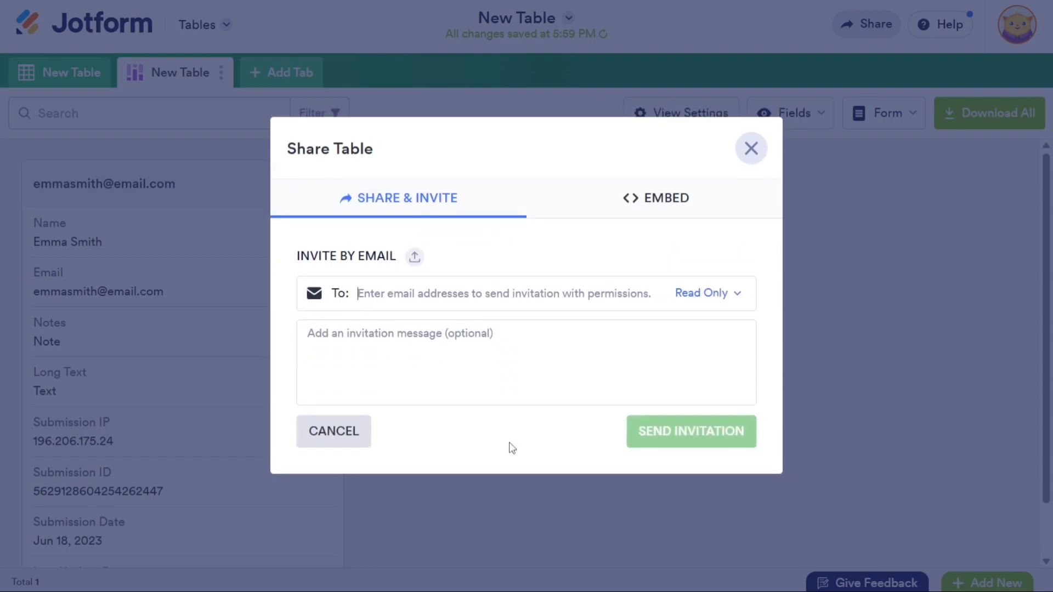
pyautogui.click(655, 197)
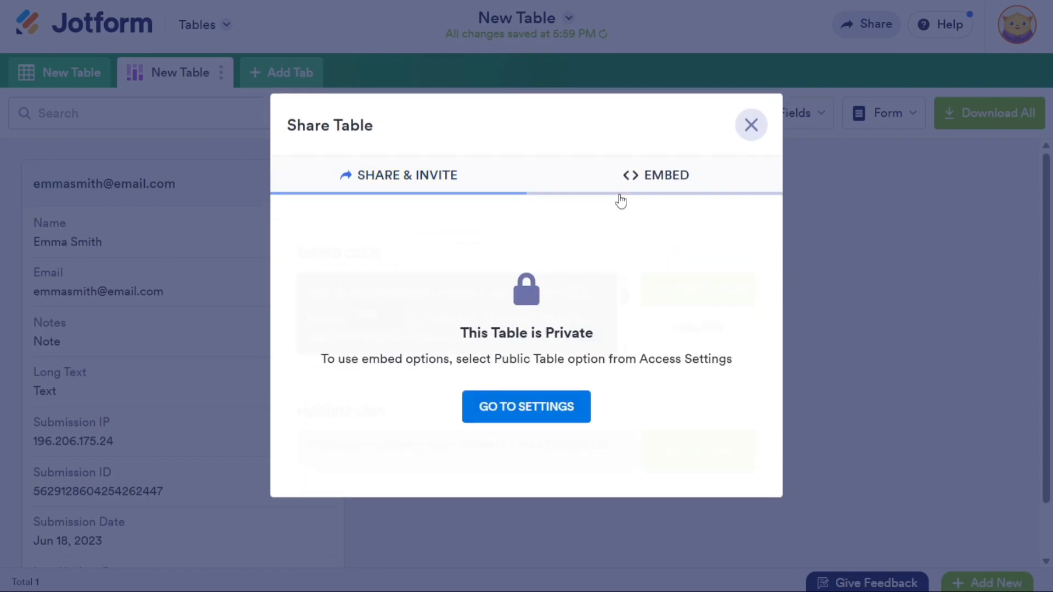
pyautogui.click(408, 176)
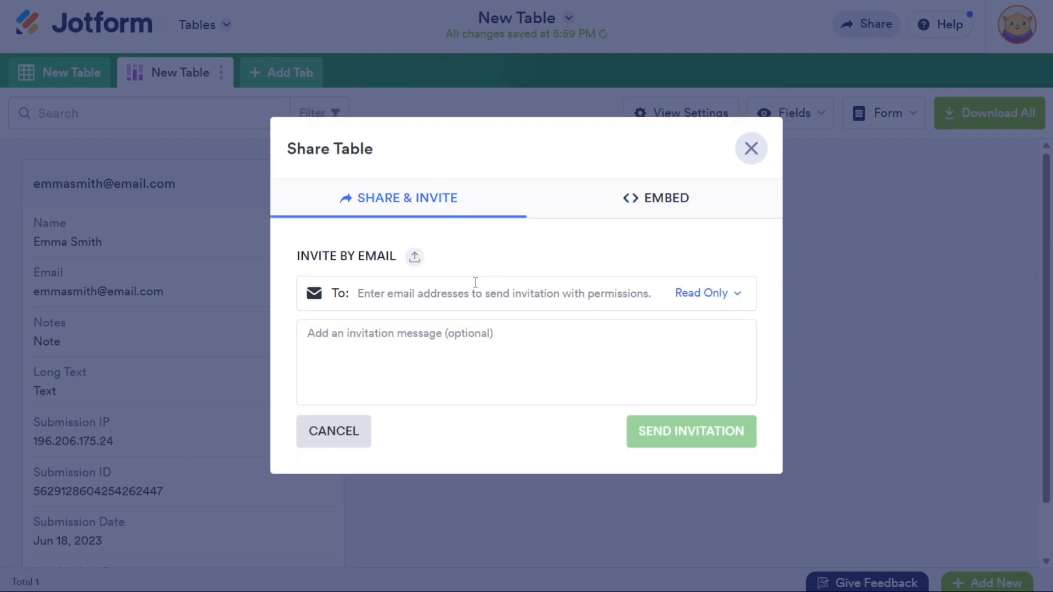
pyautogui.moveTo(559, 385)
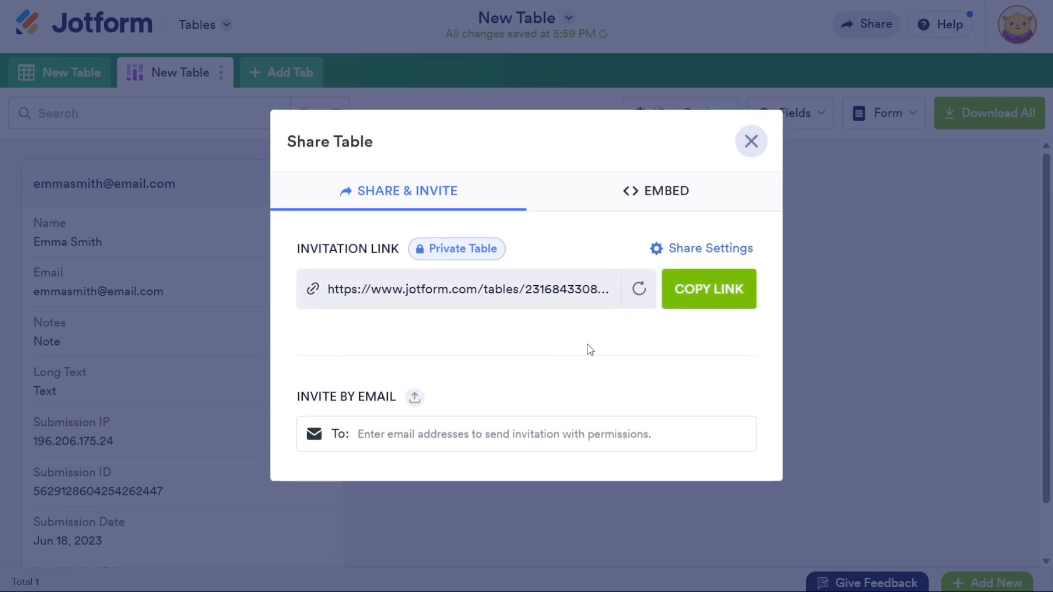
pyautogui.click(708, 248)
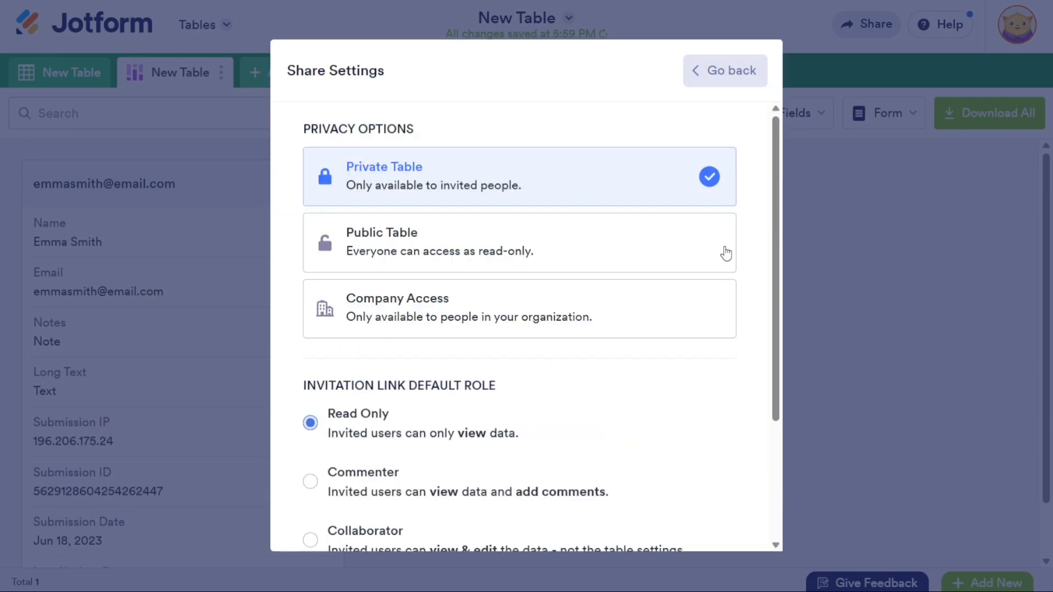
pyautogui.scroll(-3)
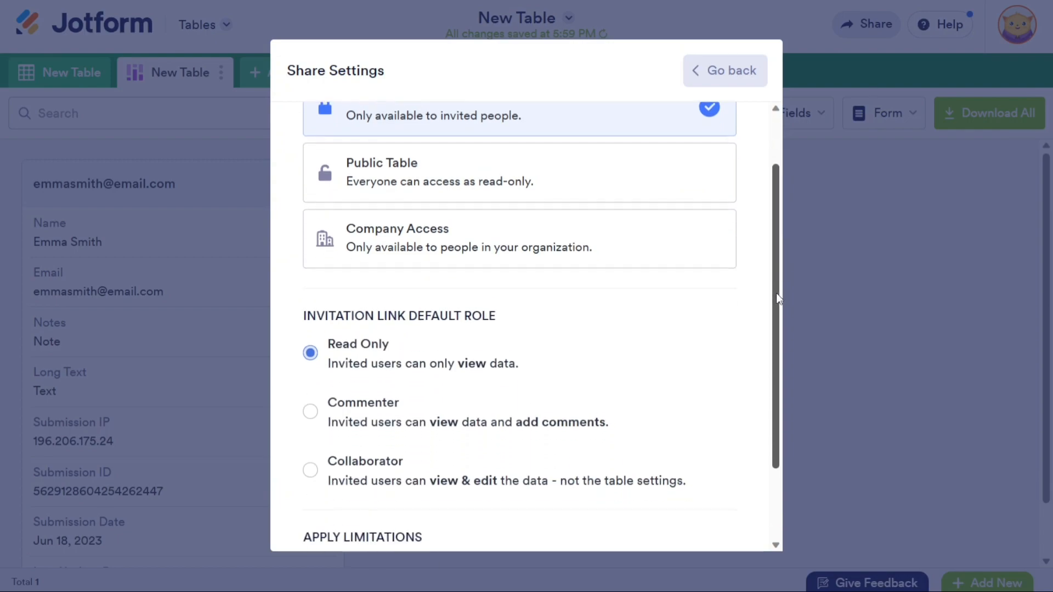
pyautogui.scroll(-3)
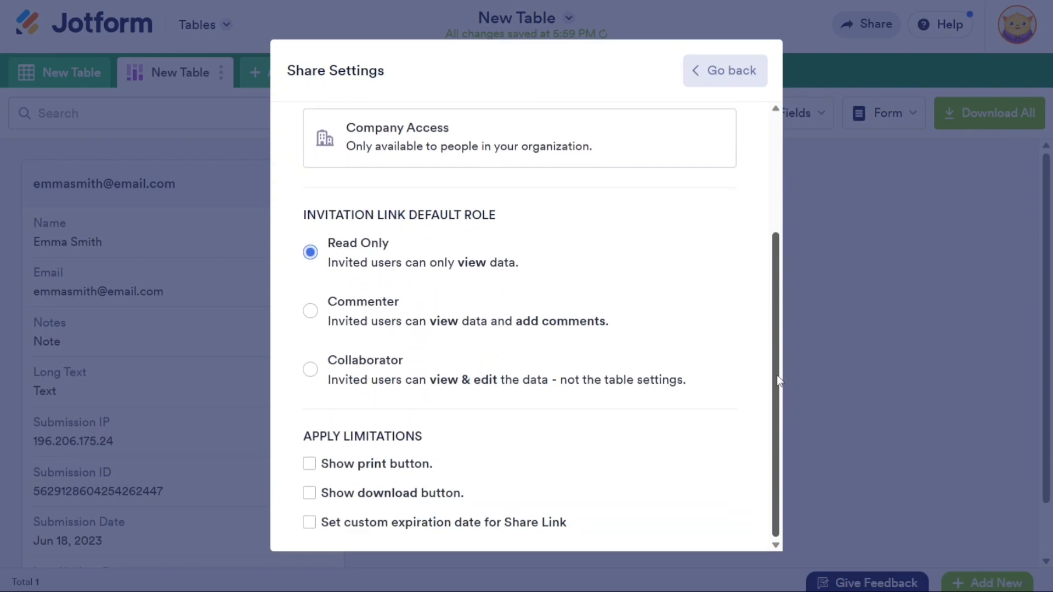
pyautogui.scroll(3)
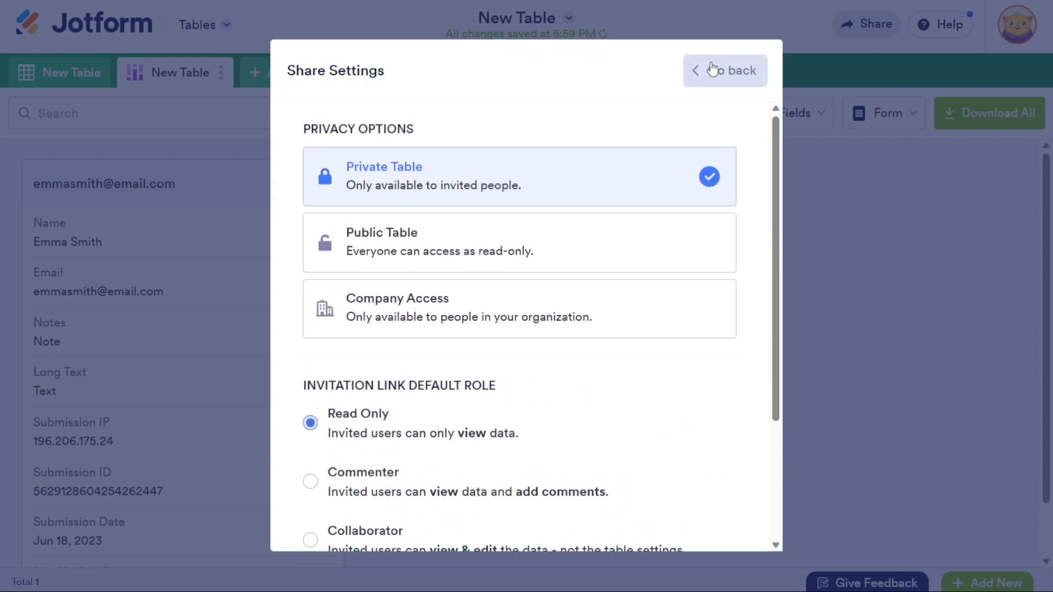
pyautogui.click(723, 69)
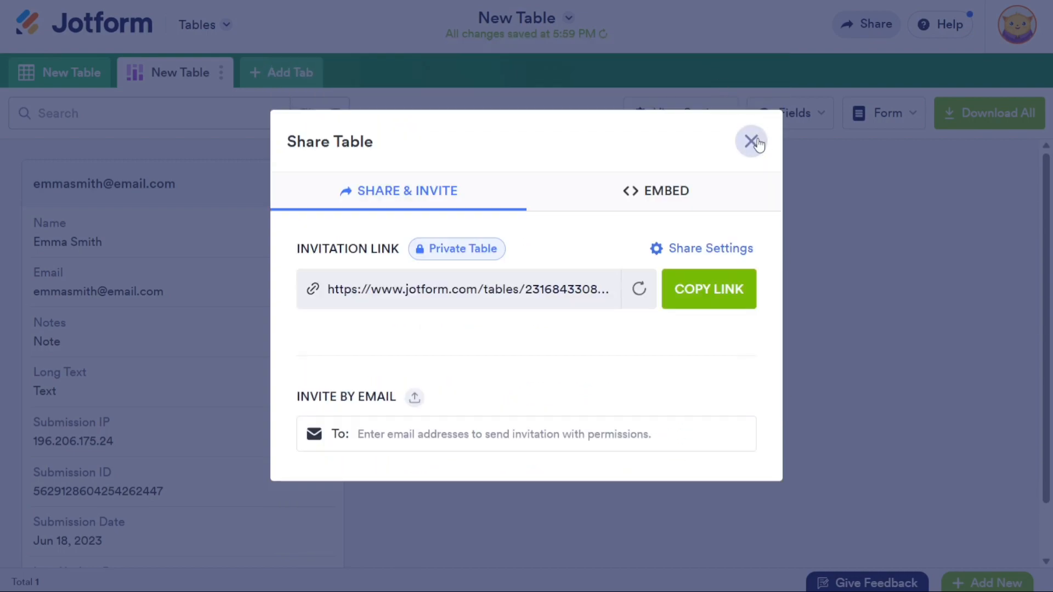
# Step: Close the Share Table dialog and add an Assignee column to the New Table grid
pyautogui.click(752, 141)
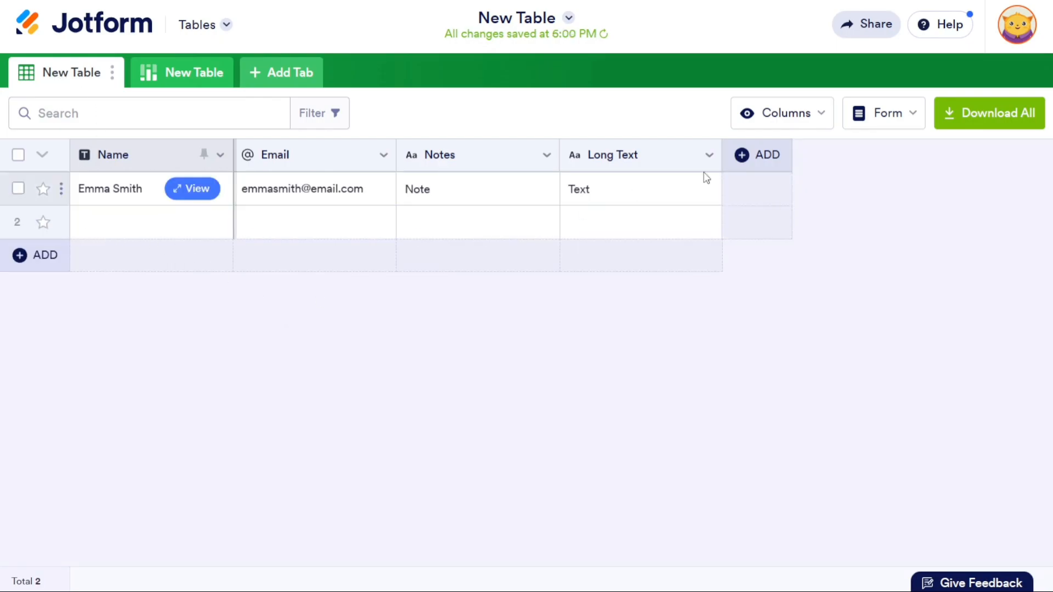
pyautogui.click(757, 154)
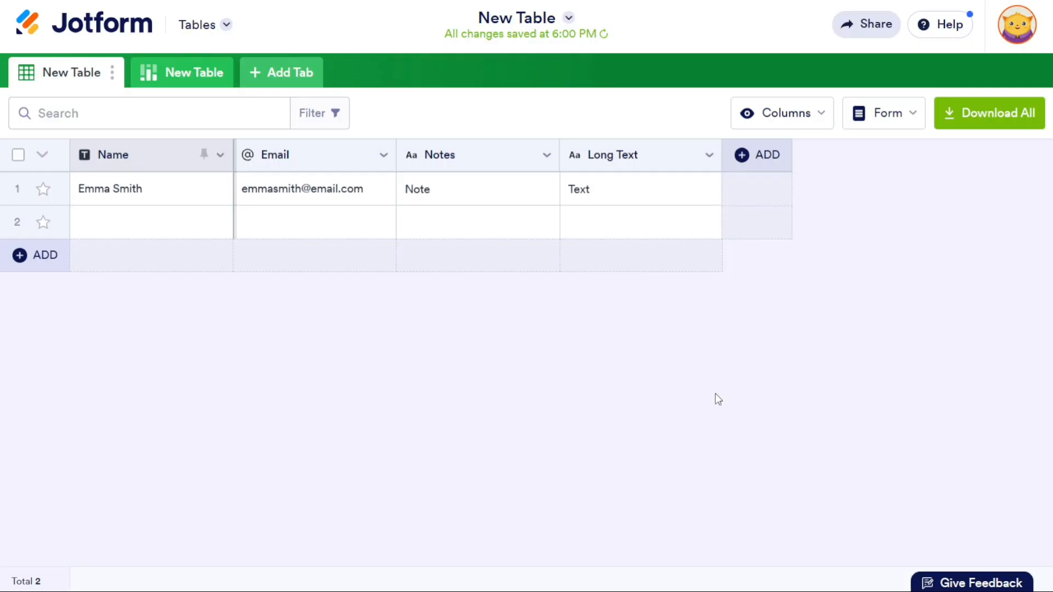
pyautogui.click(757, 156)
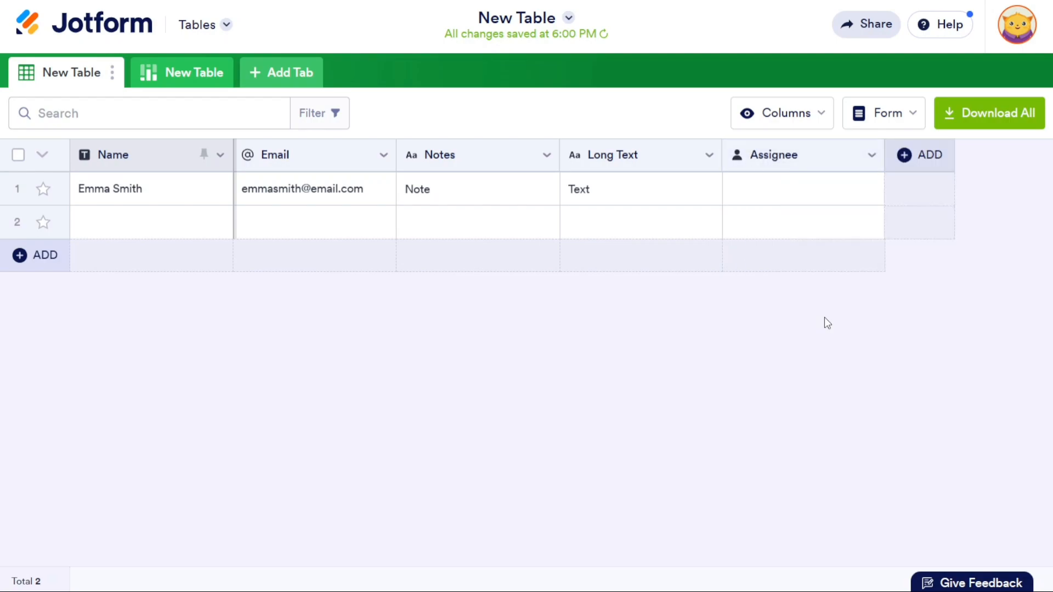
pyautogui.moveTo(990, 113)
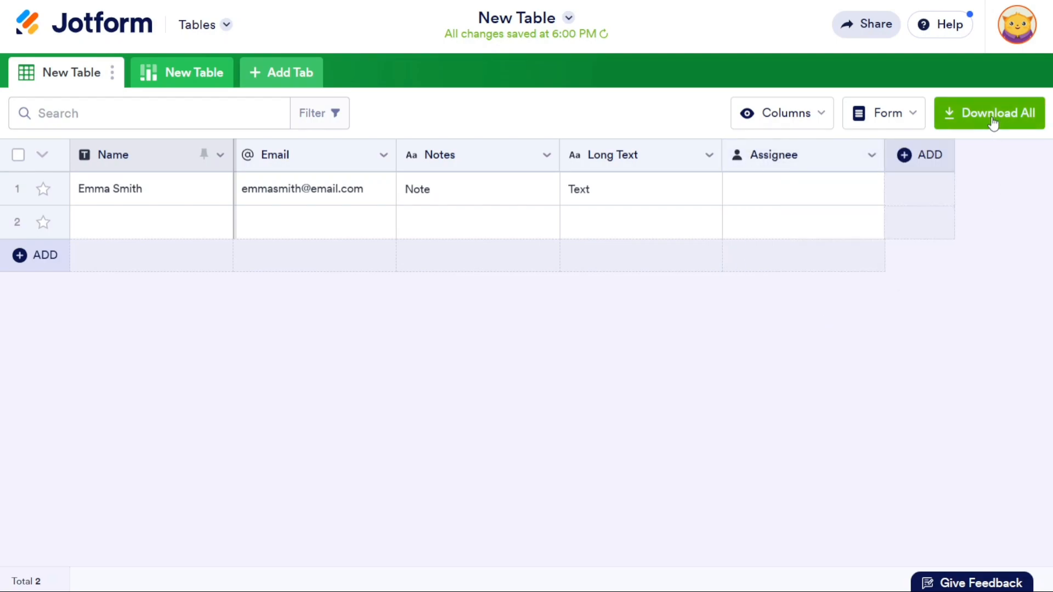